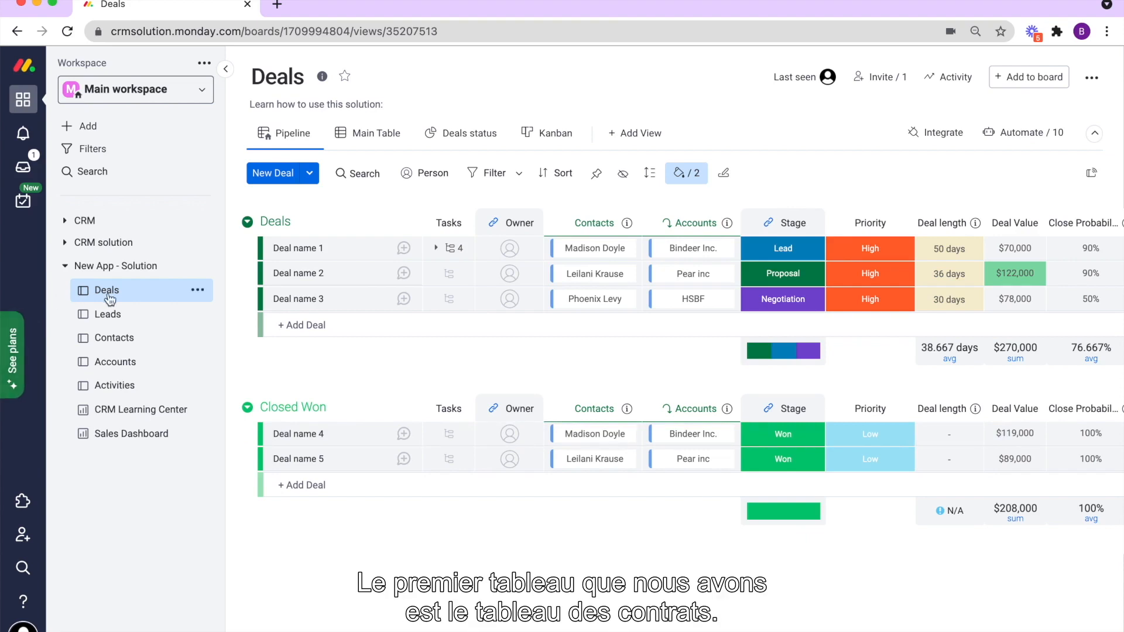
scroll(right, 3)
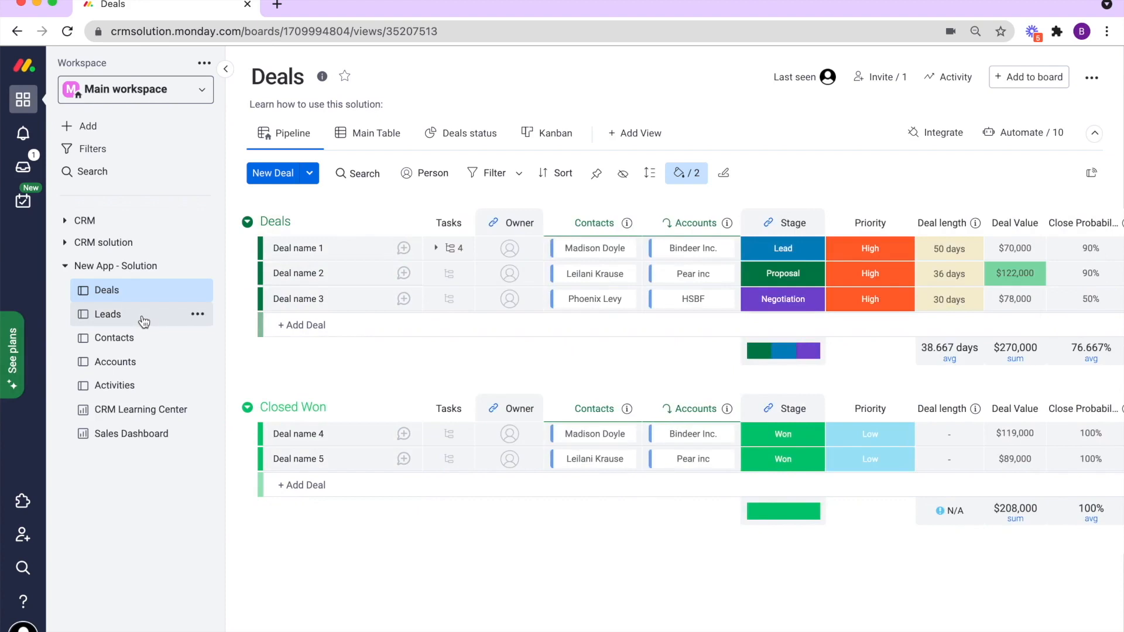
click(107, 314)
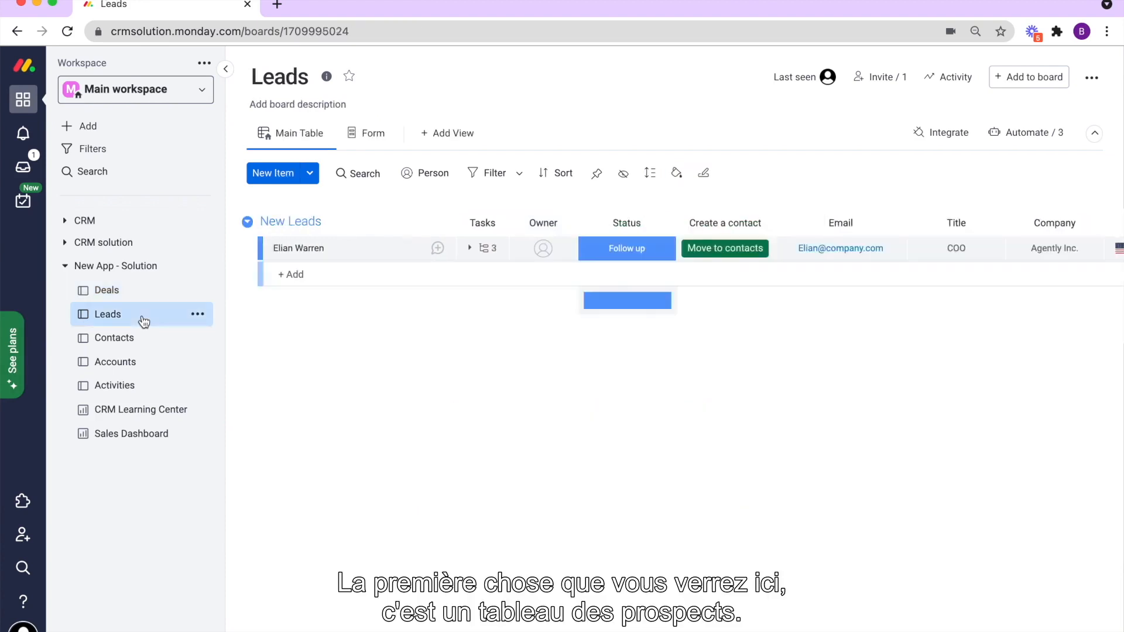
click(291, 274)
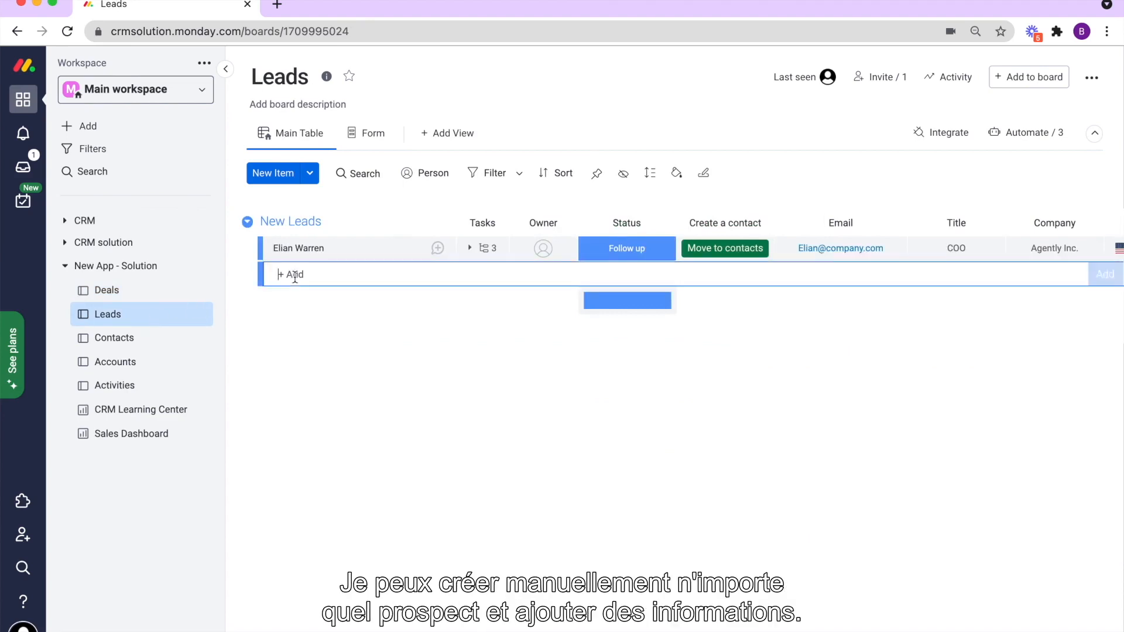
text(Ben F)
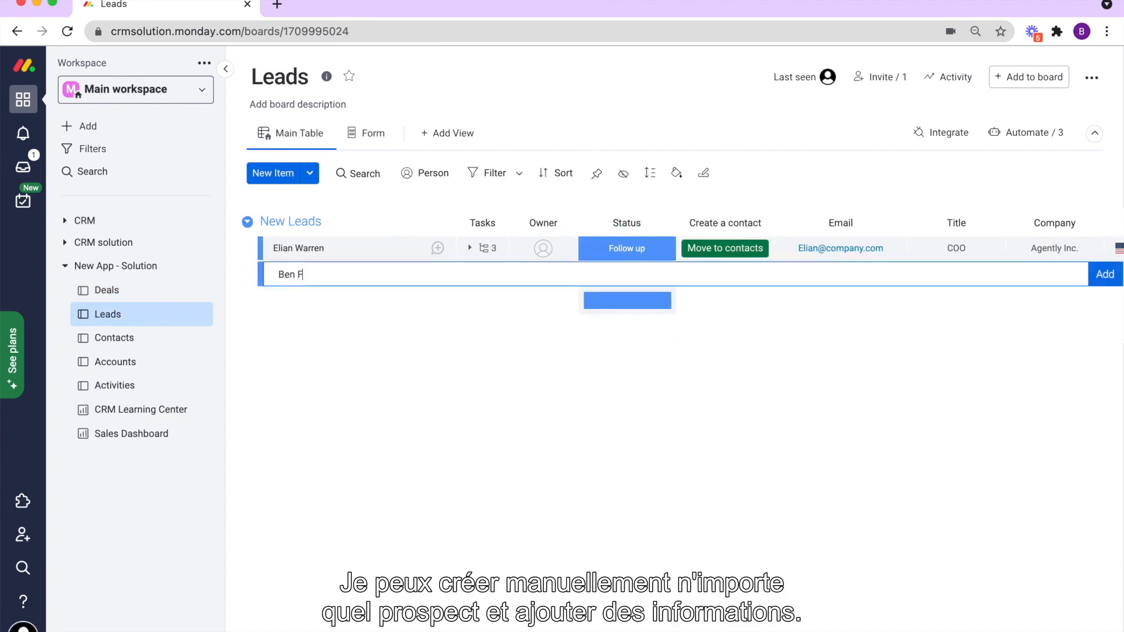
click(626, 274)
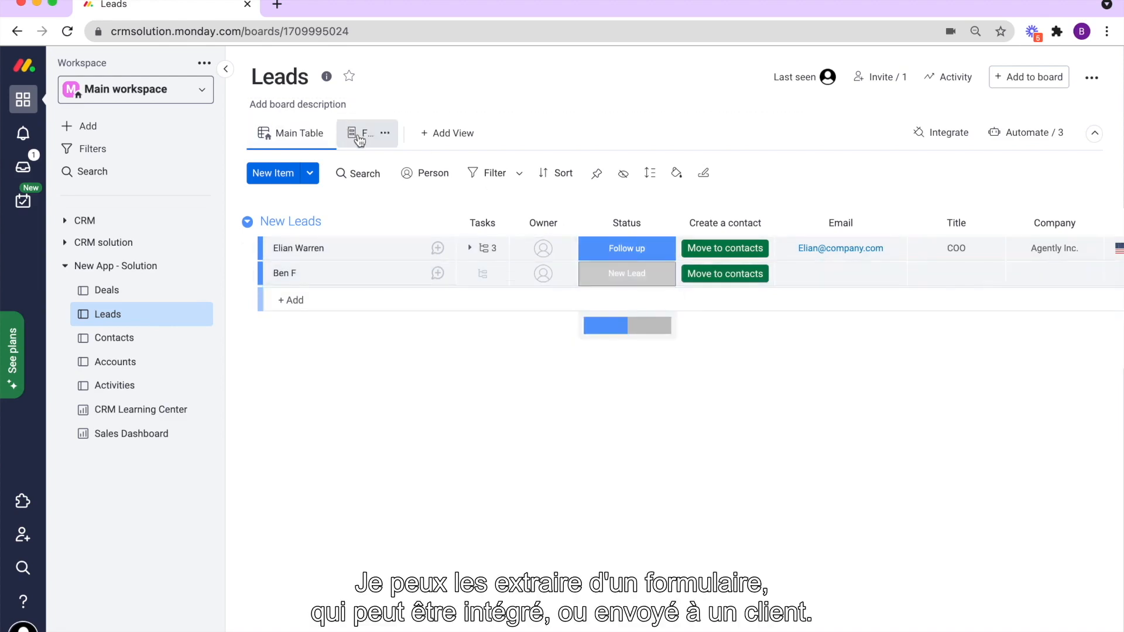
Preview the lead intake Form view, then return to the Main Table.
click(366, 134)
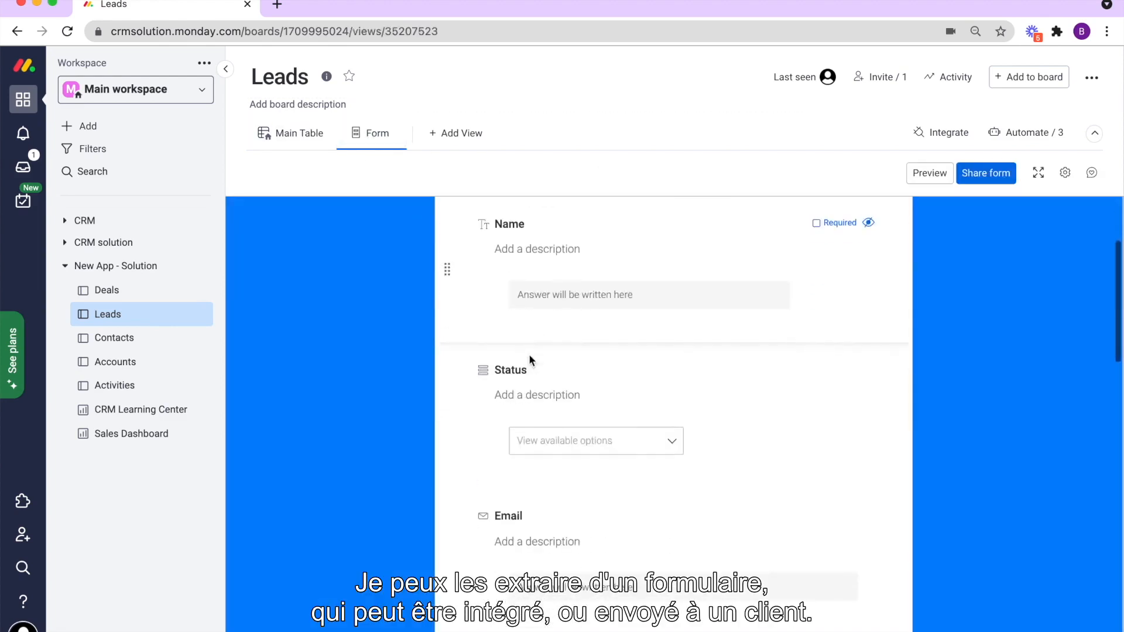
scroll(up, 3)
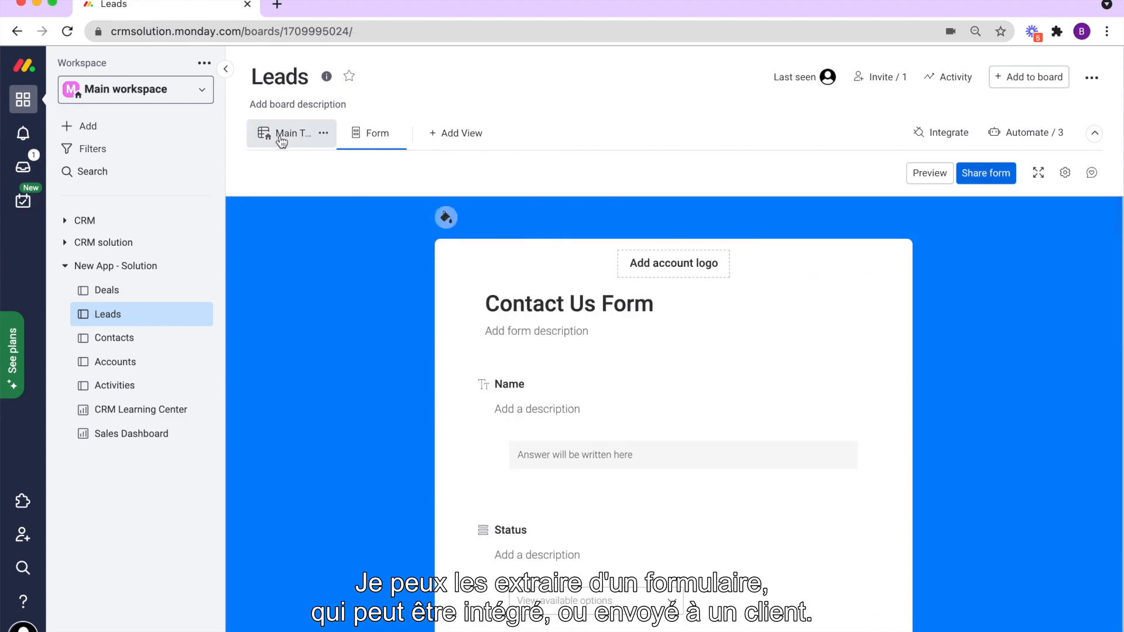
click(291, 134)
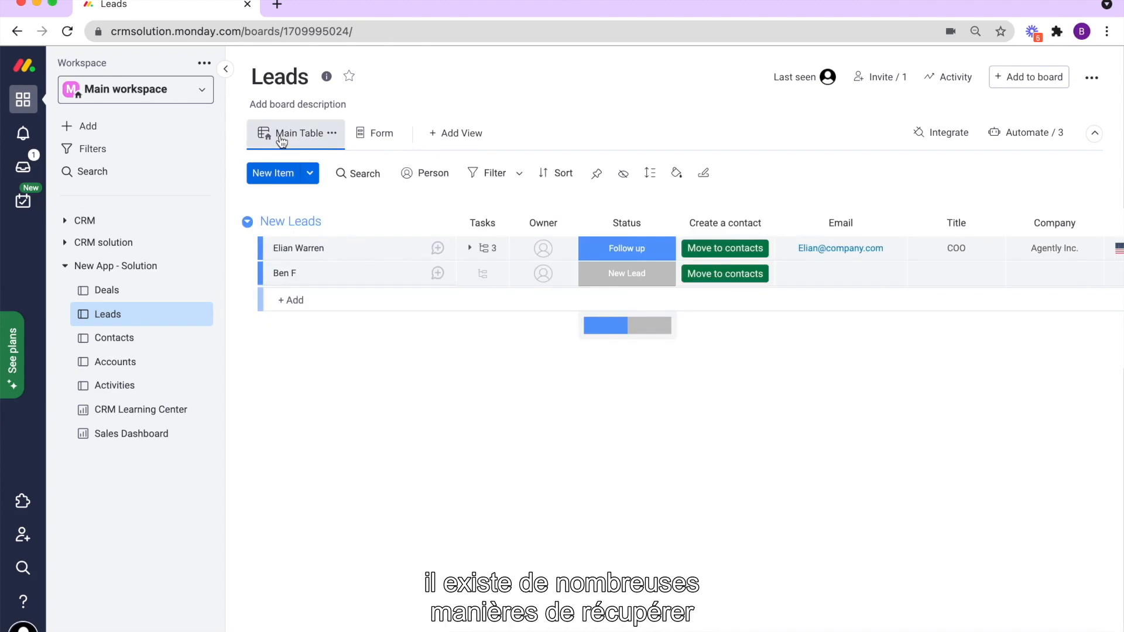
click(309, 172)
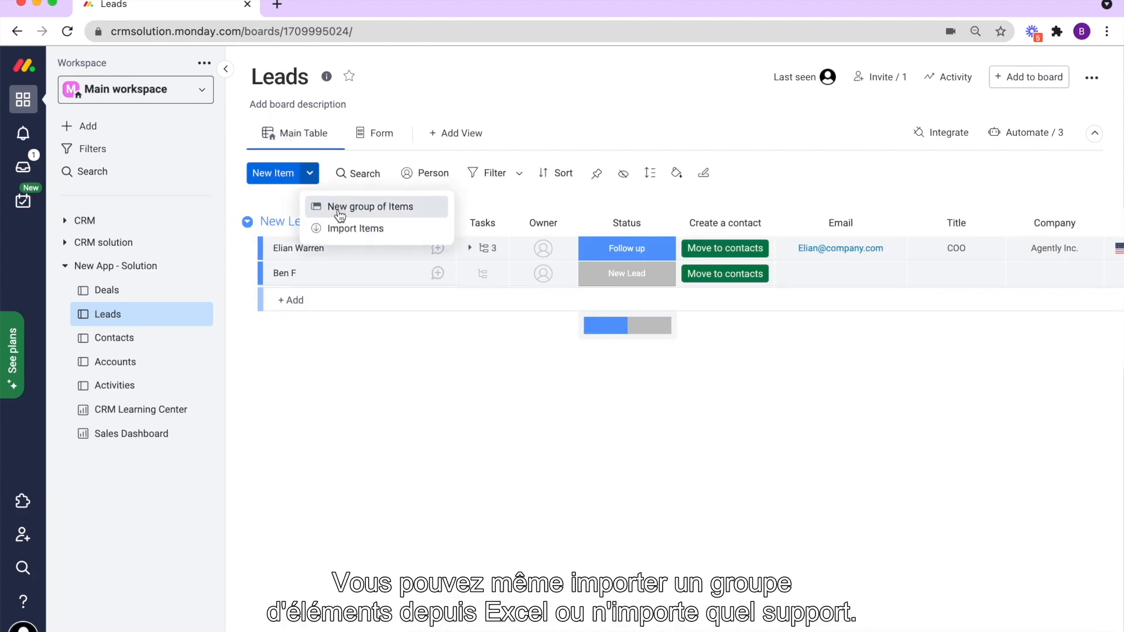
click(356, 227)
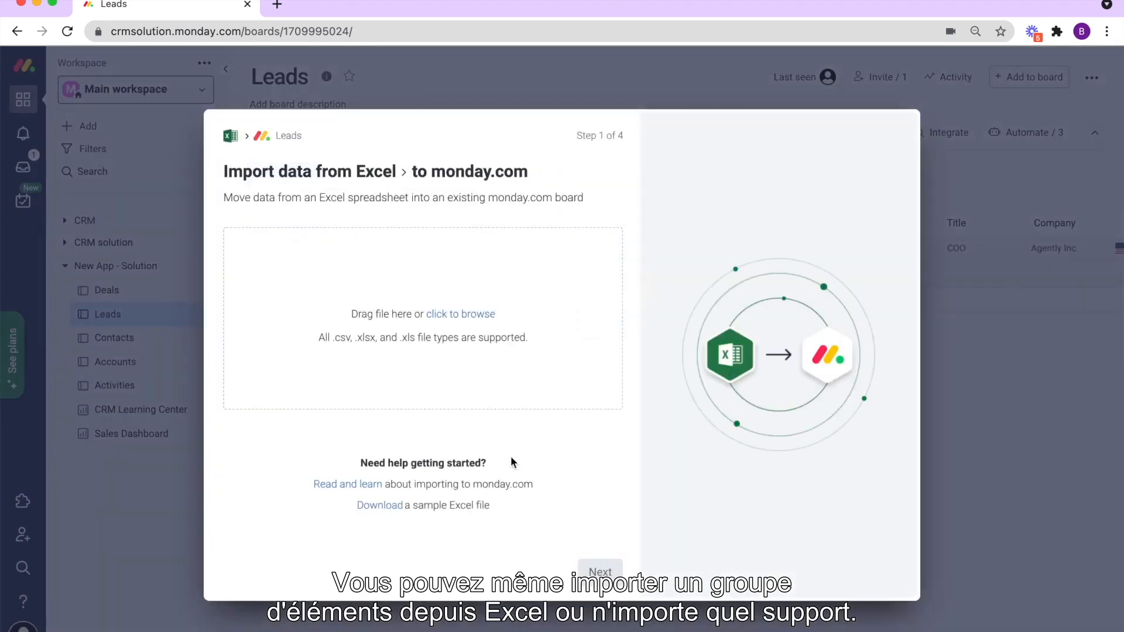
mouse_move(247, 479)
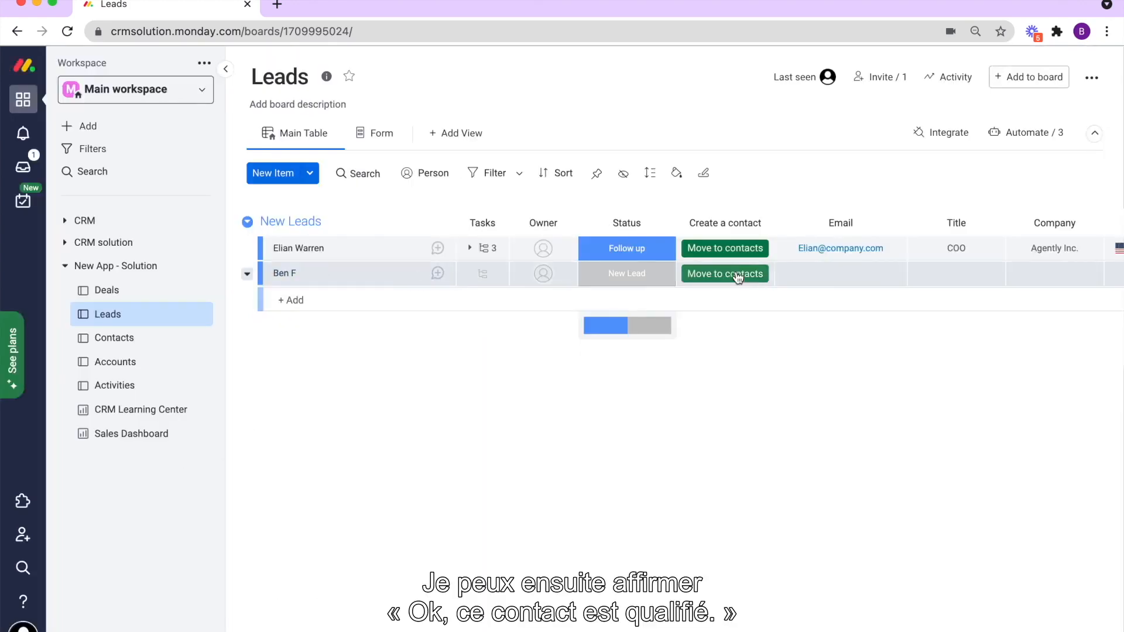
click(725, 273)
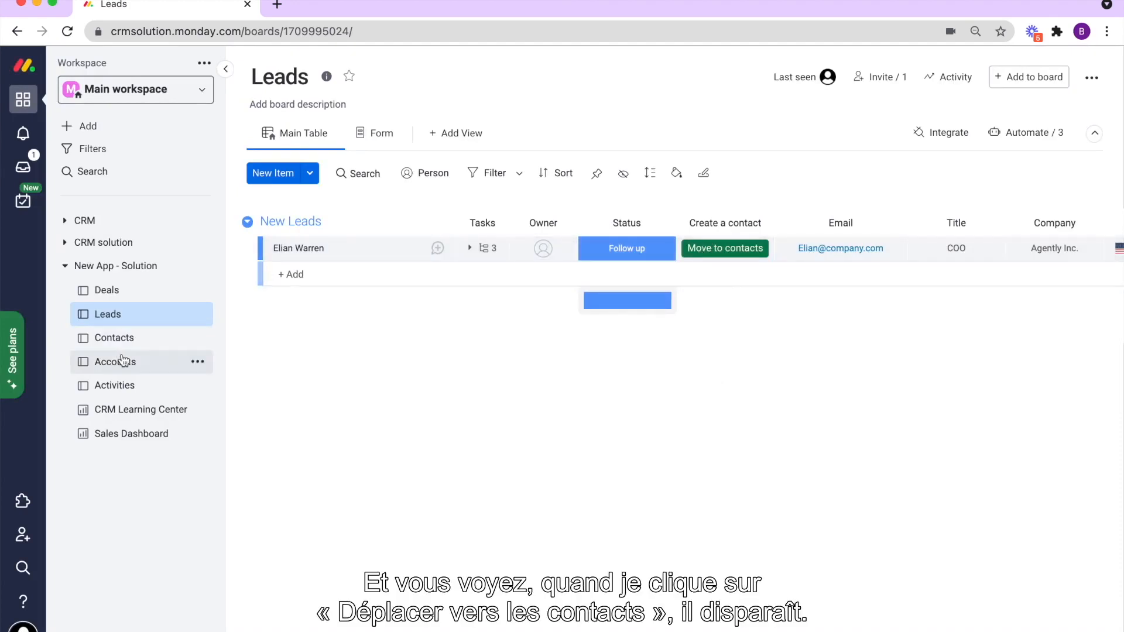
mouse_move(961, 177)
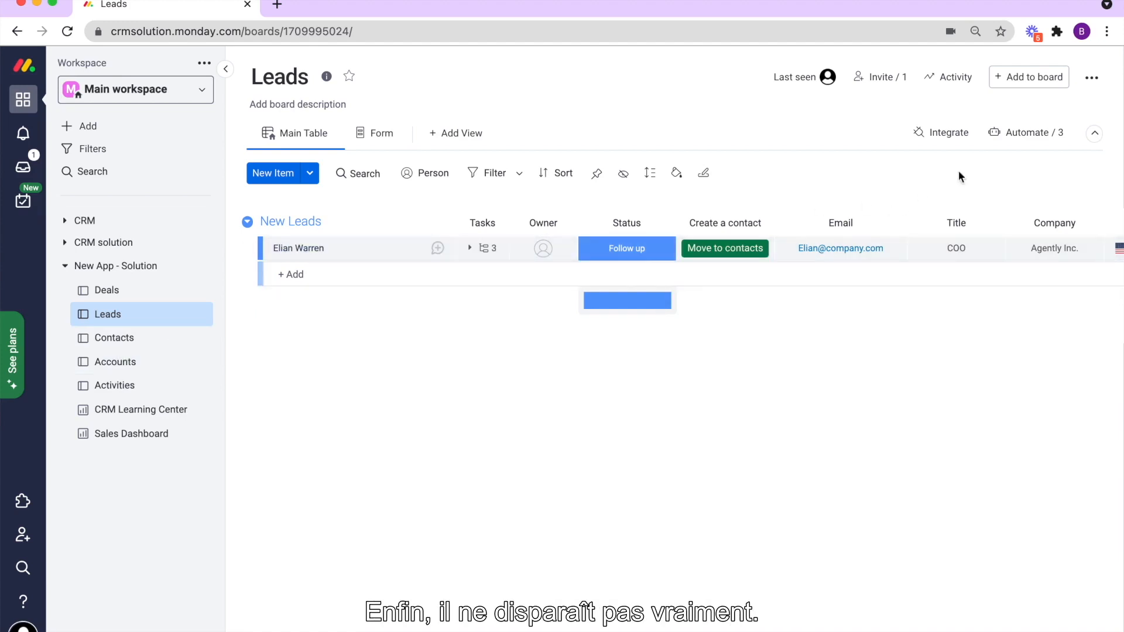
click(1032, 133)
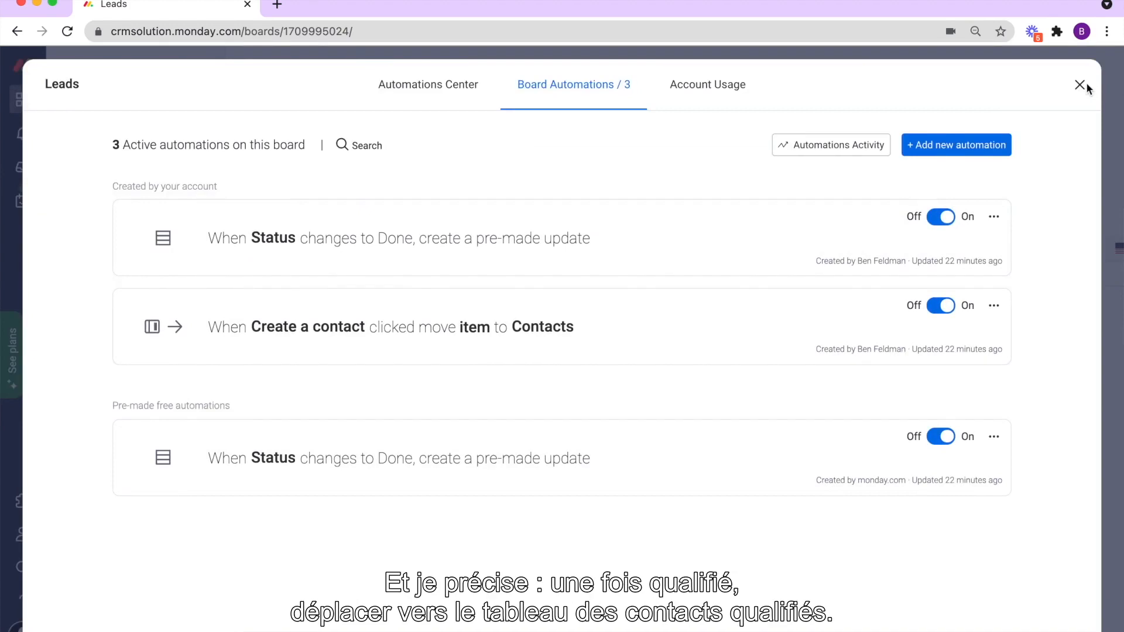
click(1080, 85)
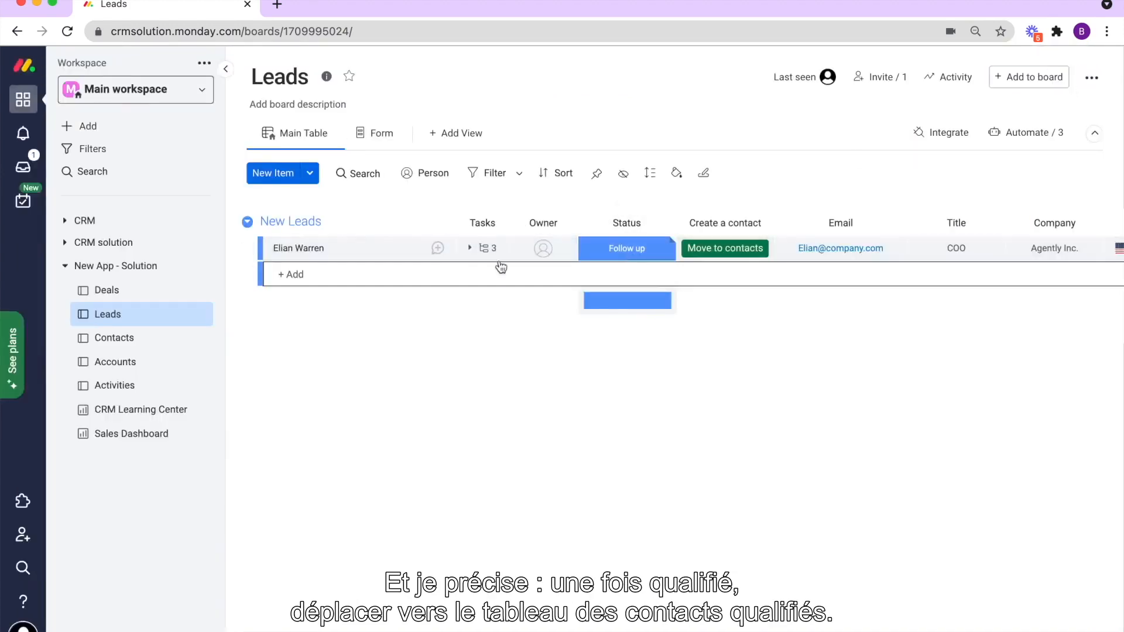
click(113, 338)
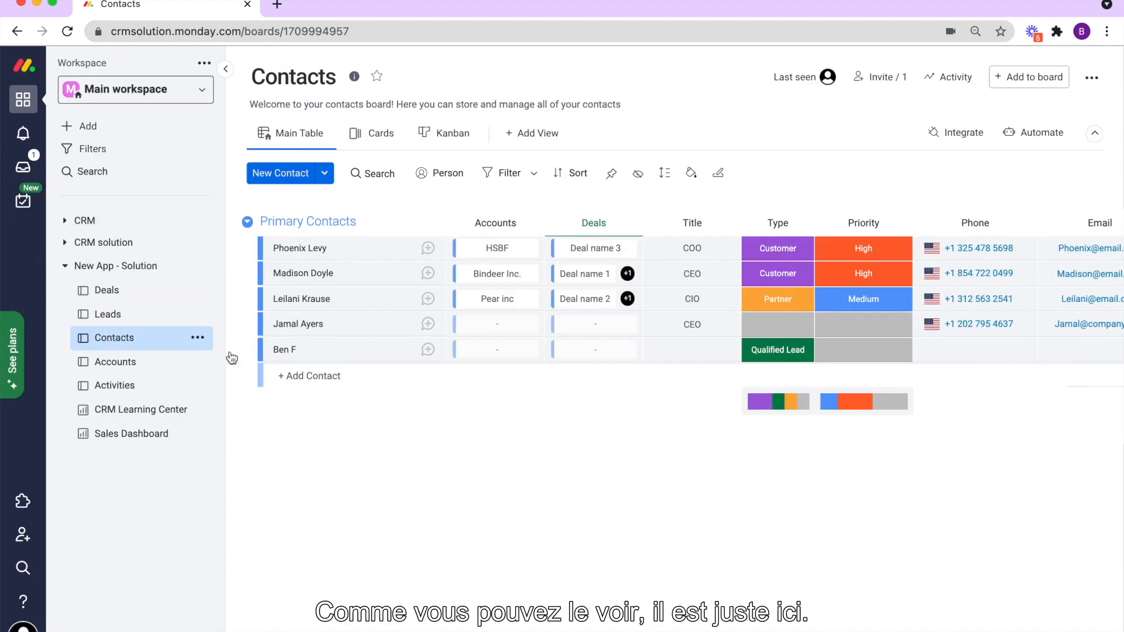
mouse_move(294, 353)
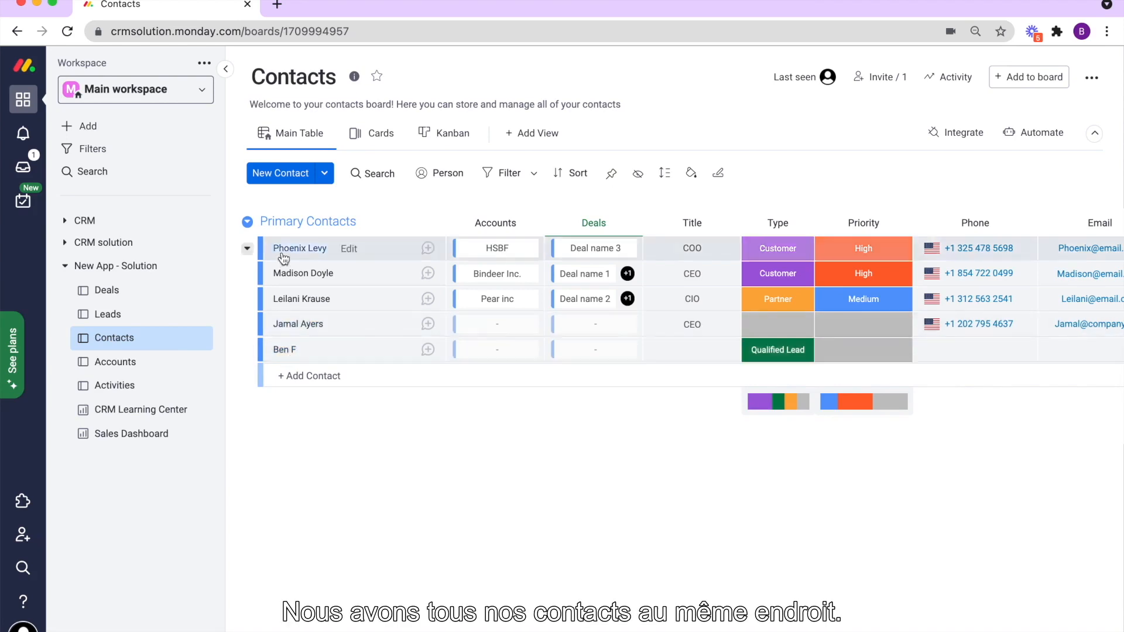
mouse_move(428, 324)
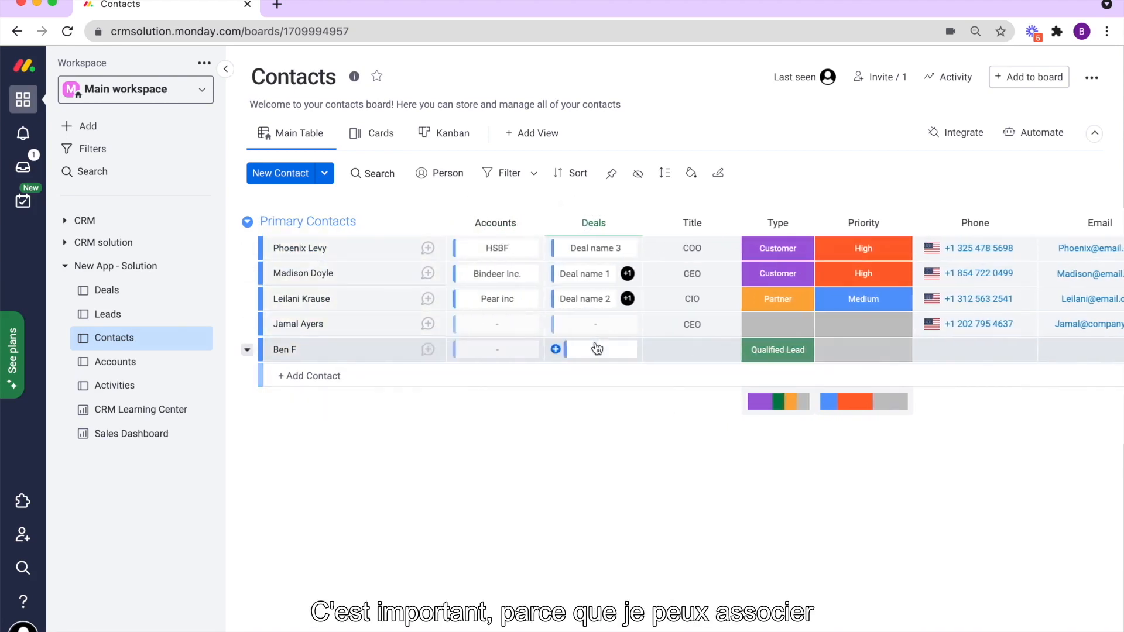
mouse_move(499, 361)
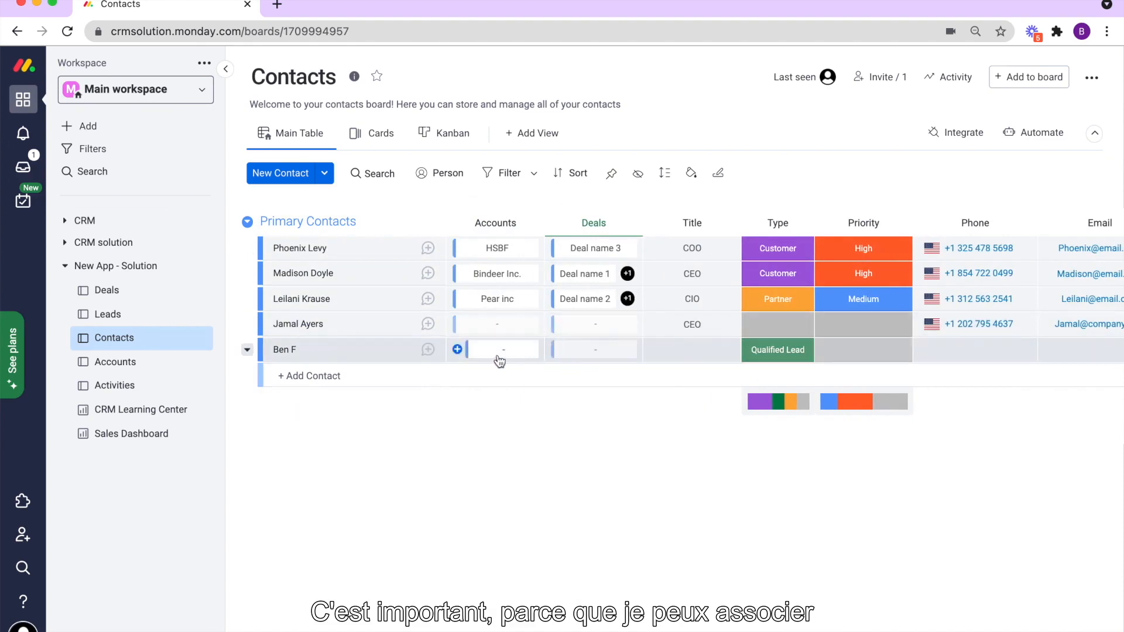
mouse_move(487, 280)
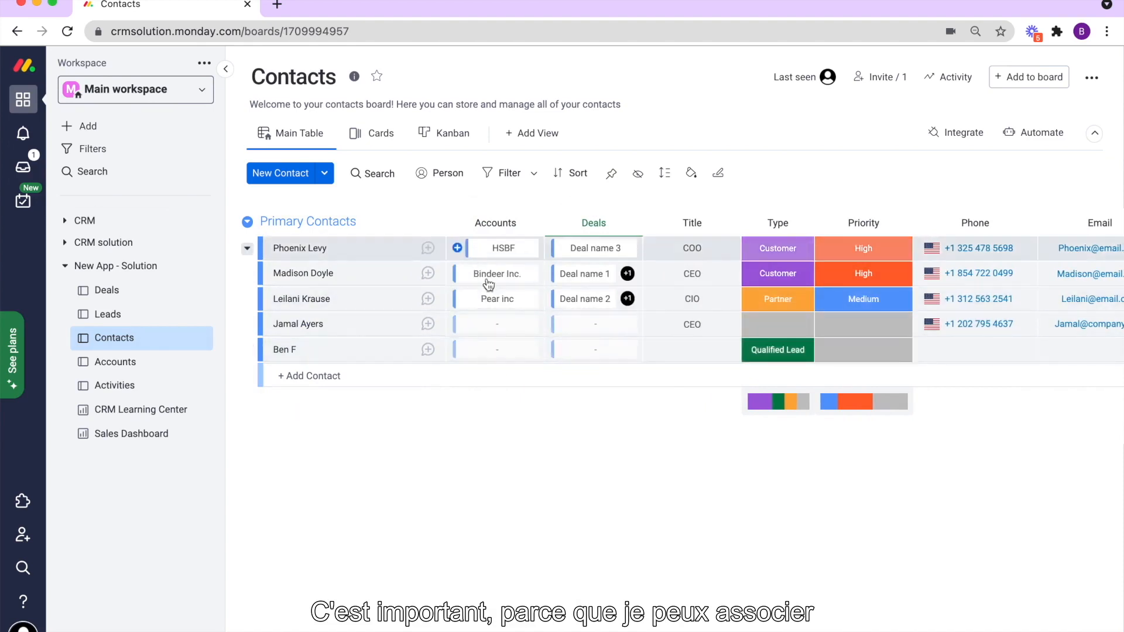
click(457, 349)
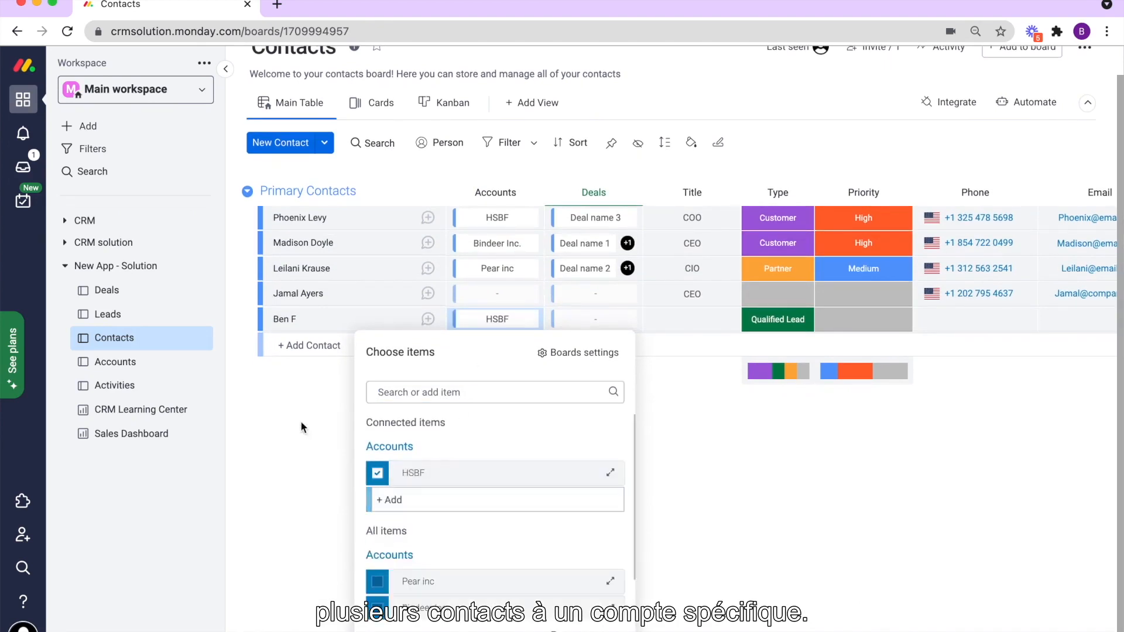
click(301, 428)
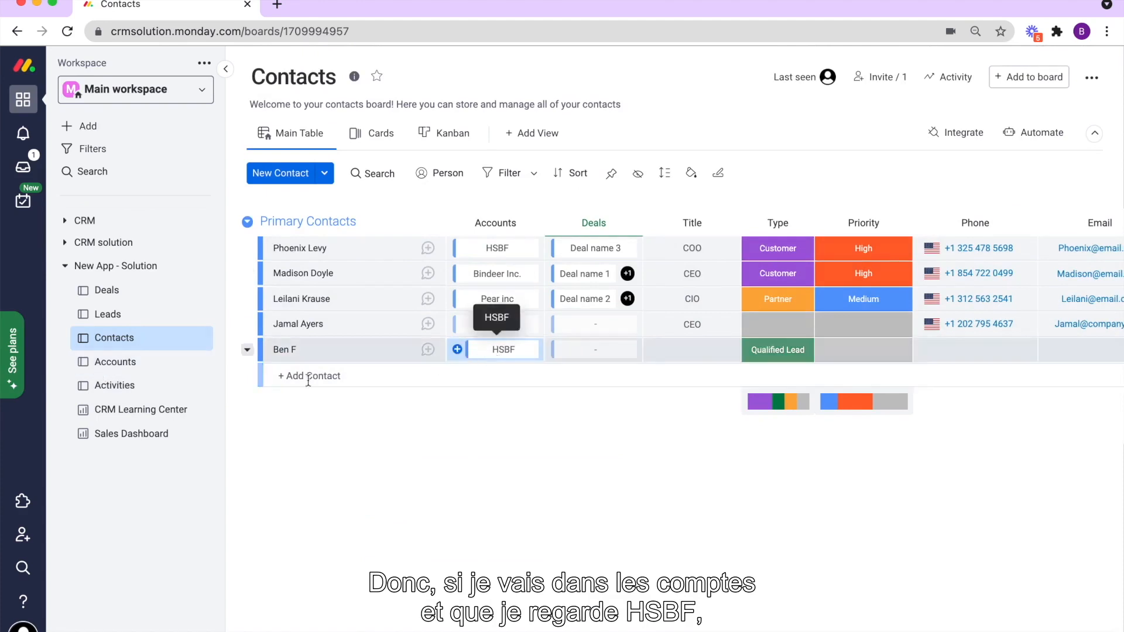
click(114, 362)
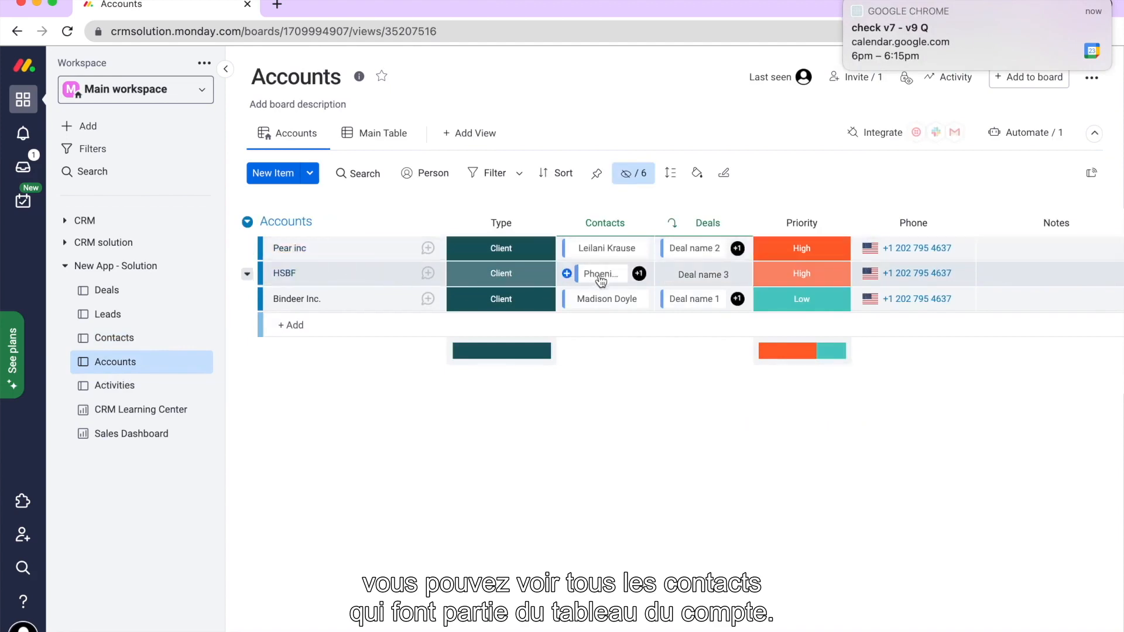
click(598, 273)
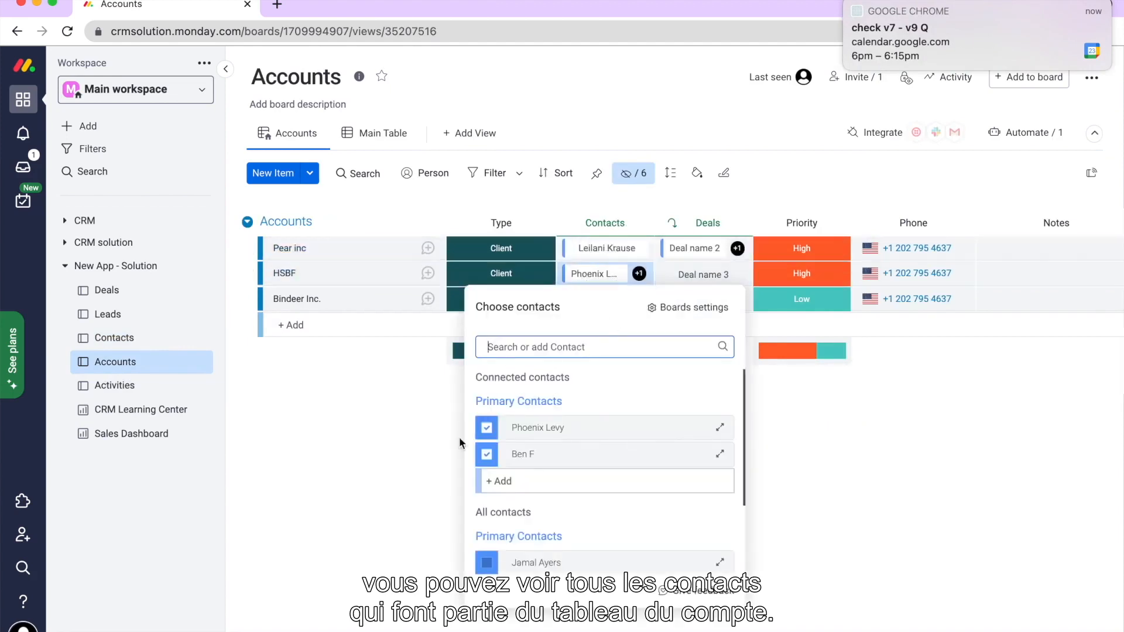
mouse_move(546, 406)
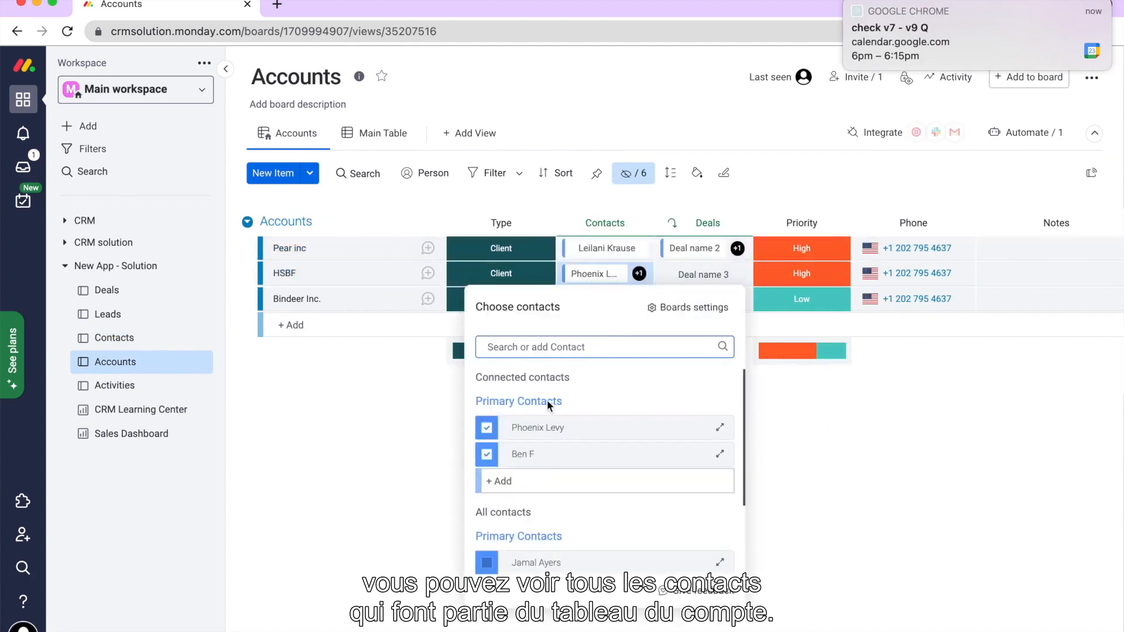
click(401, 444)
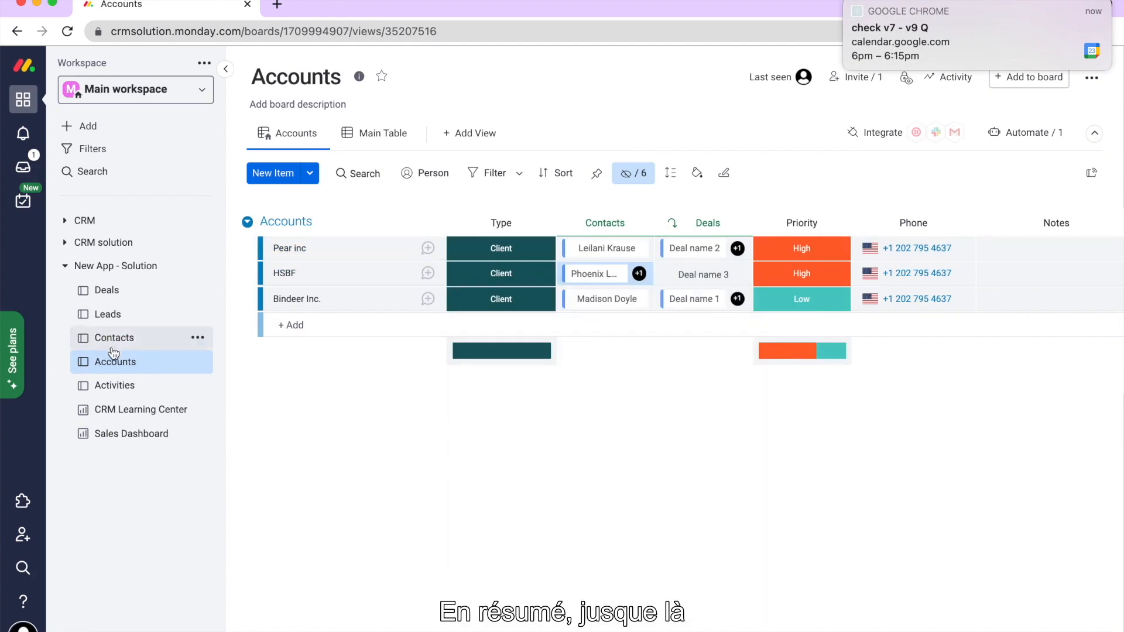
click(105, 290)
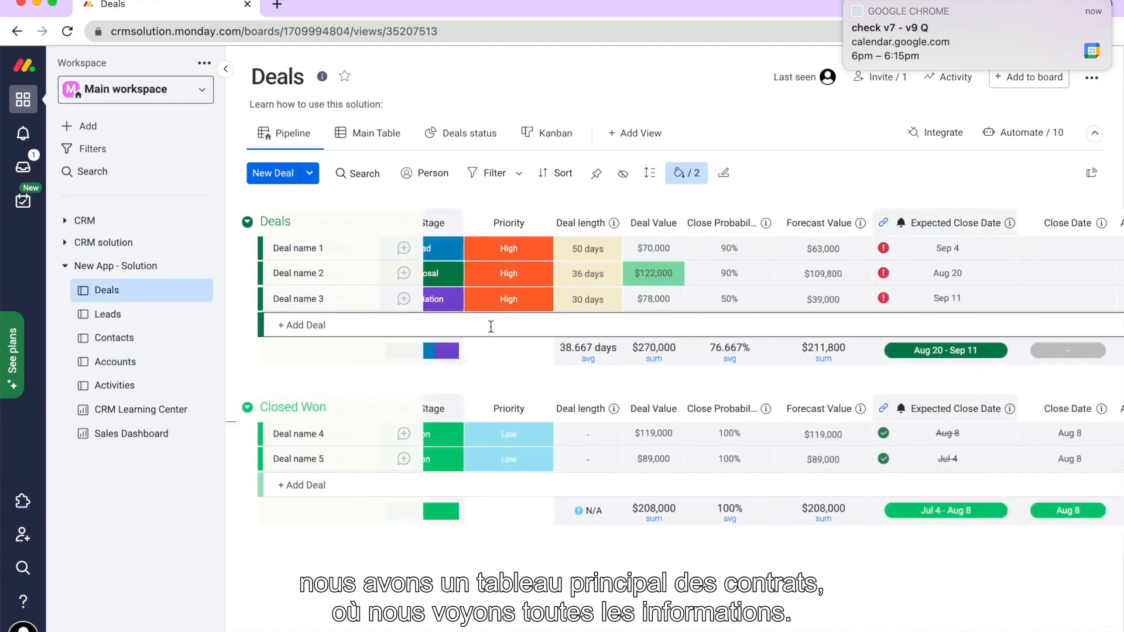
Tour the Leads, Contacts, Accounts and Activities boards, ending on Activities.
click(108, 313)
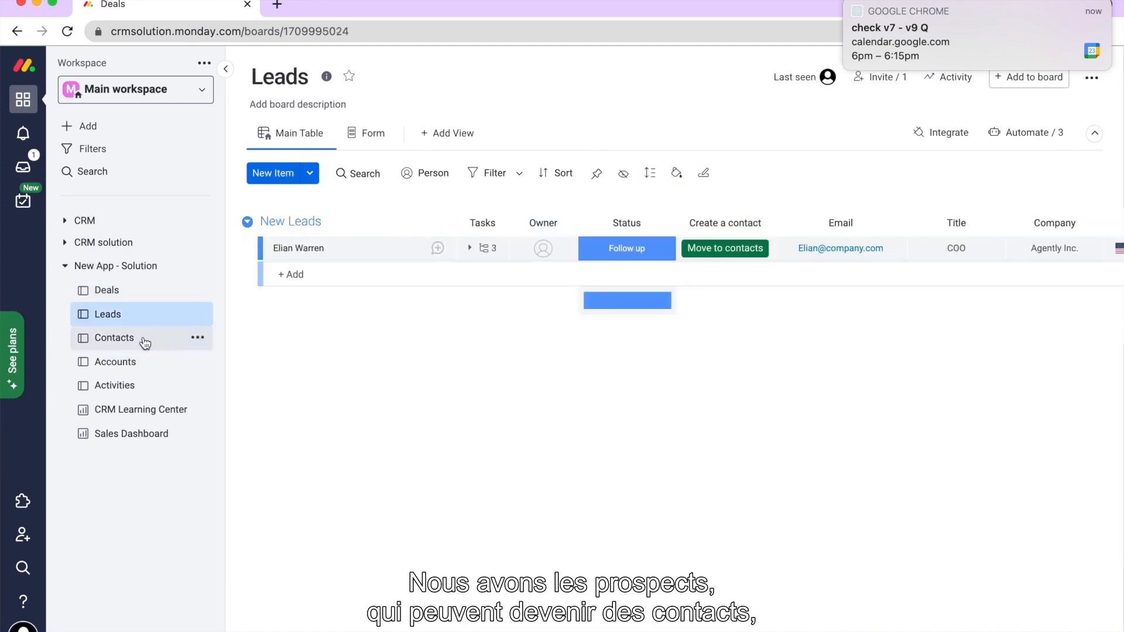
click(113, 338)
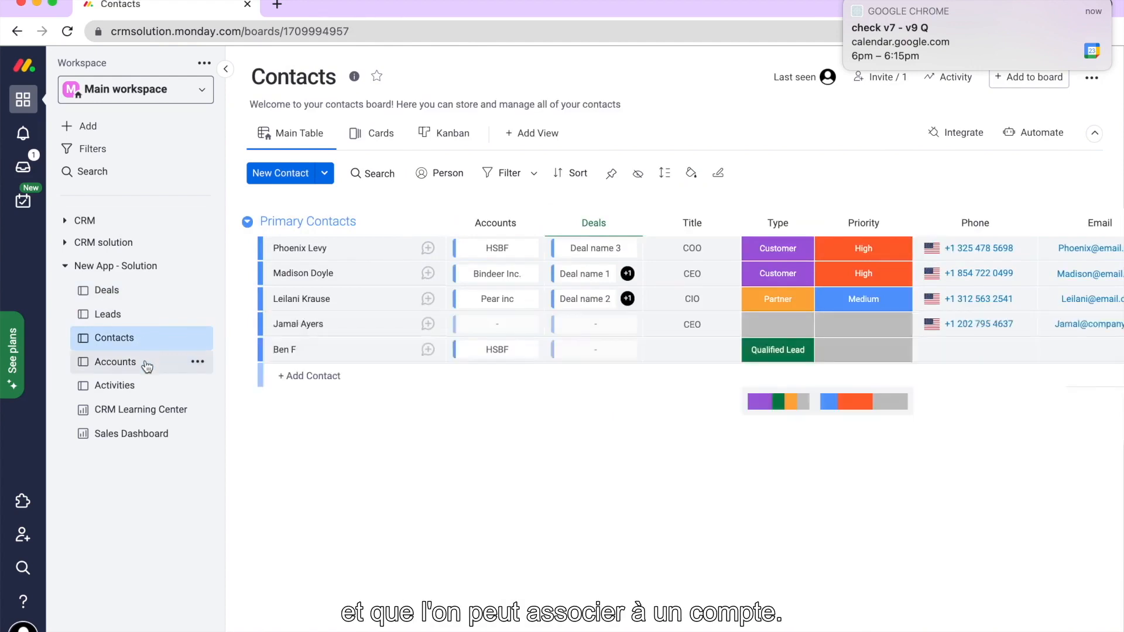
click(115, 361)
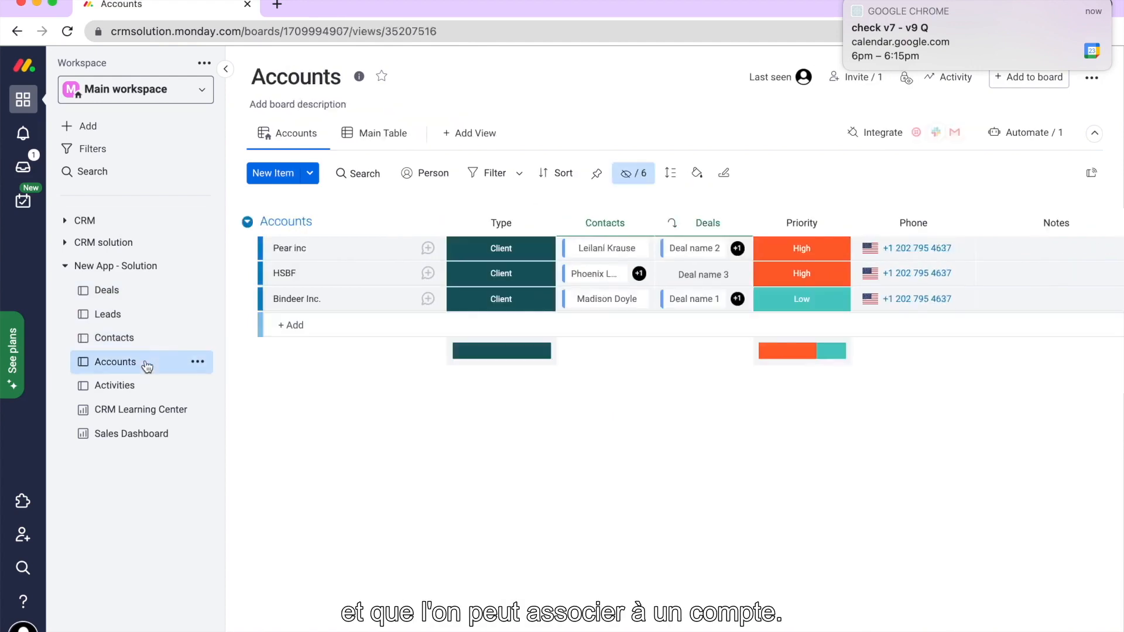
click(114, 385)
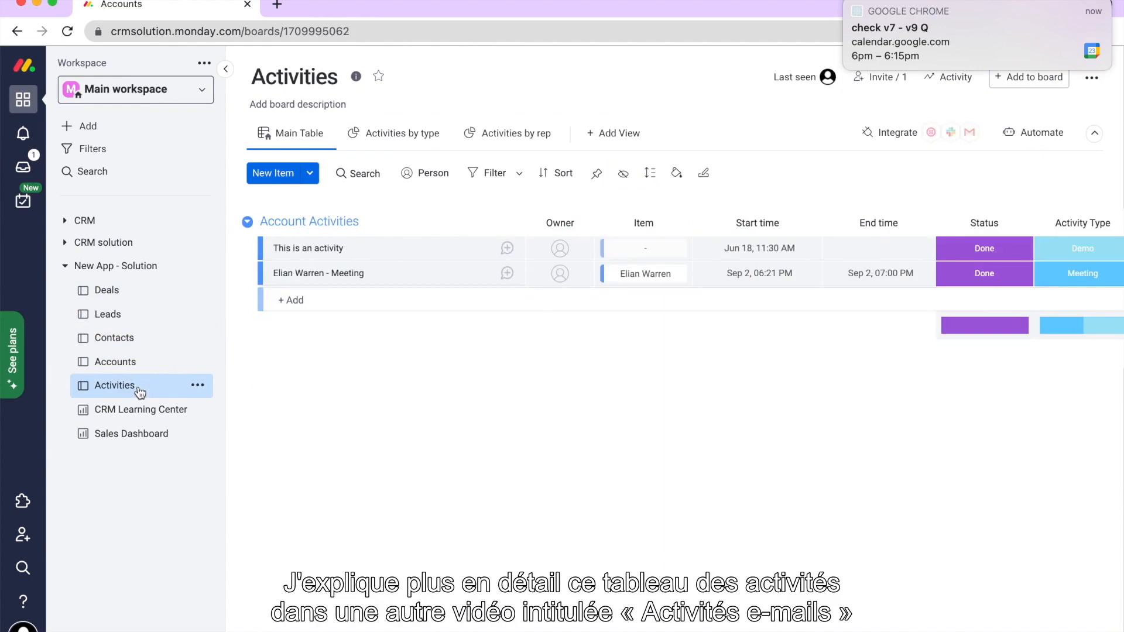
Open CRM Learning Center from the sidebar under New App - Solution.
click(114, 385)
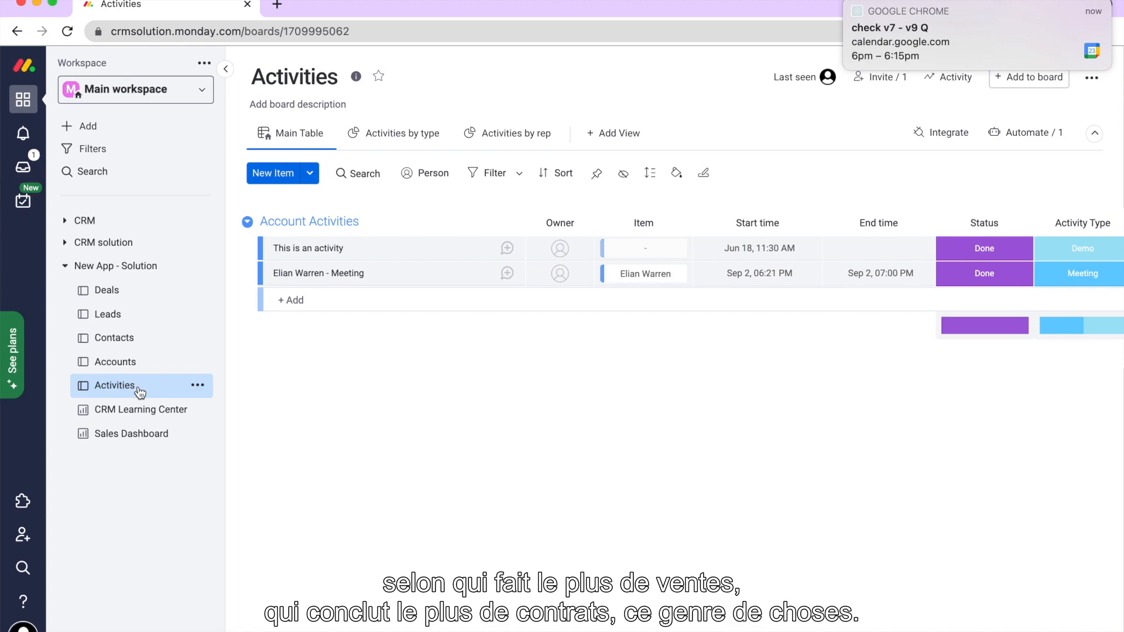
click(141, 409)
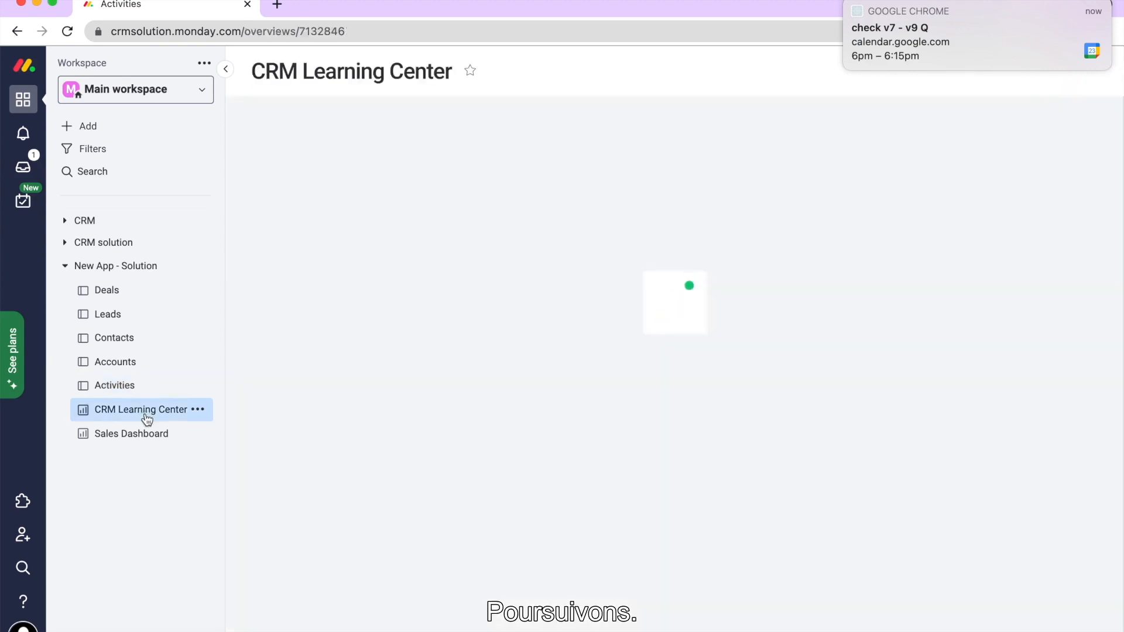
click(142, 409)
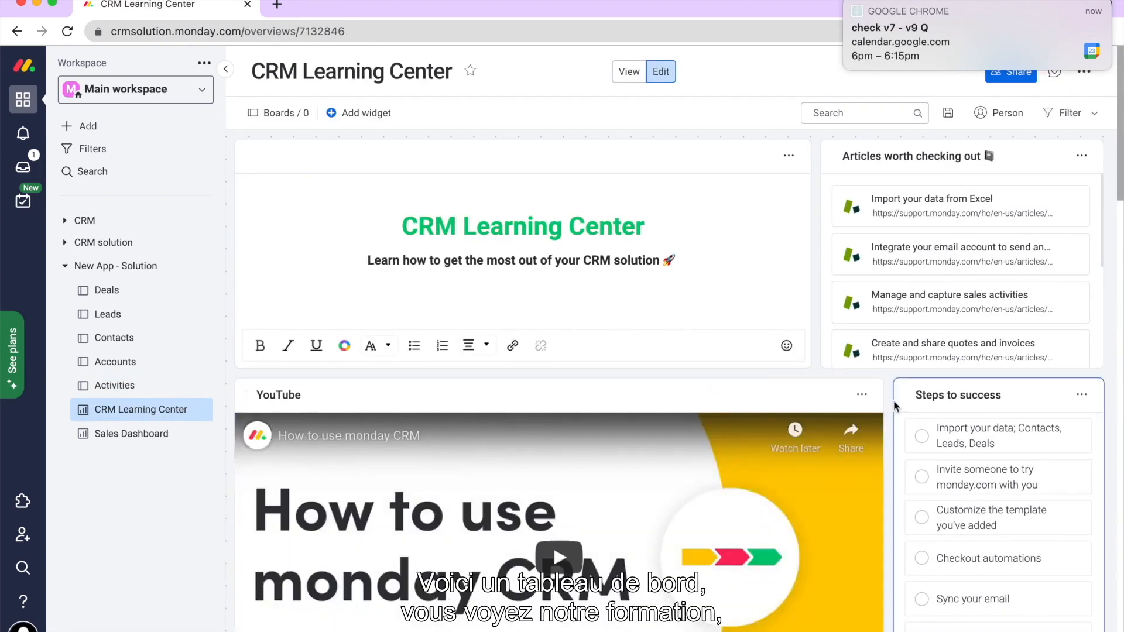
scroll(down, 3)
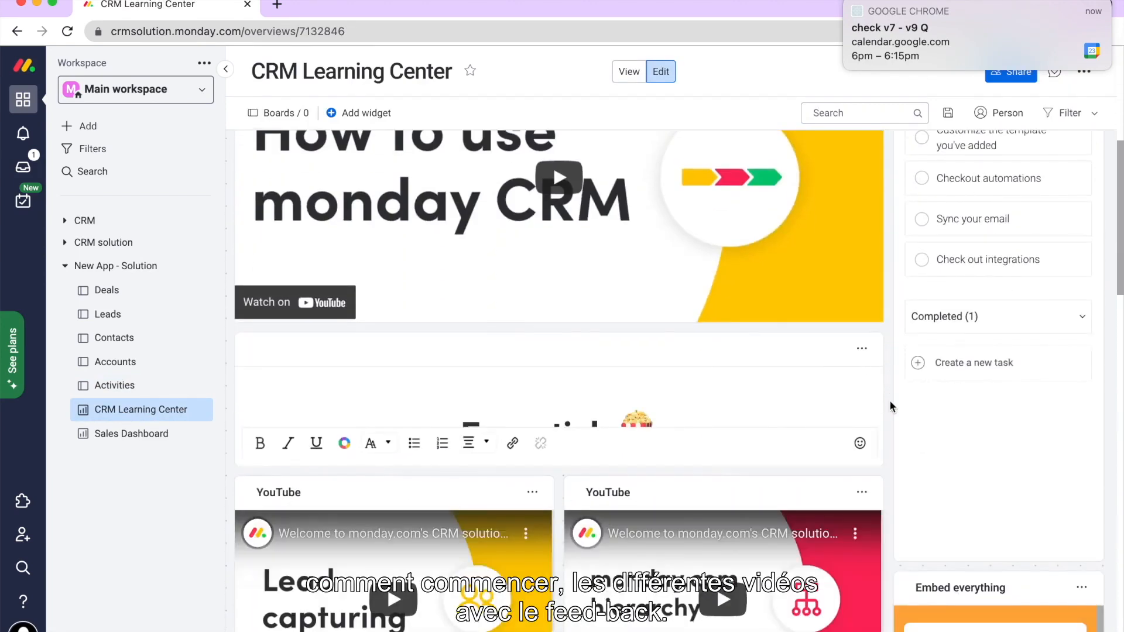
scroll(down, 3)
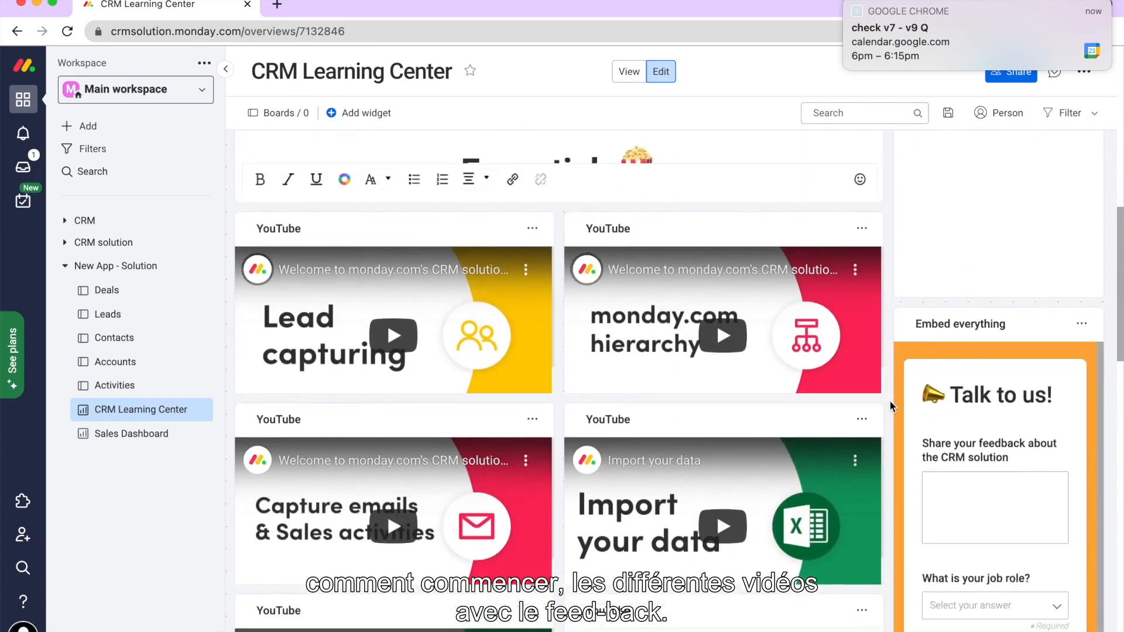
scroll(down, 3)
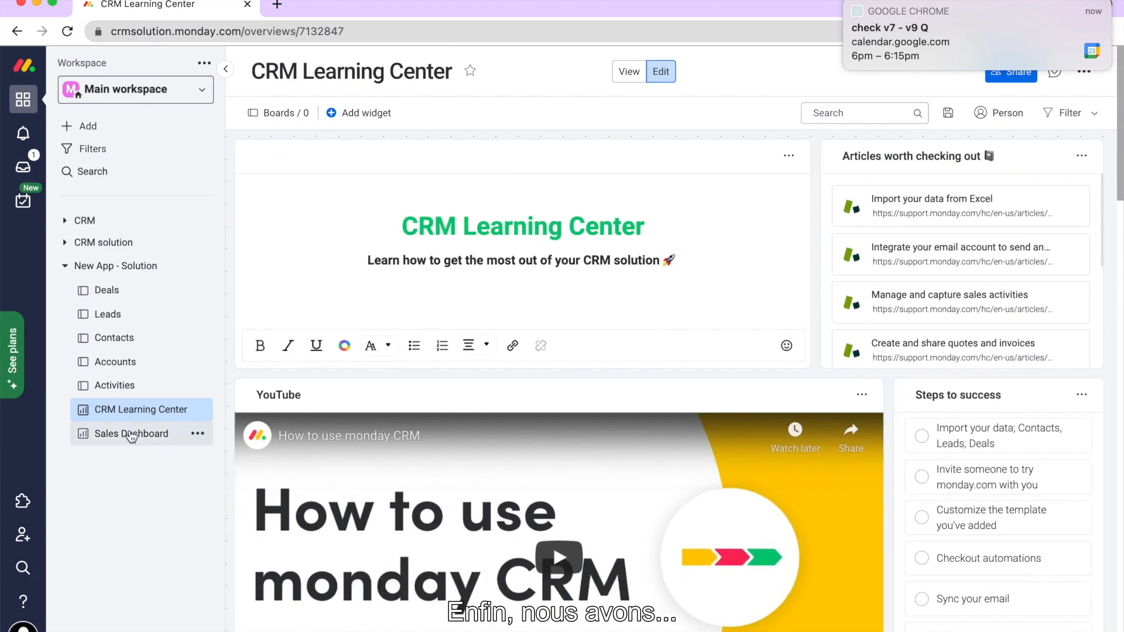
Open the Sales Dashboard with revenue figures, sales pipeline and monthly goal widgets.
click(131, 433)
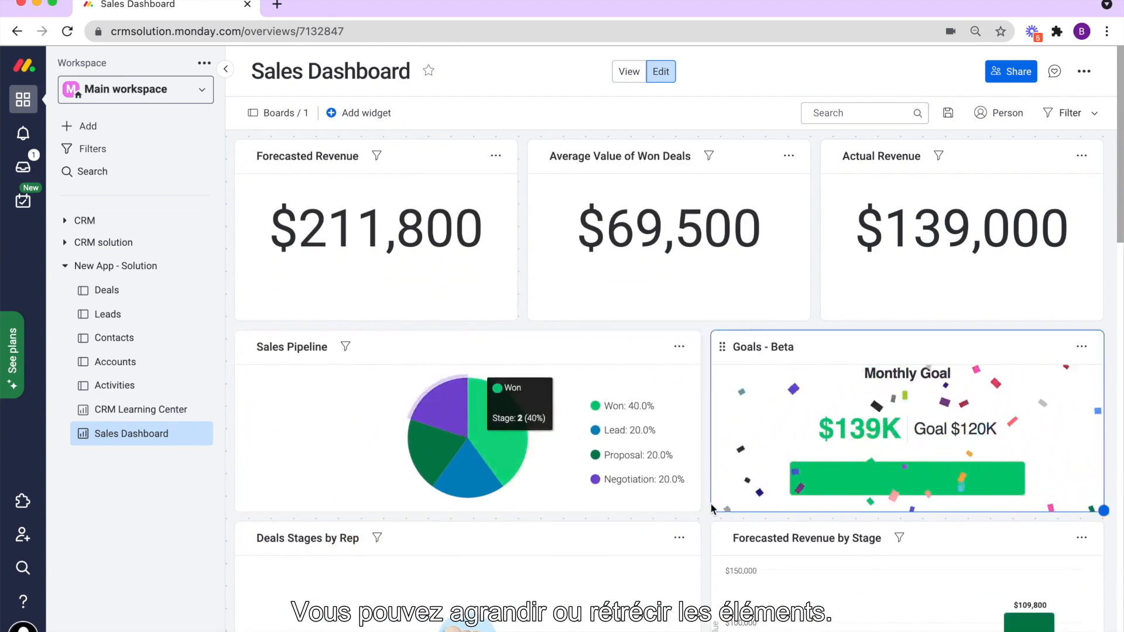
click(467, 422)
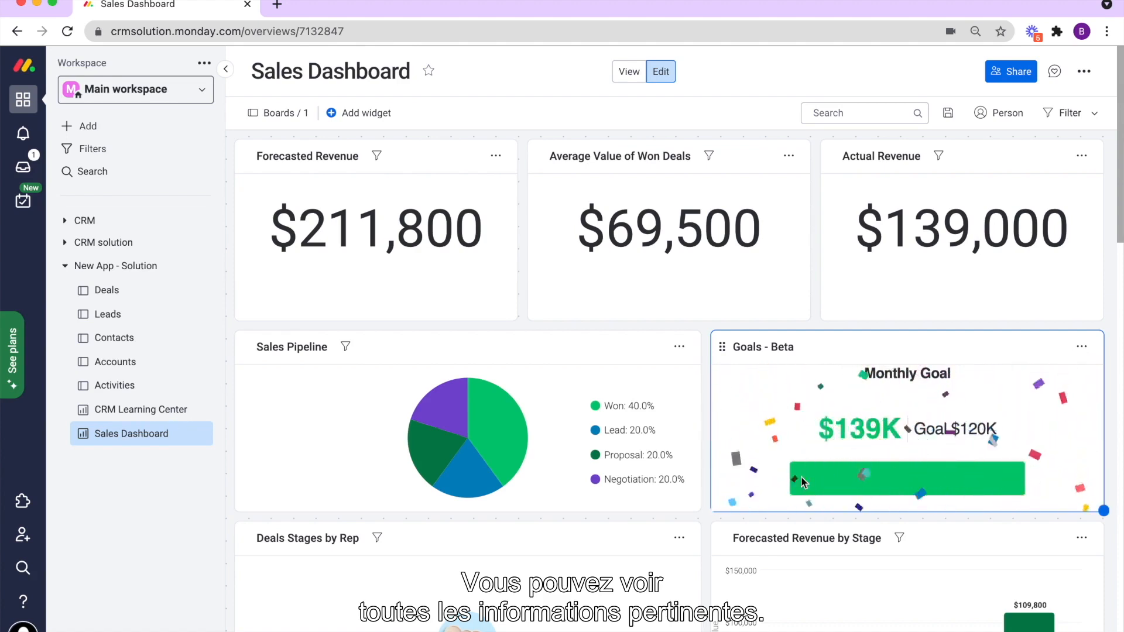
mouse_move(108, 314)
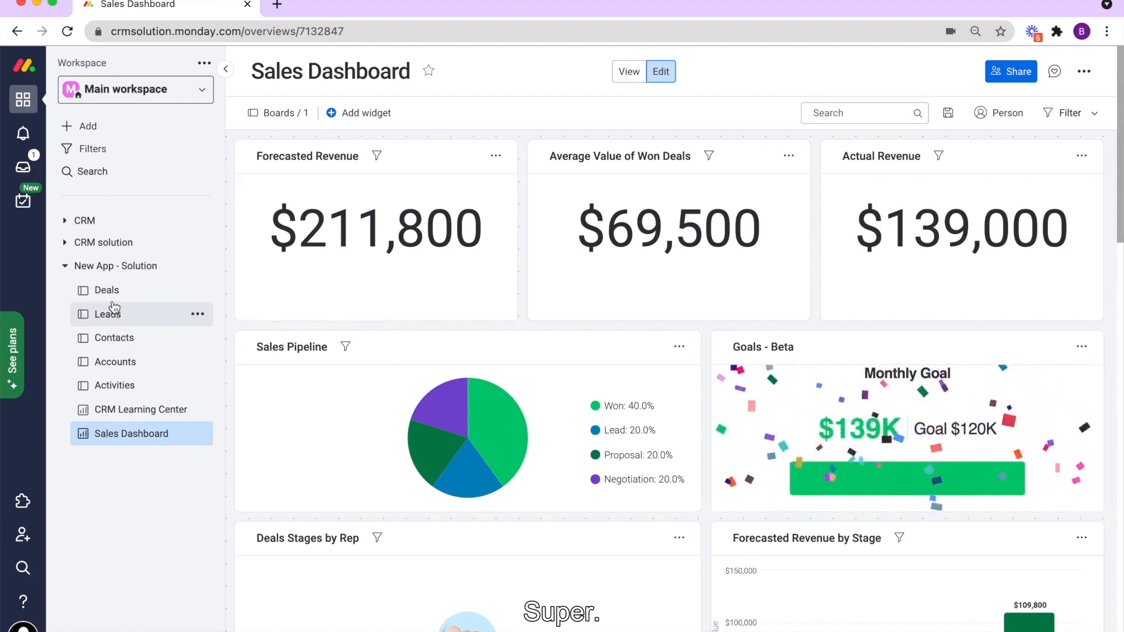
mouse_move(105, 289)
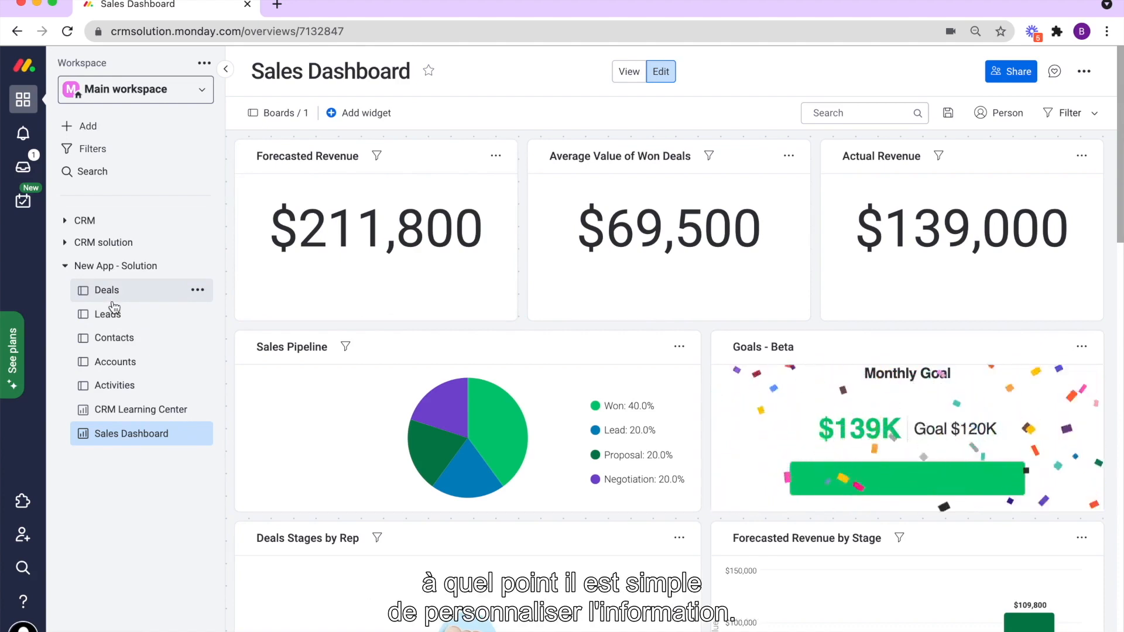
Open the Deals board Pipeline view listing open and Closed Won deals.
click(106, 290)
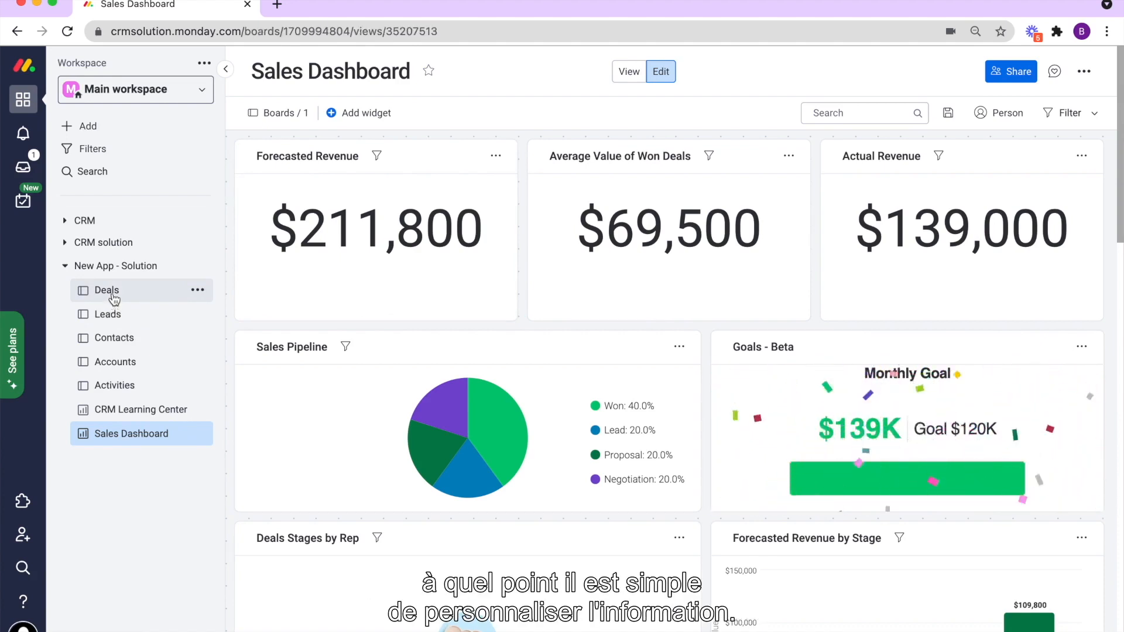
click(105, 289)
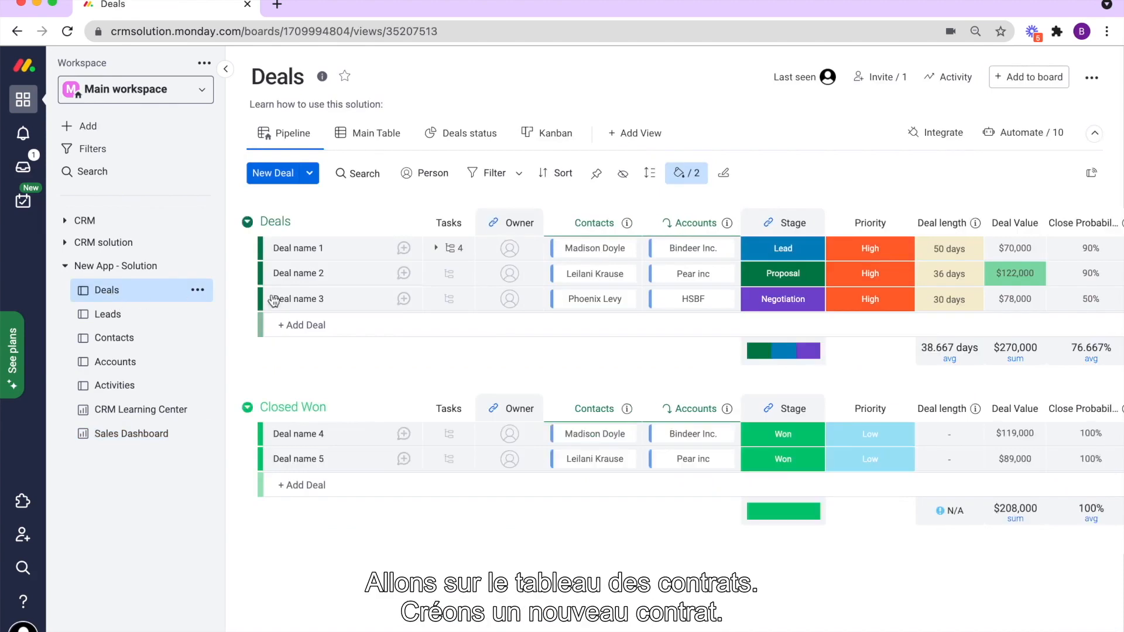
Add 'Deal Name 4' to the Deals group and toggle Deal name 1's subitems.
click(301, 325)
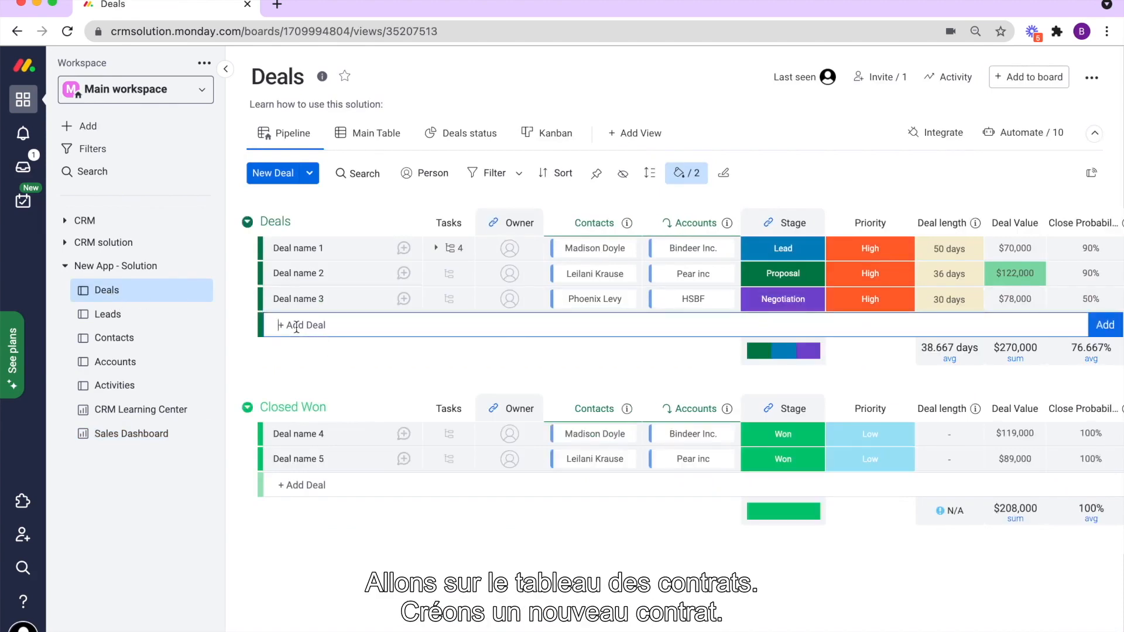
text(Deal Name 4)
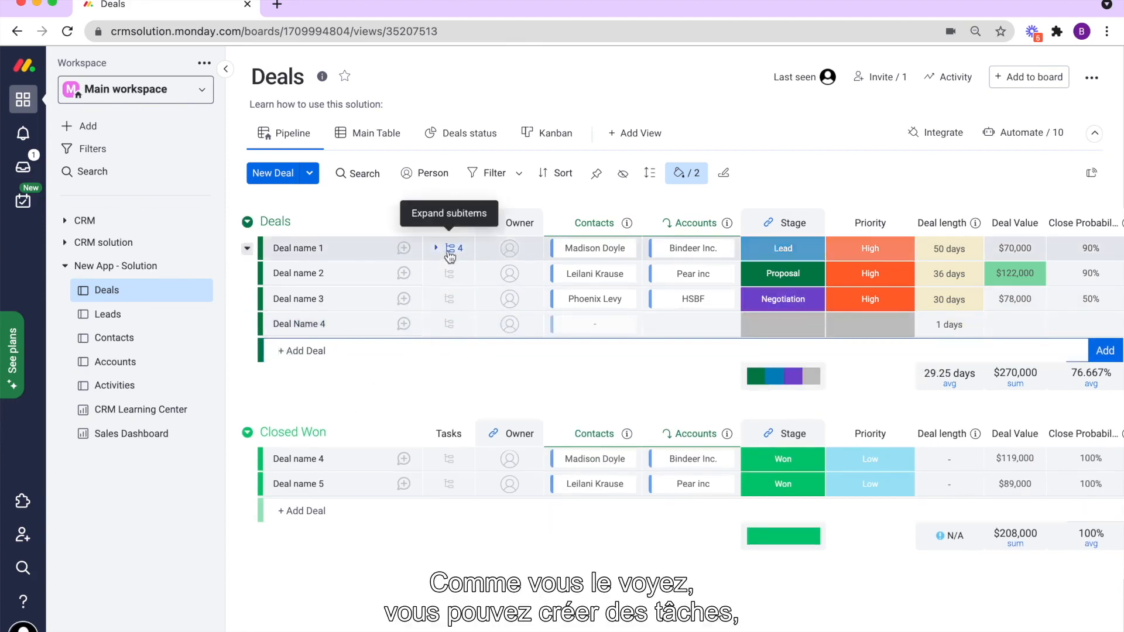
click(434, 249)
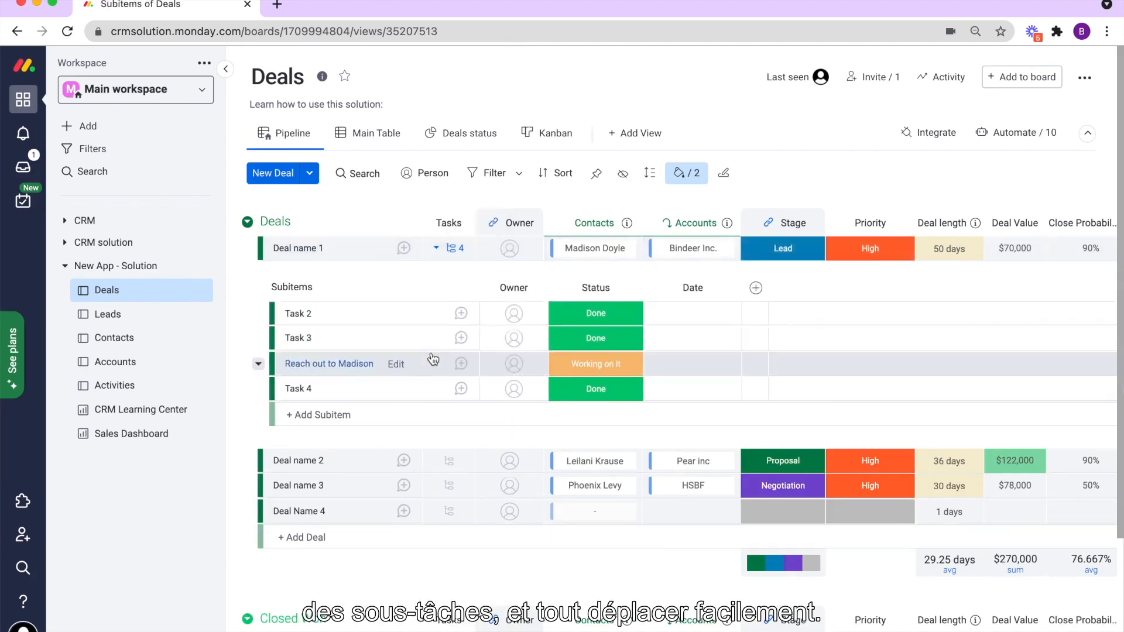
click(435, 248)
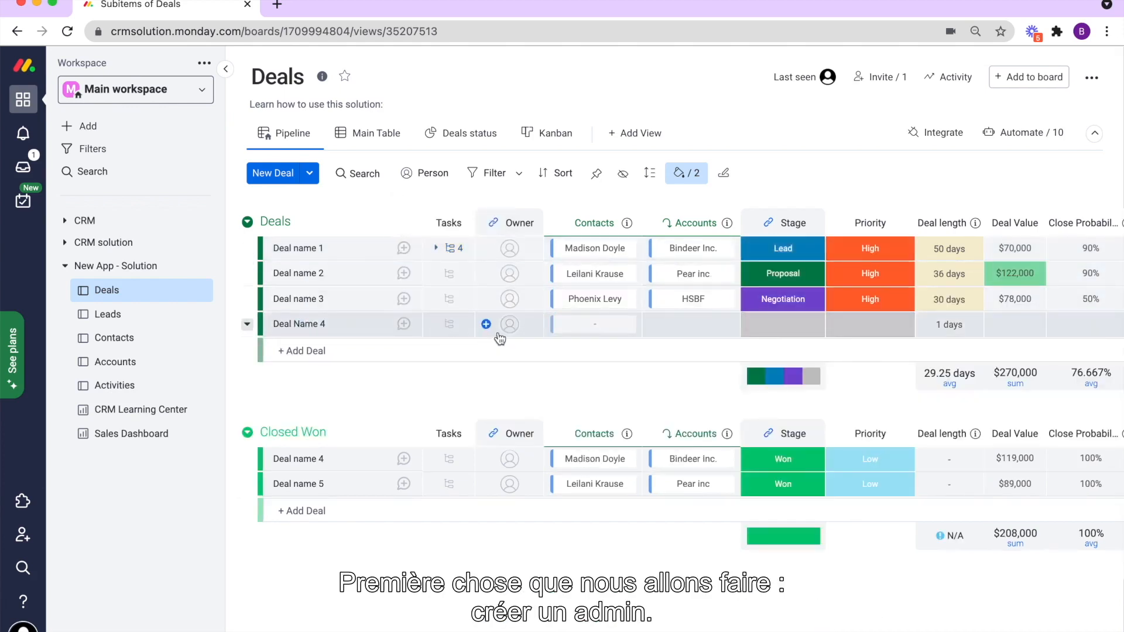
Assign yourself as the owner of Deal Name 4.
click(486, 323)
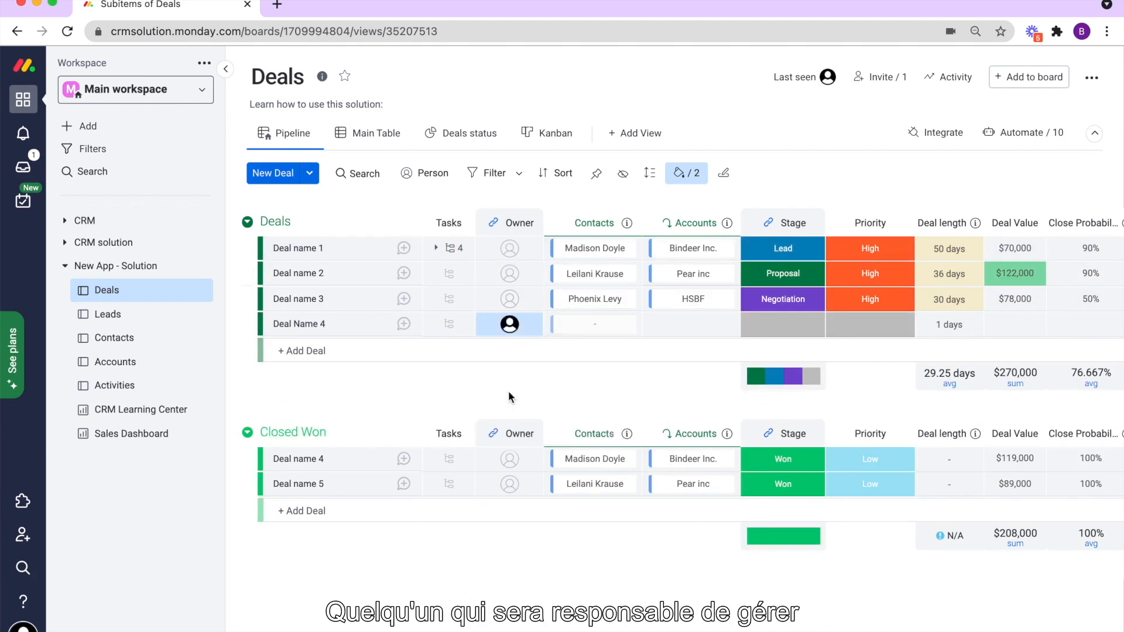
mouse_move(510, 223)
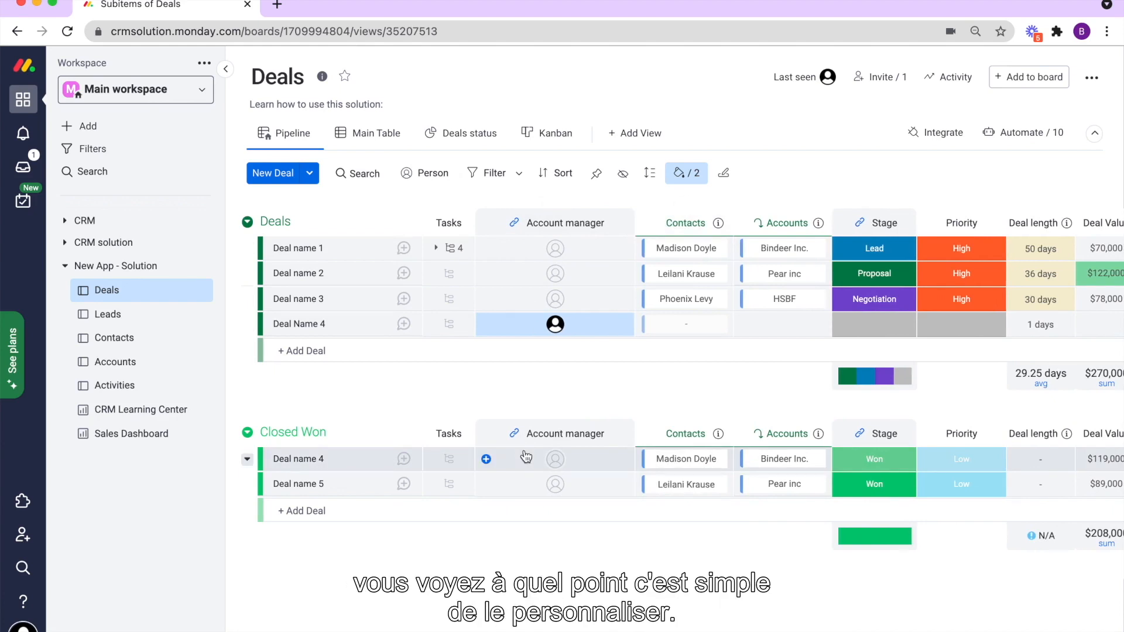
mouse_move(612, 389)
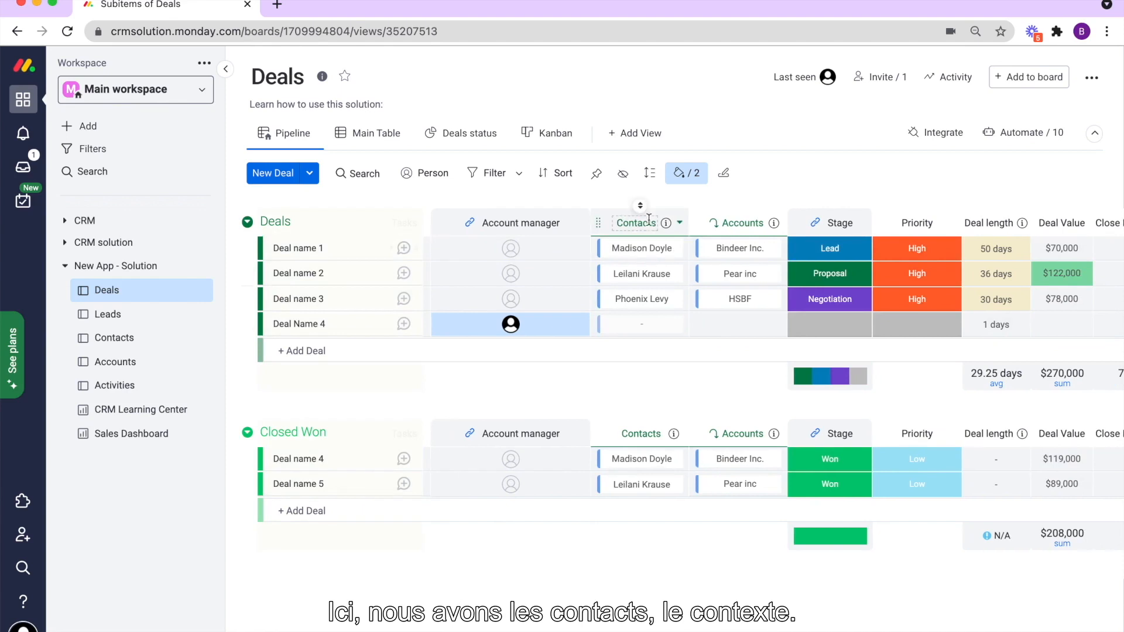
mouse_move(115, 361)
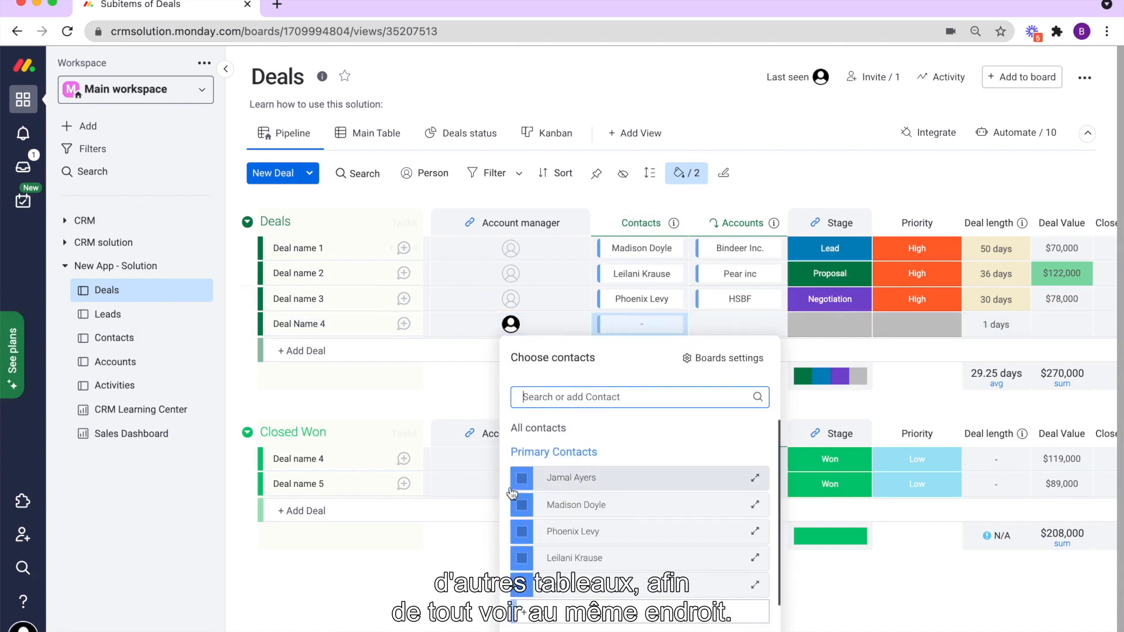
click(521, 477)
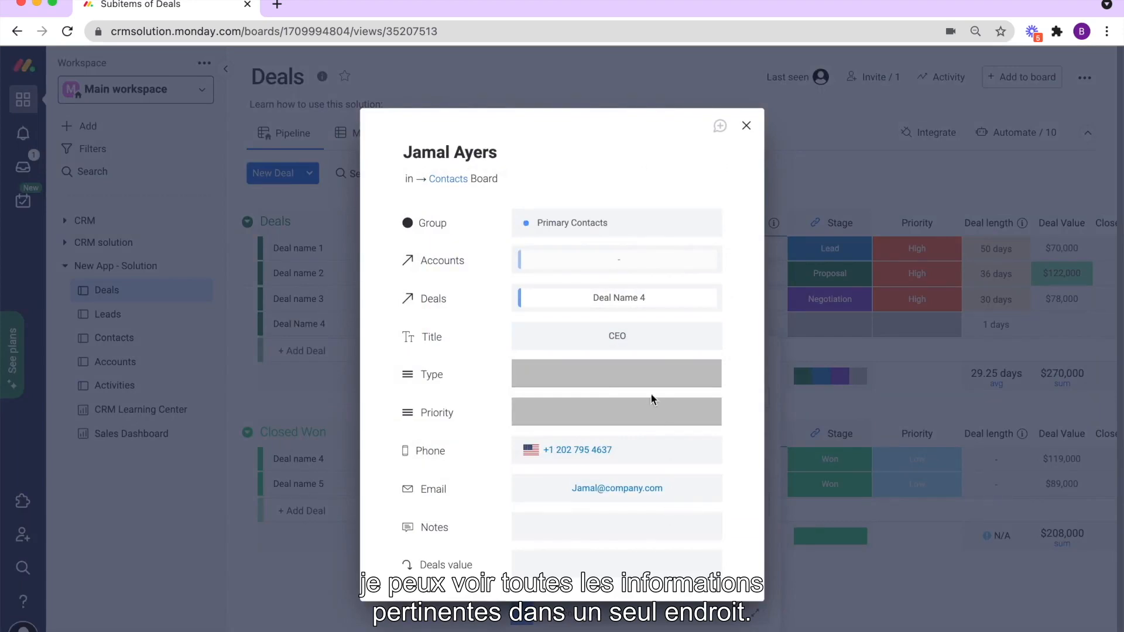
mouse_move(745, 127)
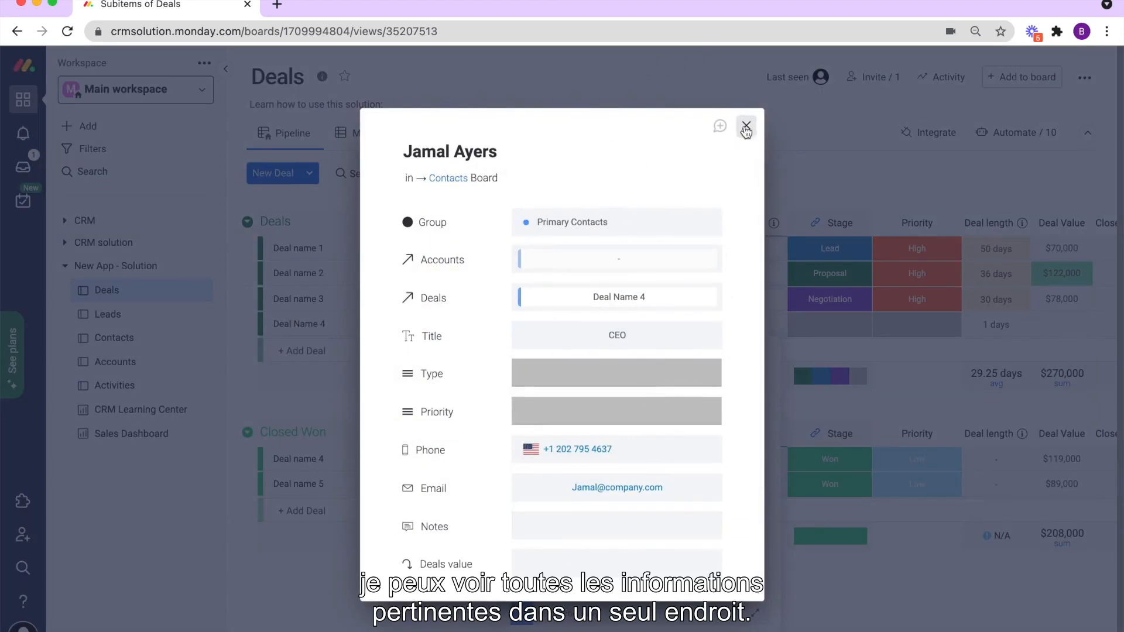
click(745, 127)
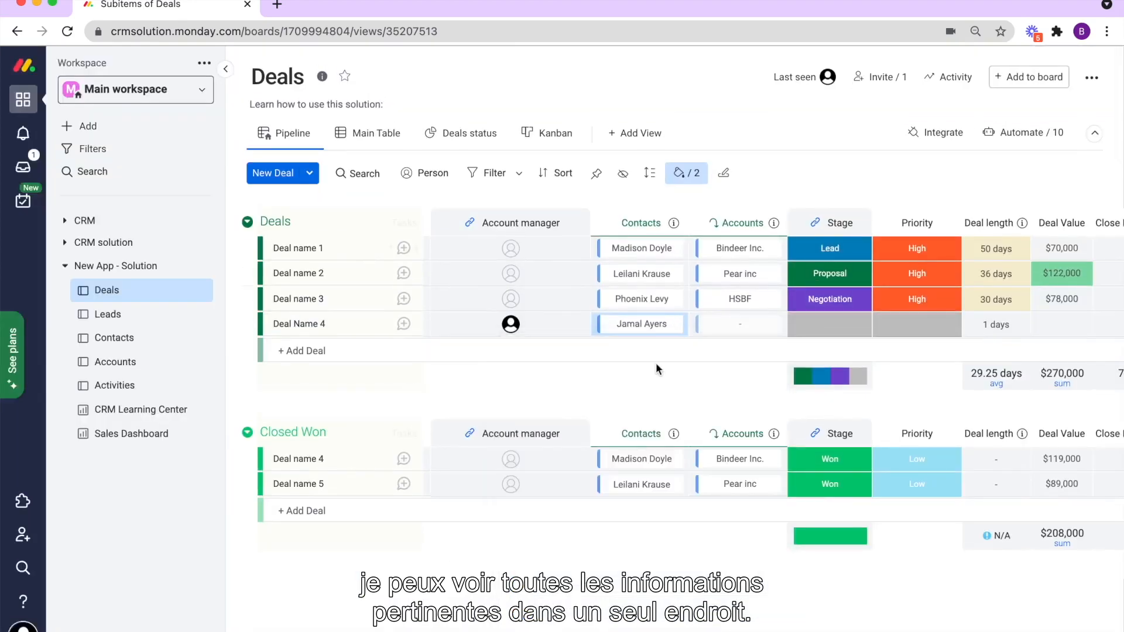
scroll(right, 3)
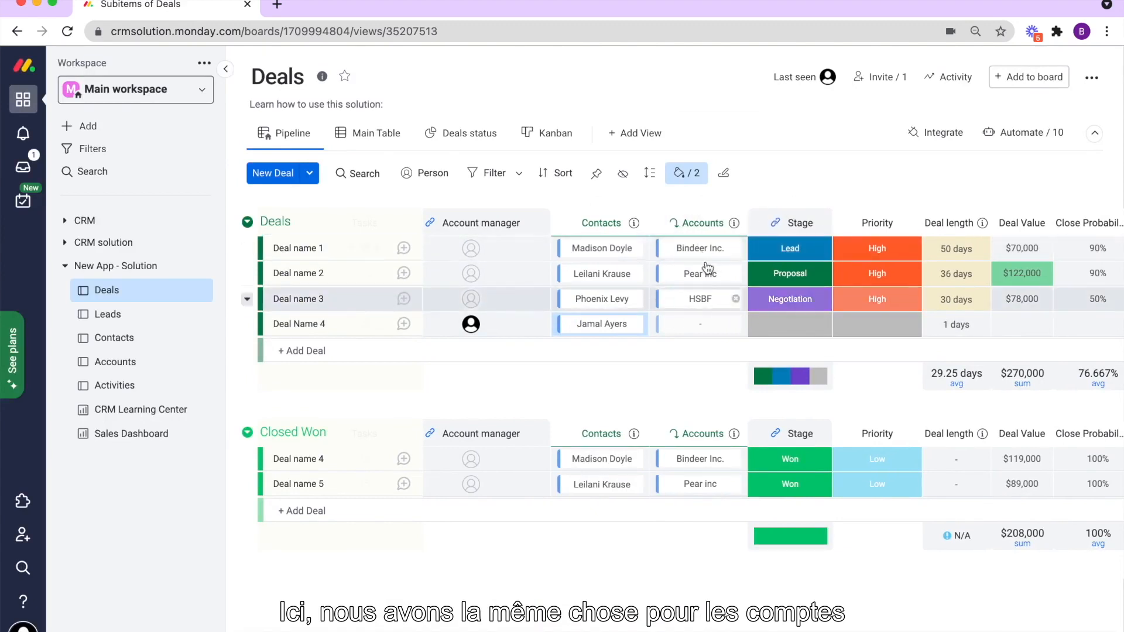
Create a pink 'Unqualified' stage label and apply it to Deal Name 4.
click(788, 324)
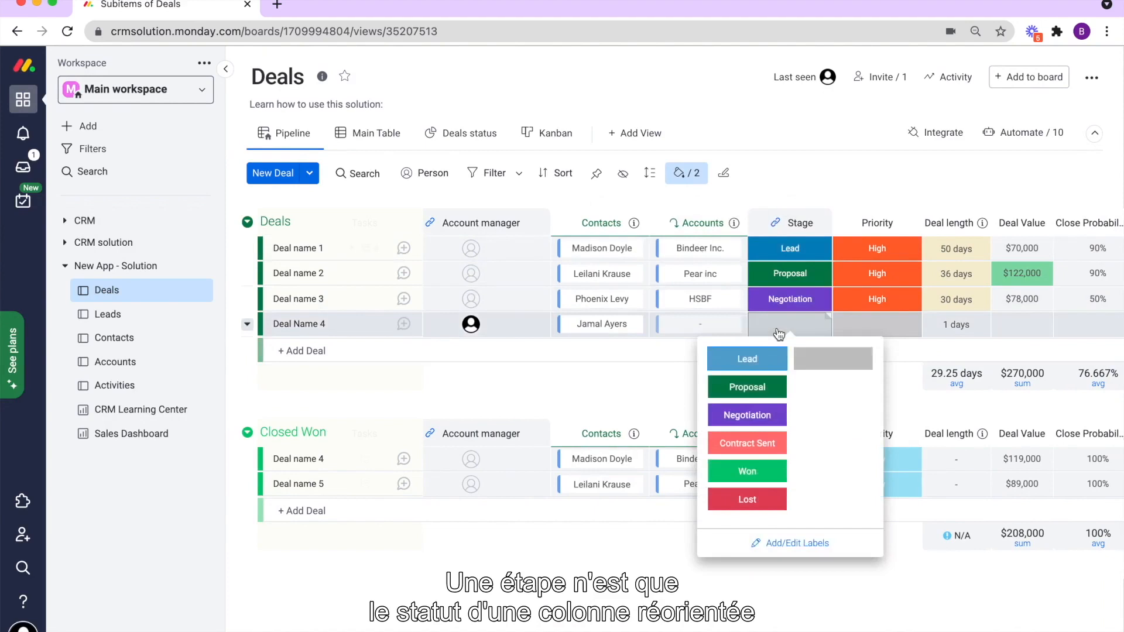
mouse_move(788, 543)
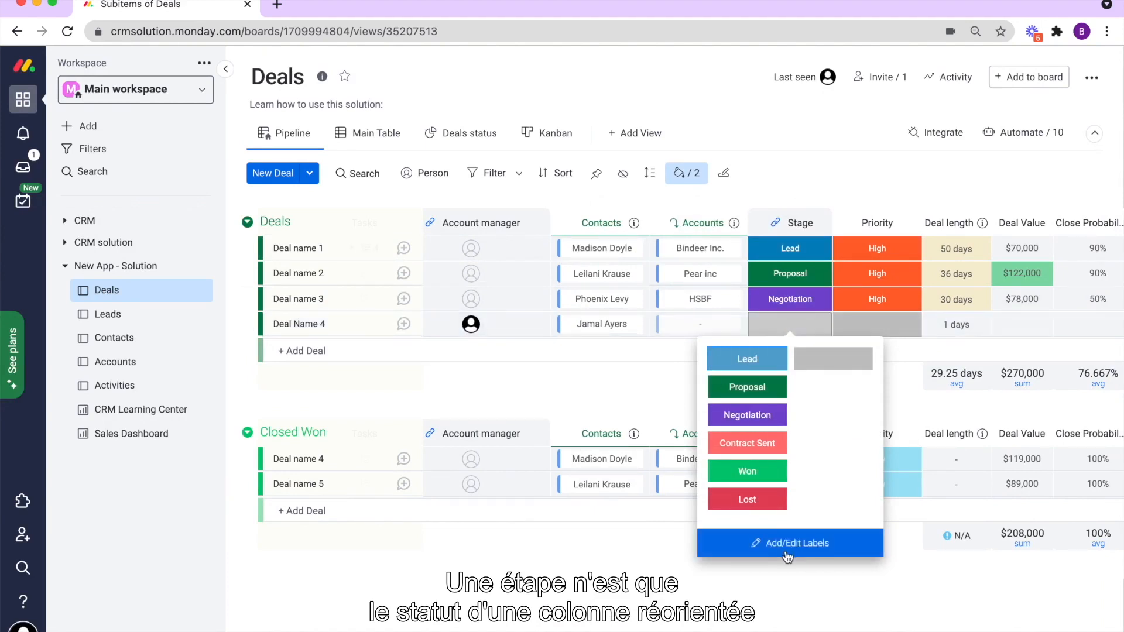
click(789, 542)
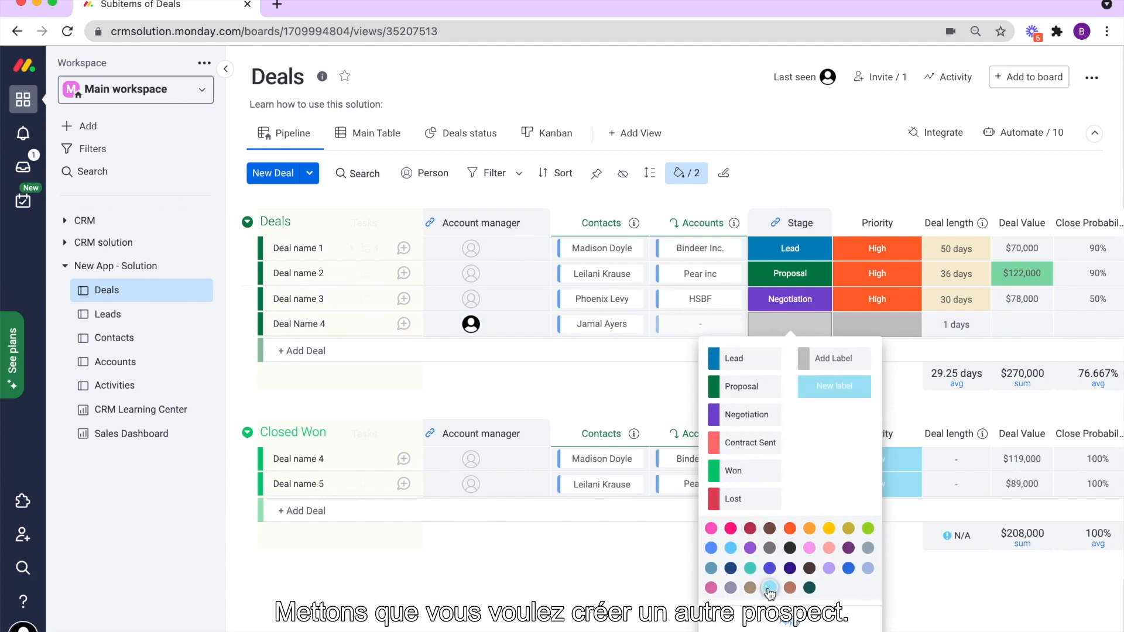
click(808, 548)
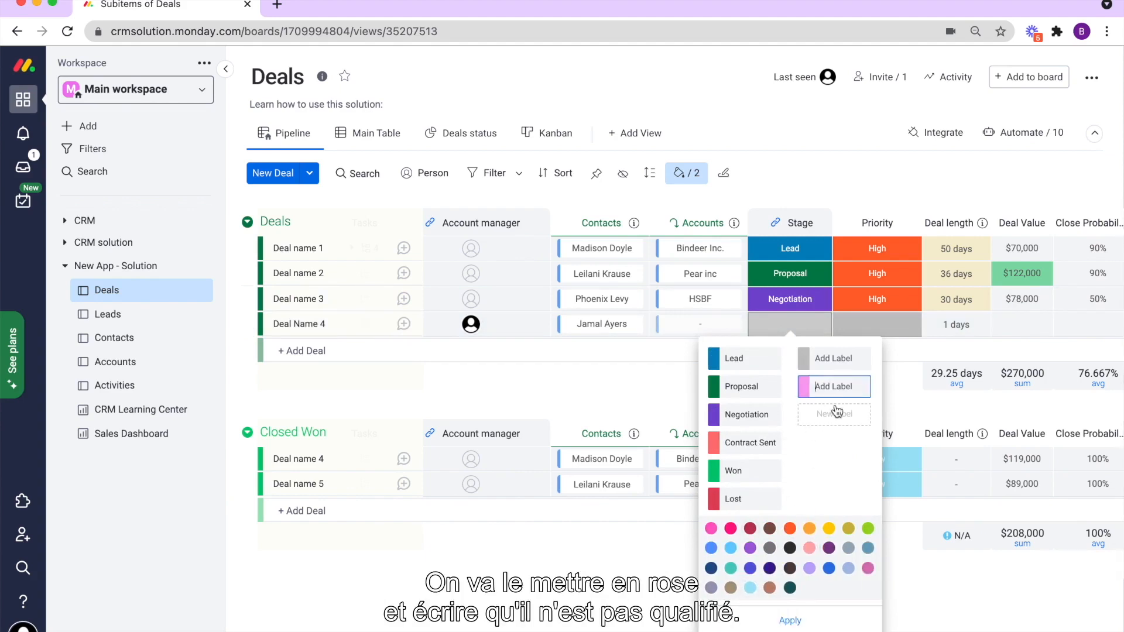
text(Unqua)
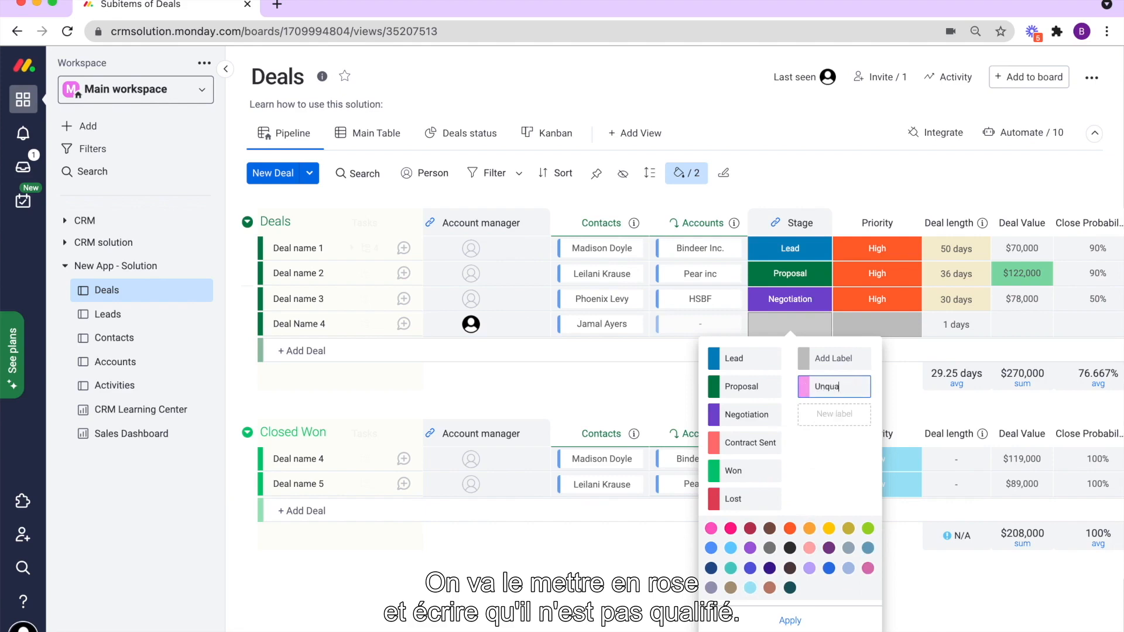
text(lified)
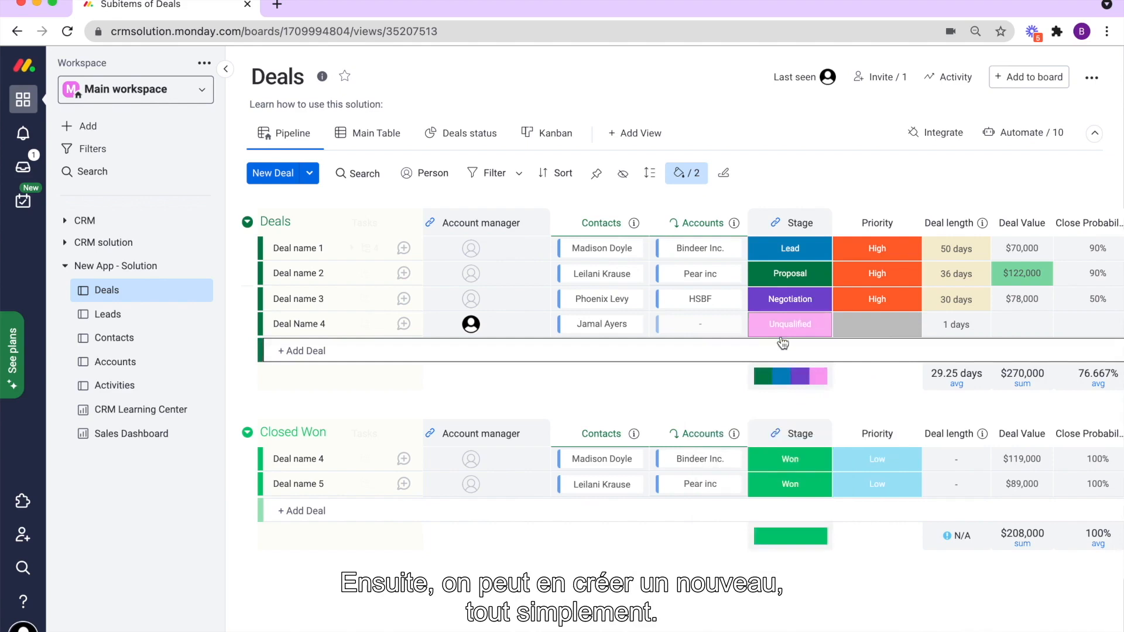
click(788, 324)
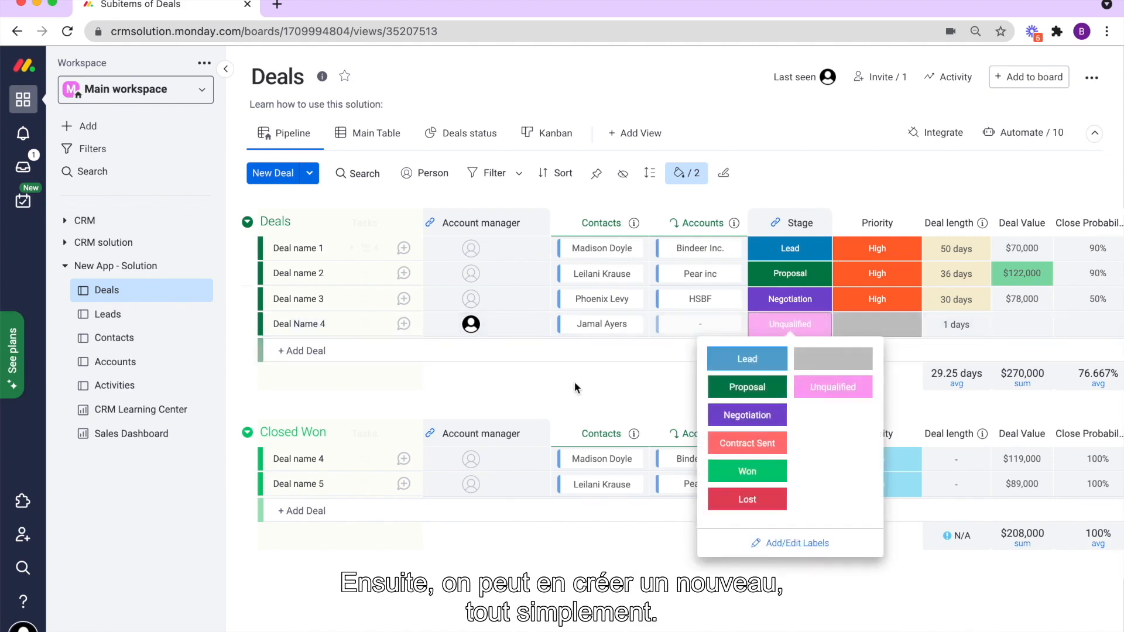
click(574, 387)
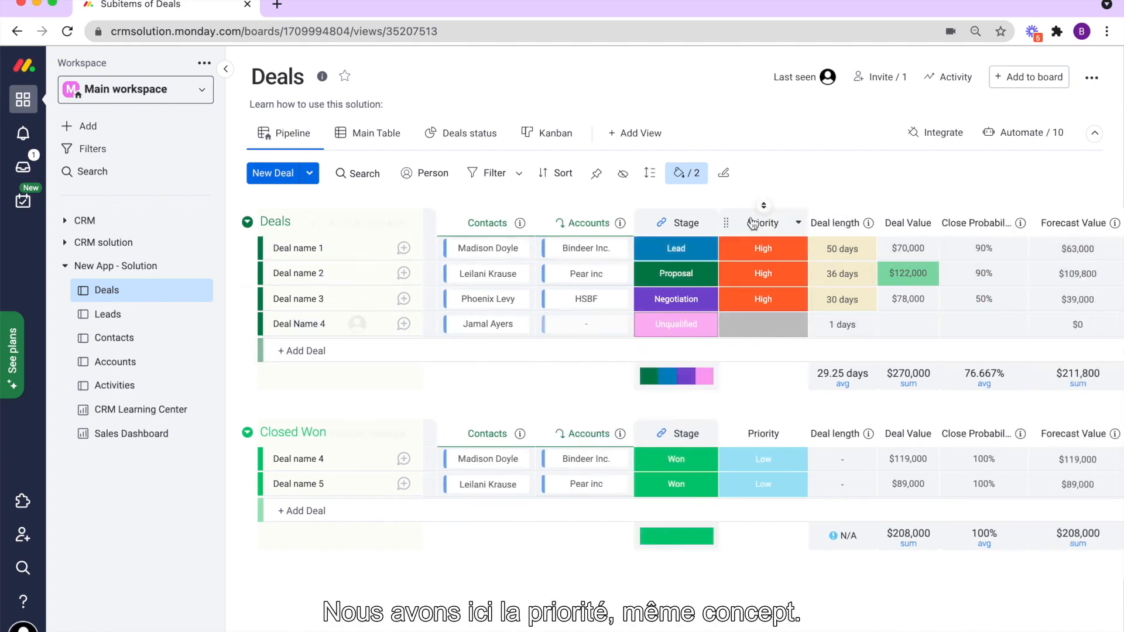
click(763, 324)
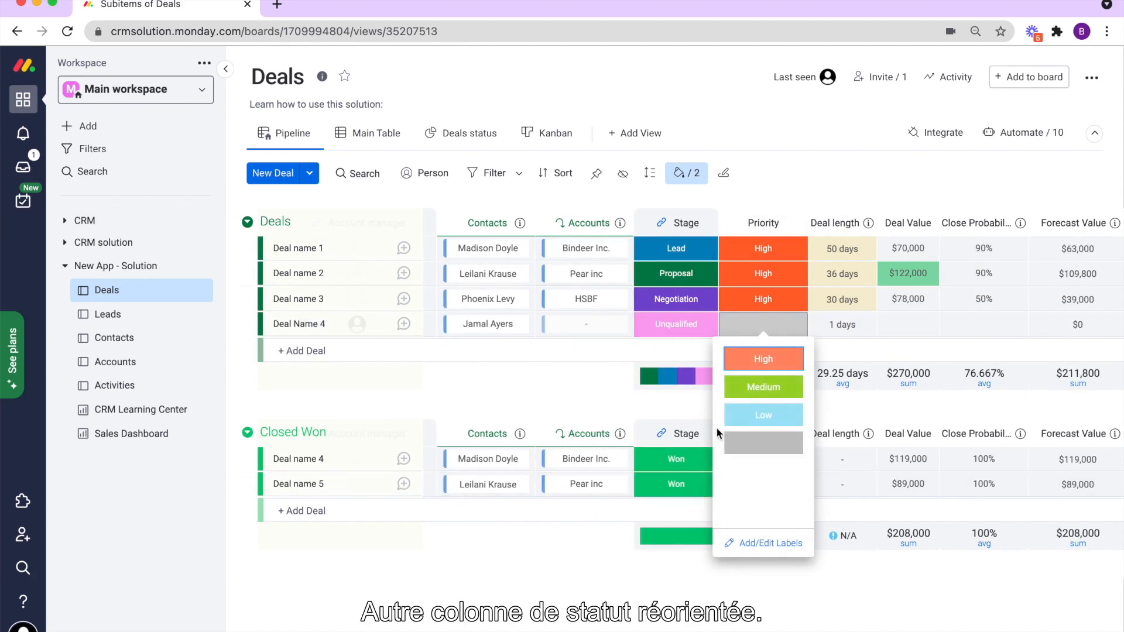
click(763, 415)
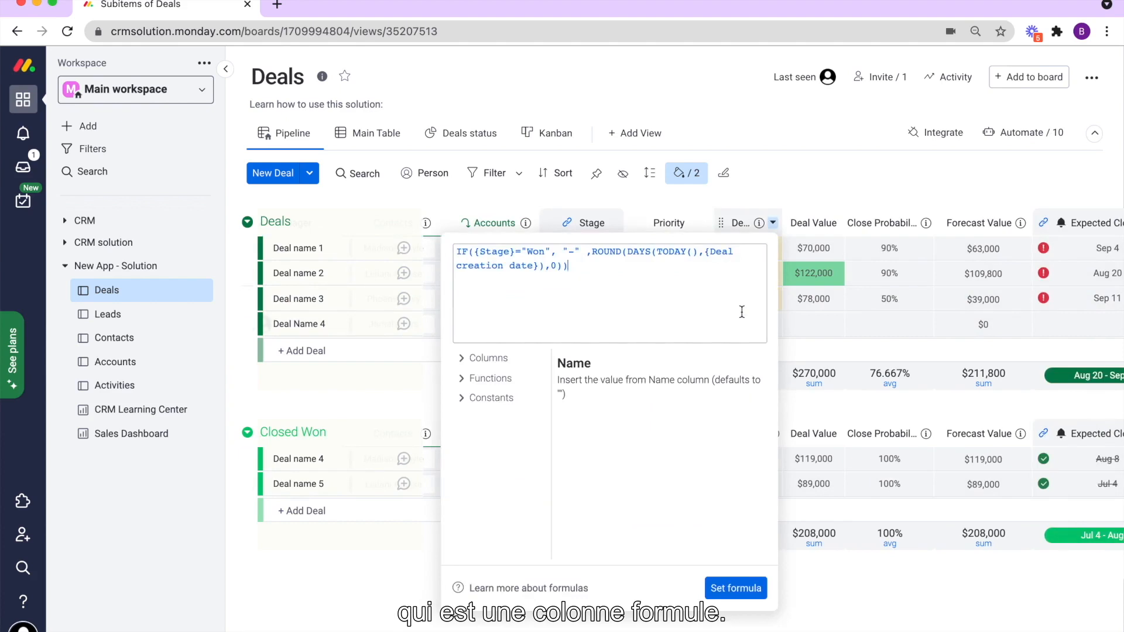
mouse_move(798, 206)
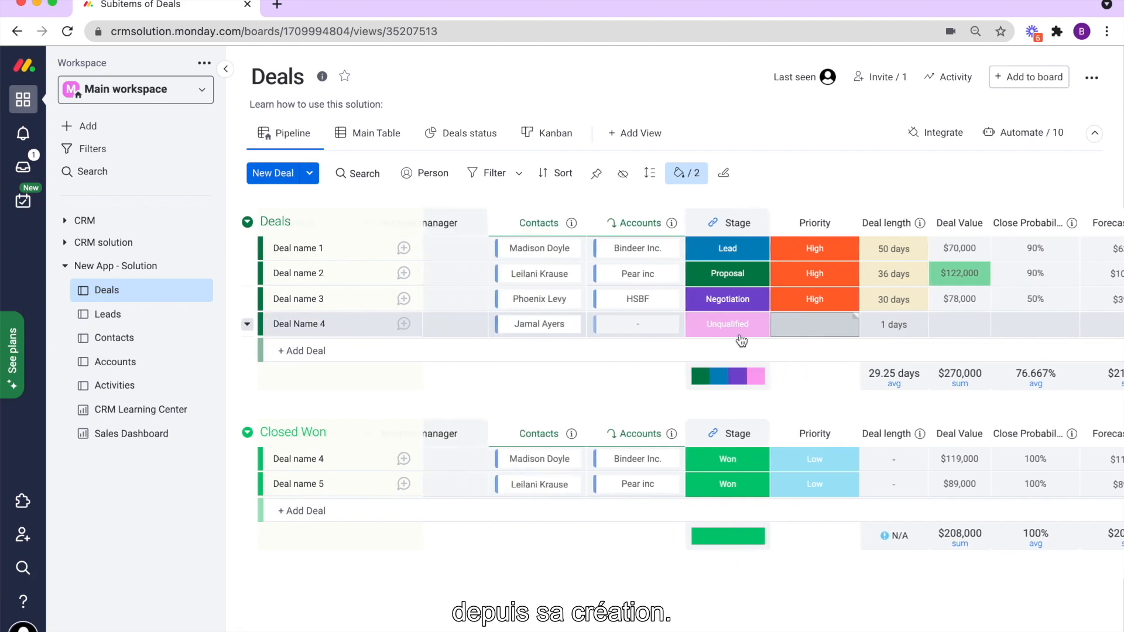
Set Deal name 3's Stage label to Won.
scroll(right, 3)
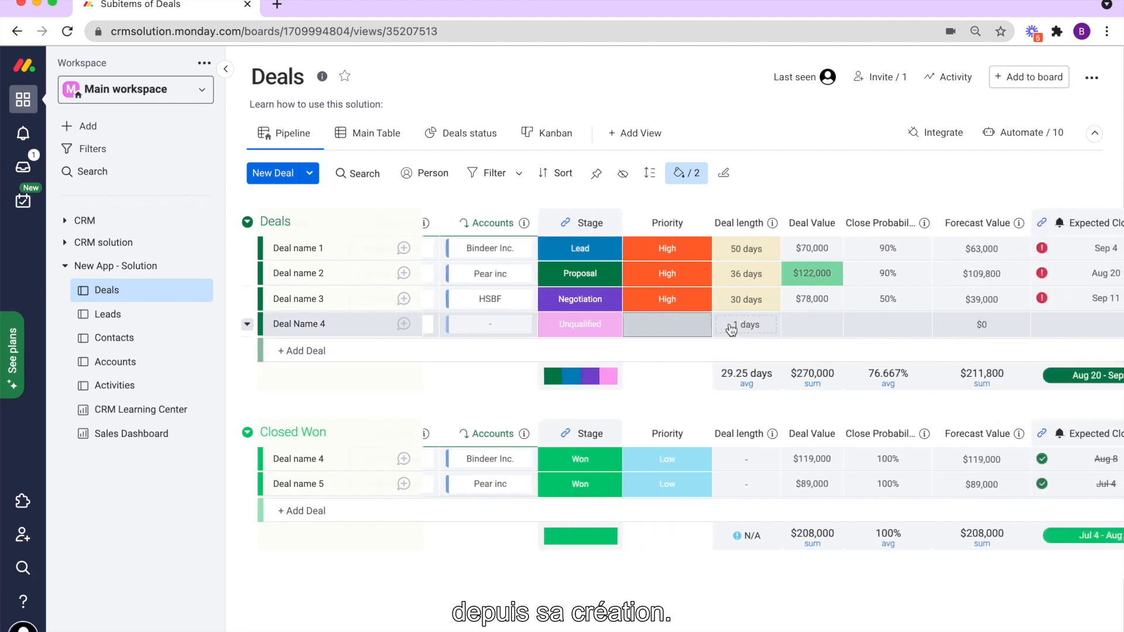
click(579, 324)
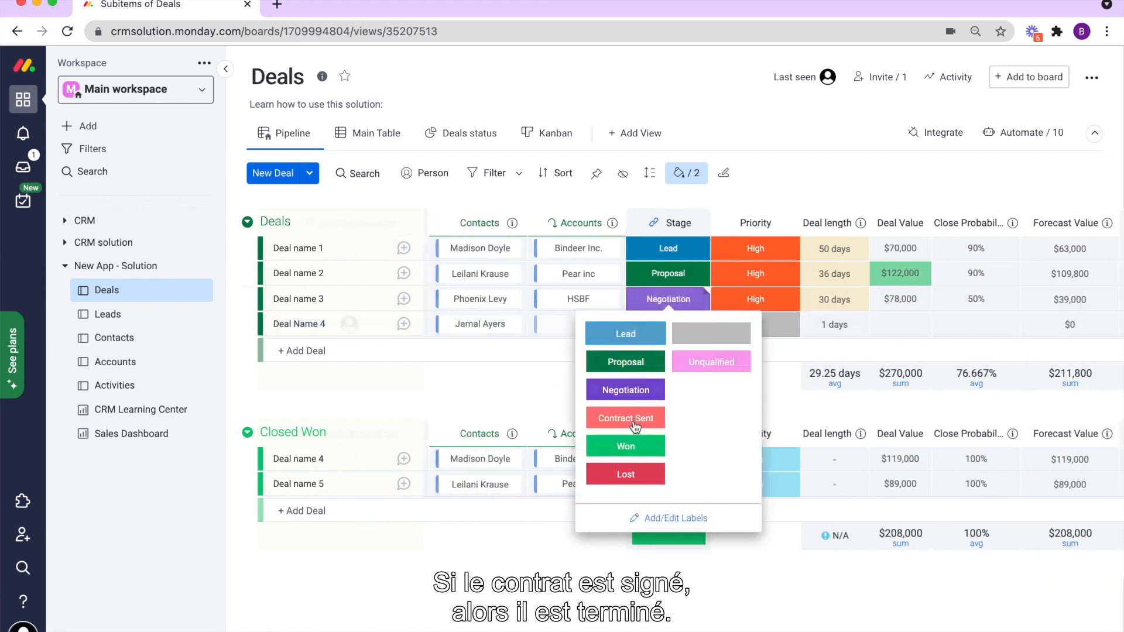
click(625, 446)
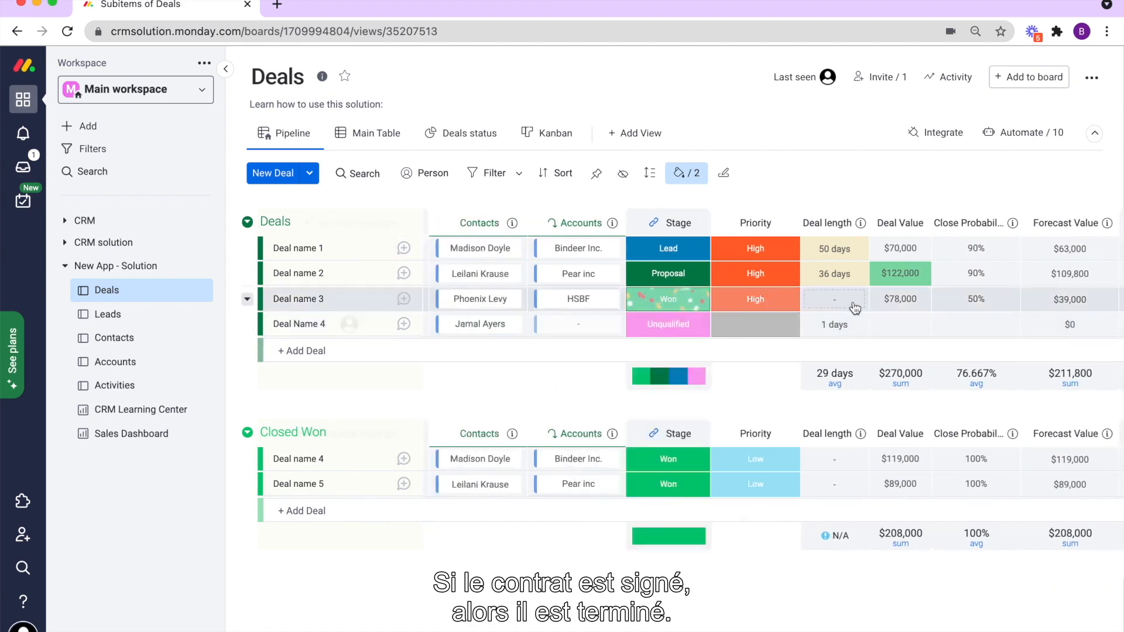
click(668, 299)
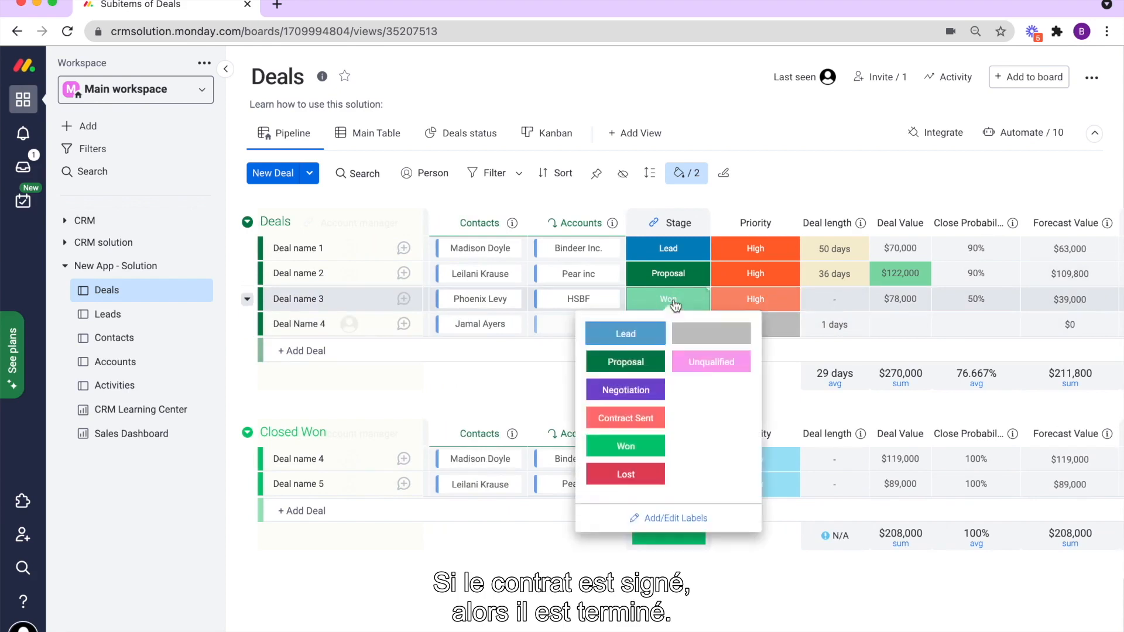
click(710, 361)
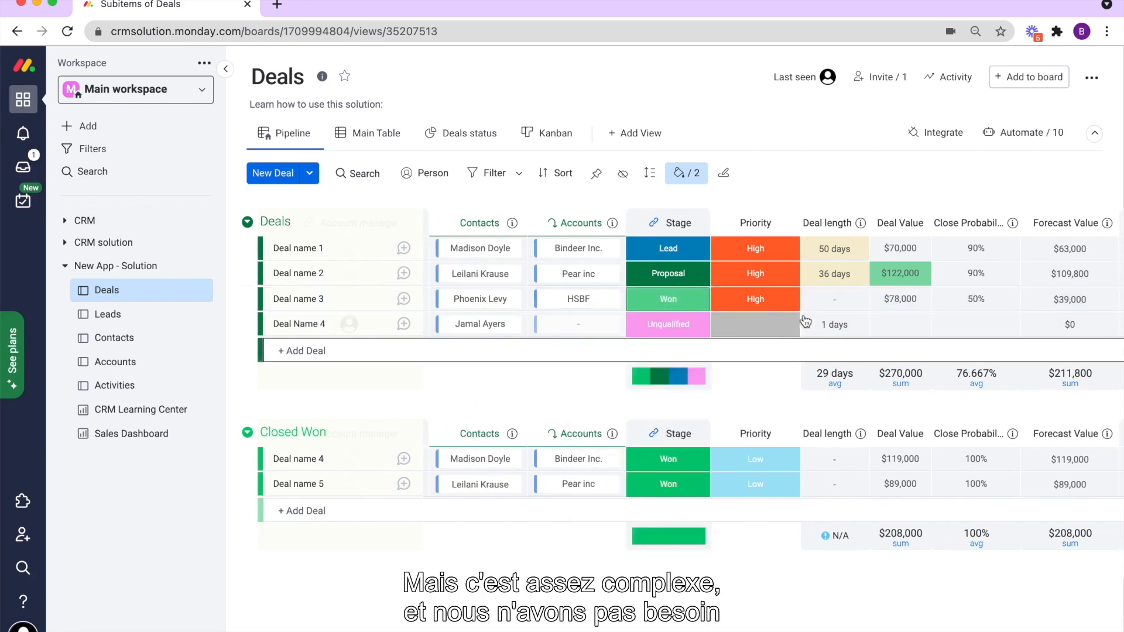
click(834, 223)
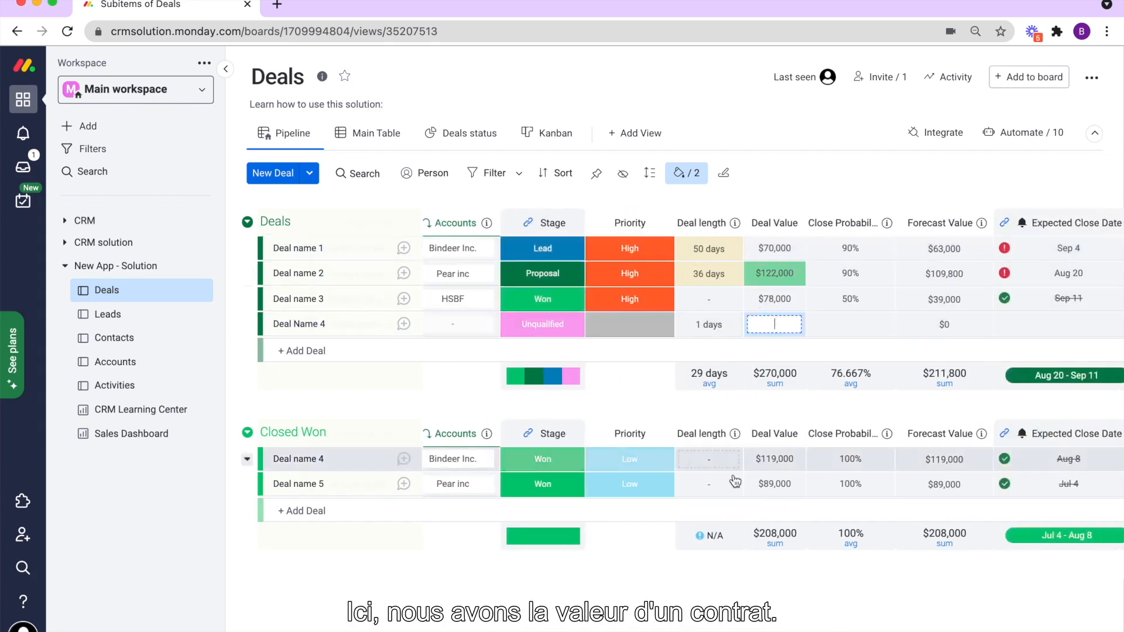
Enter Deal Name 4's deal value, trying the £ unit then reverting to $.
text(1000)
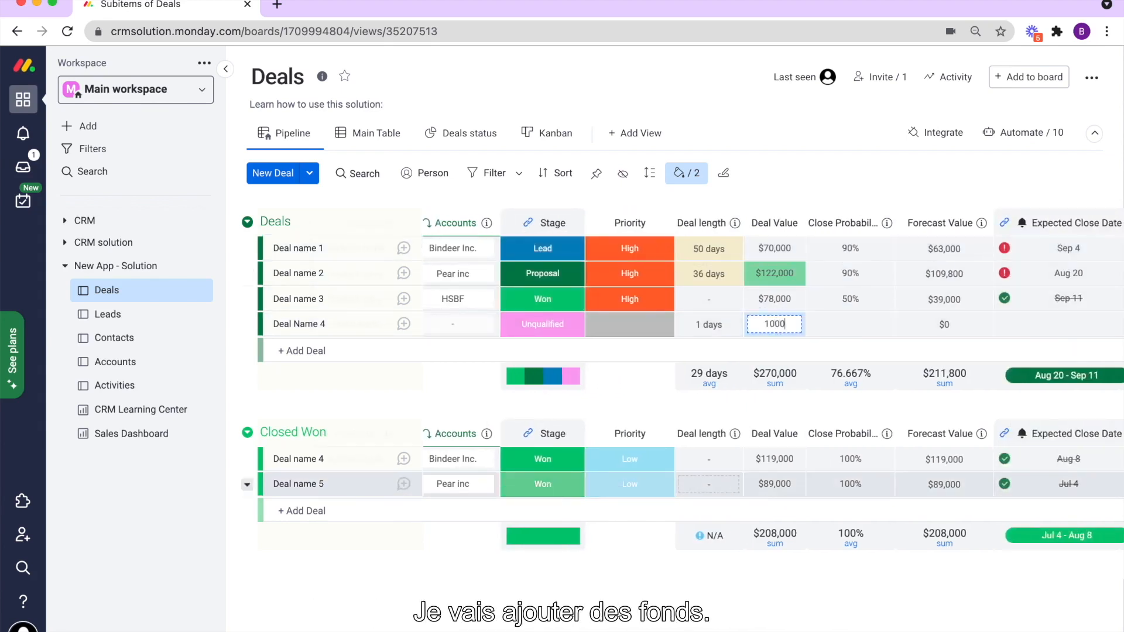
click(774, 376)
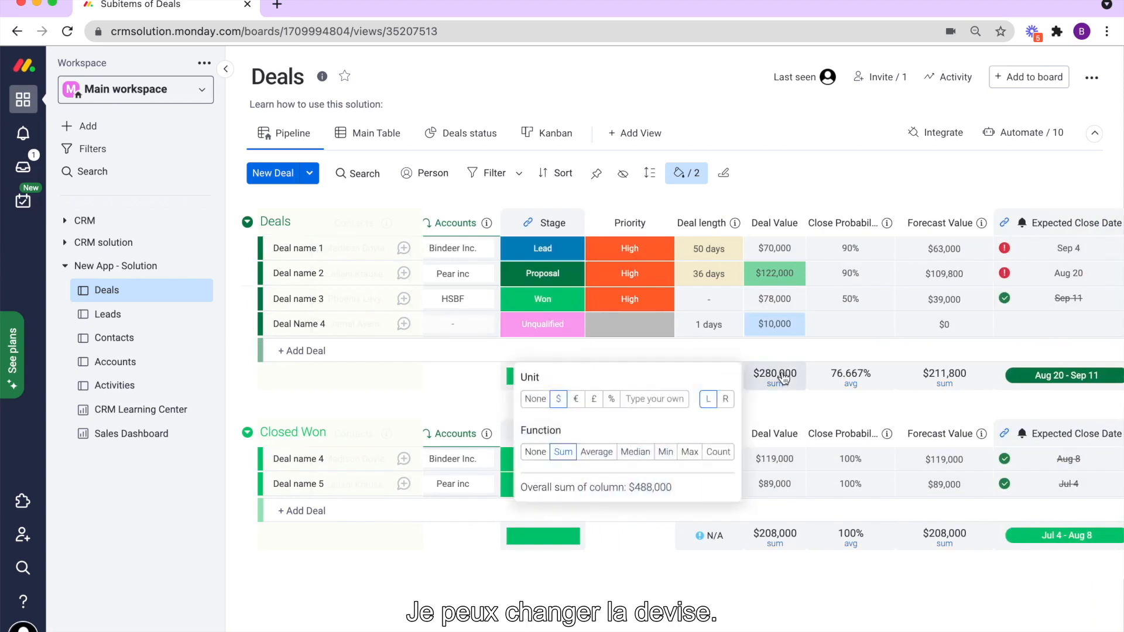
click(593, 400)
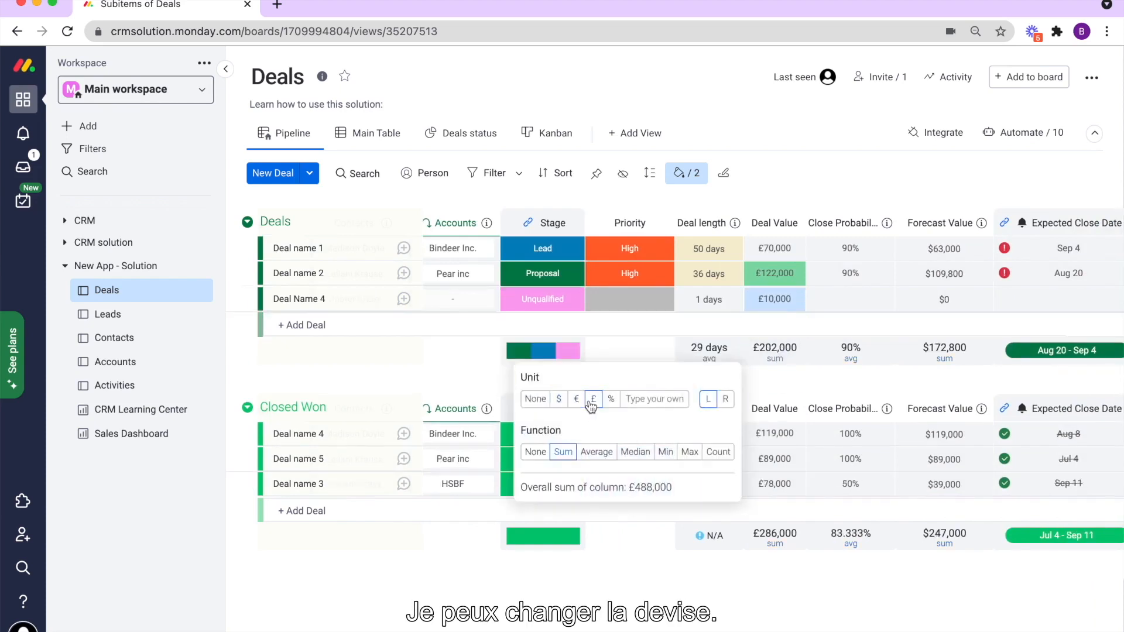
click(559, 399)
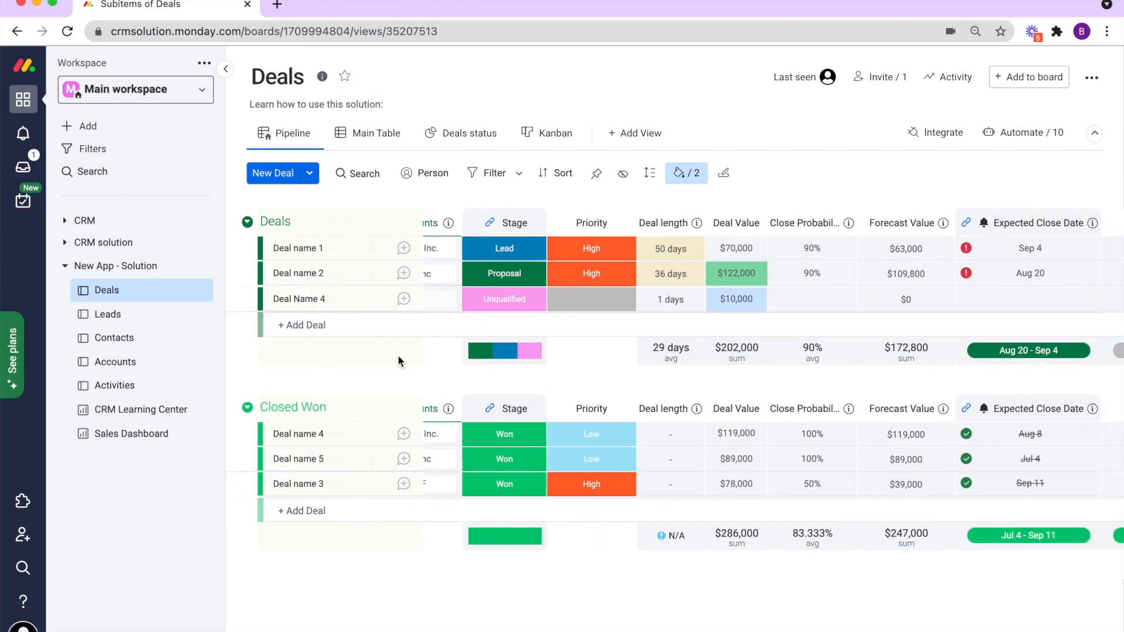
Review the Forecast Value formula, close it, and scroll toward Close Probability.
click(791, 299)
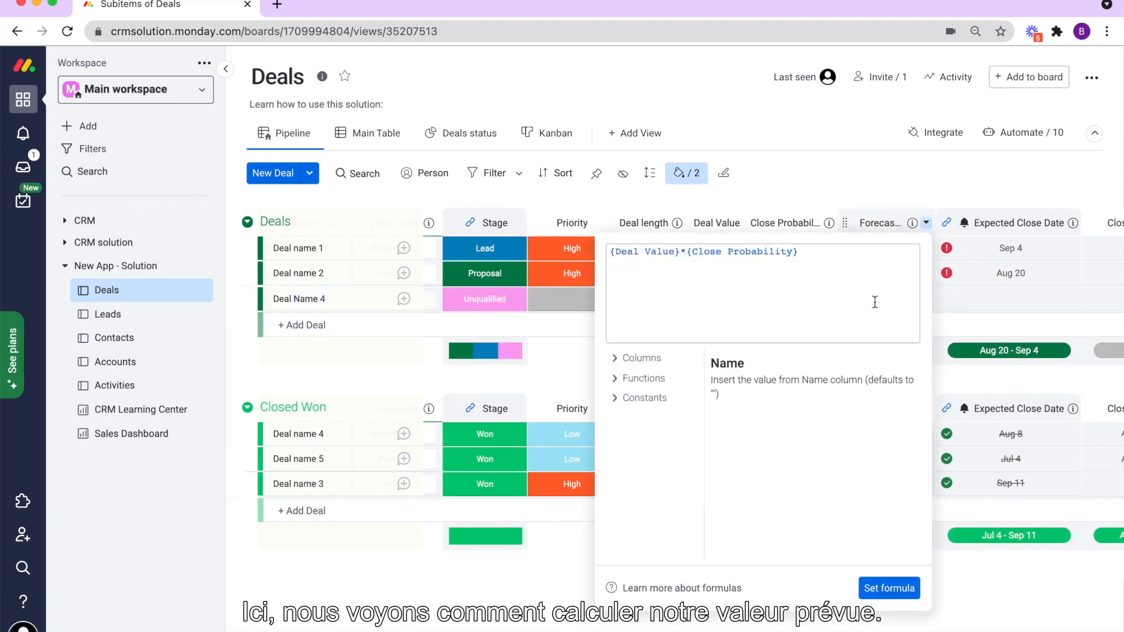
click(888, 587)
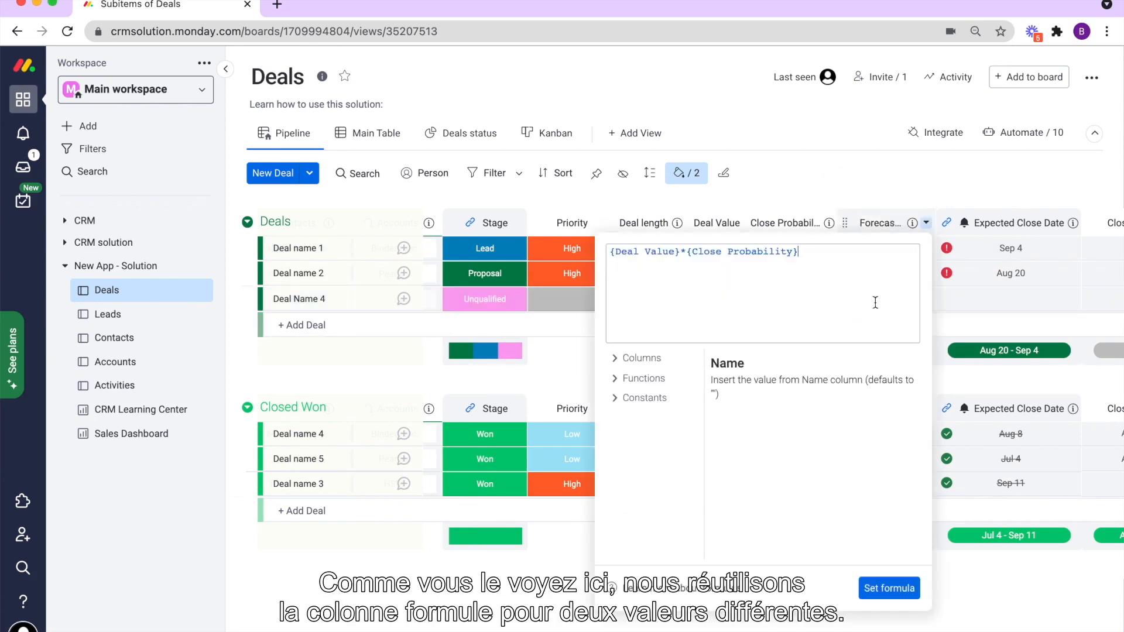
click(889, 587)
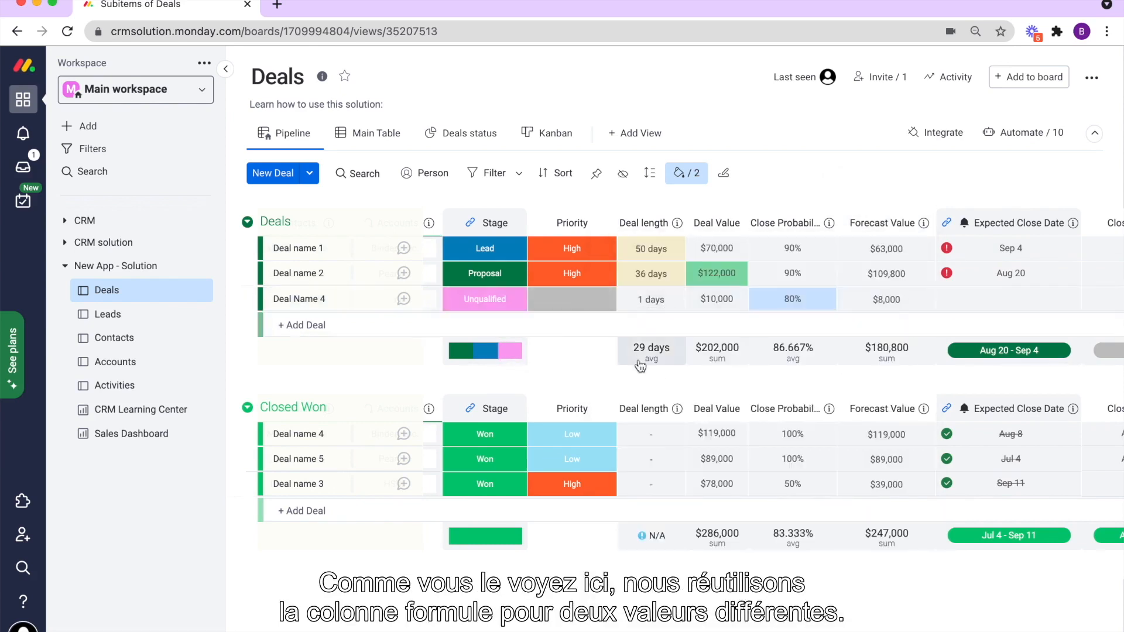
scroll(right, 3)
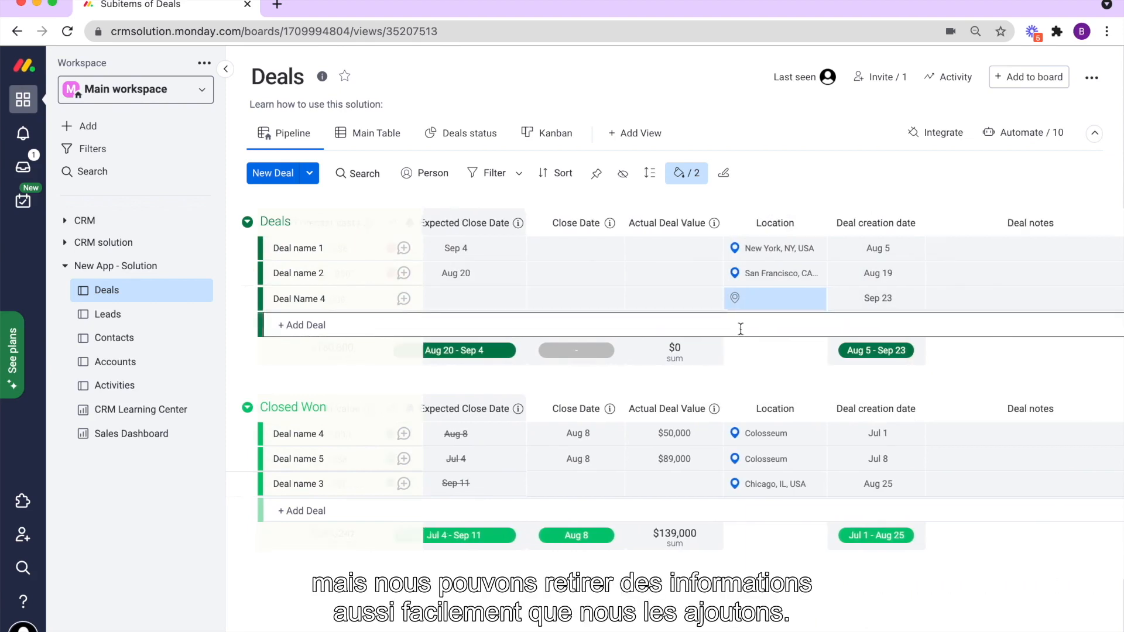
Add a Files column, rename it 'Quotes', then delete that column.
scroll(right, 3)
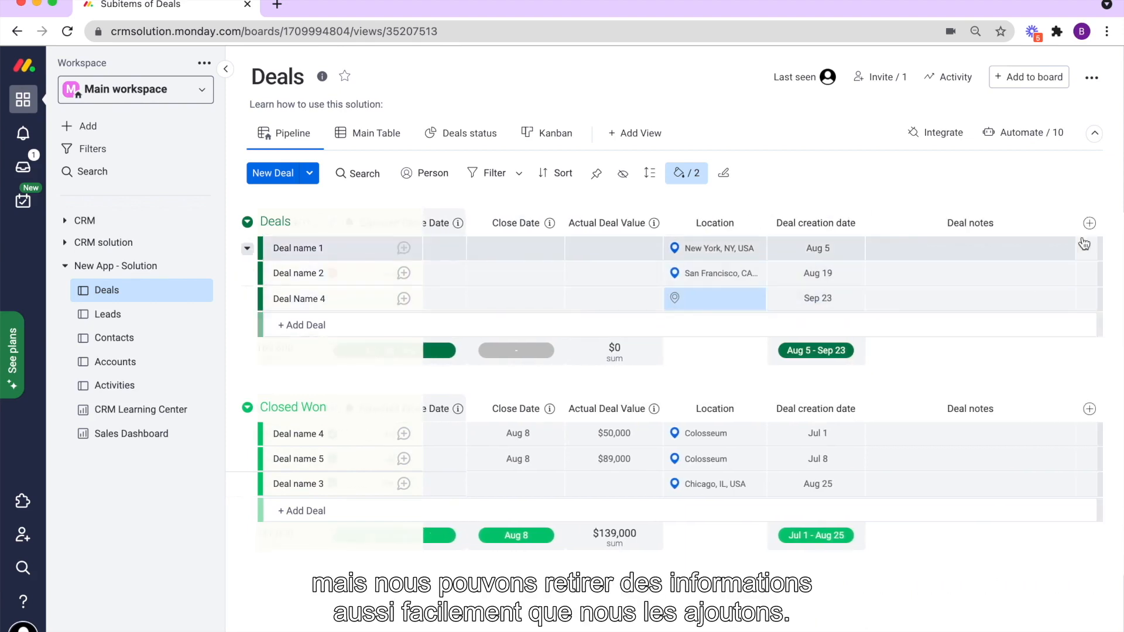
click(1088, 223)
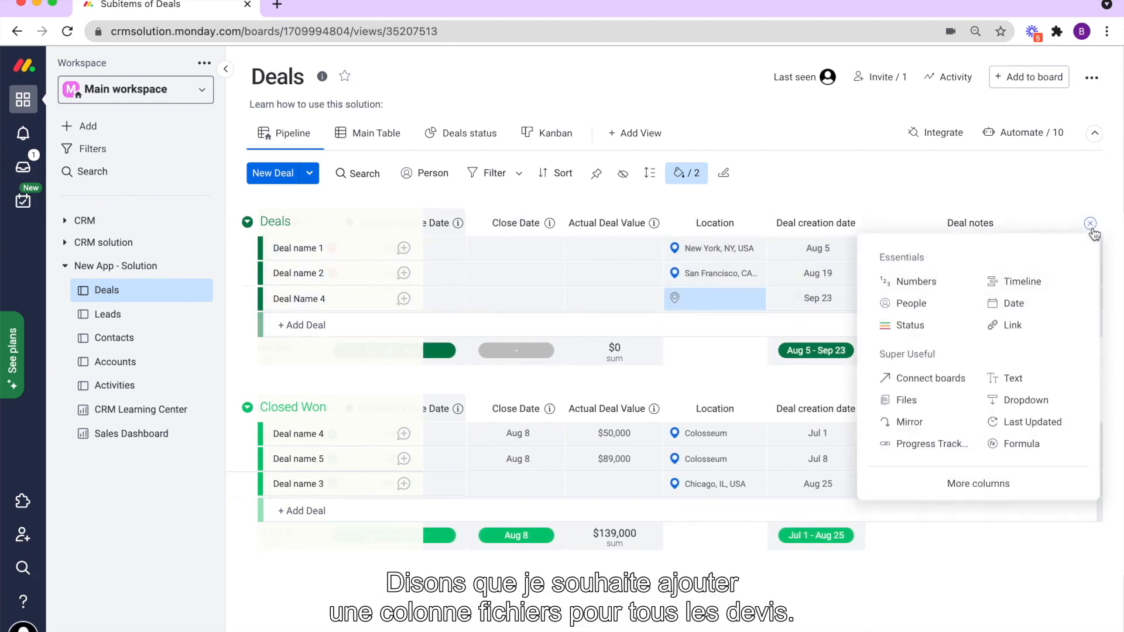
click(906, 399)
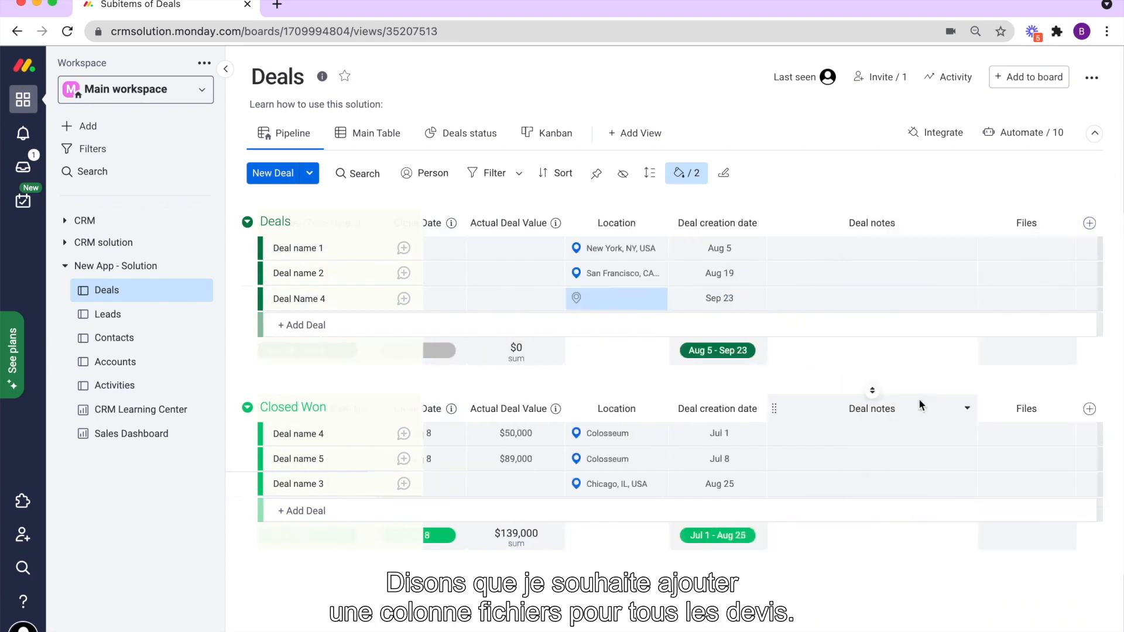
double_click(1025, 223)
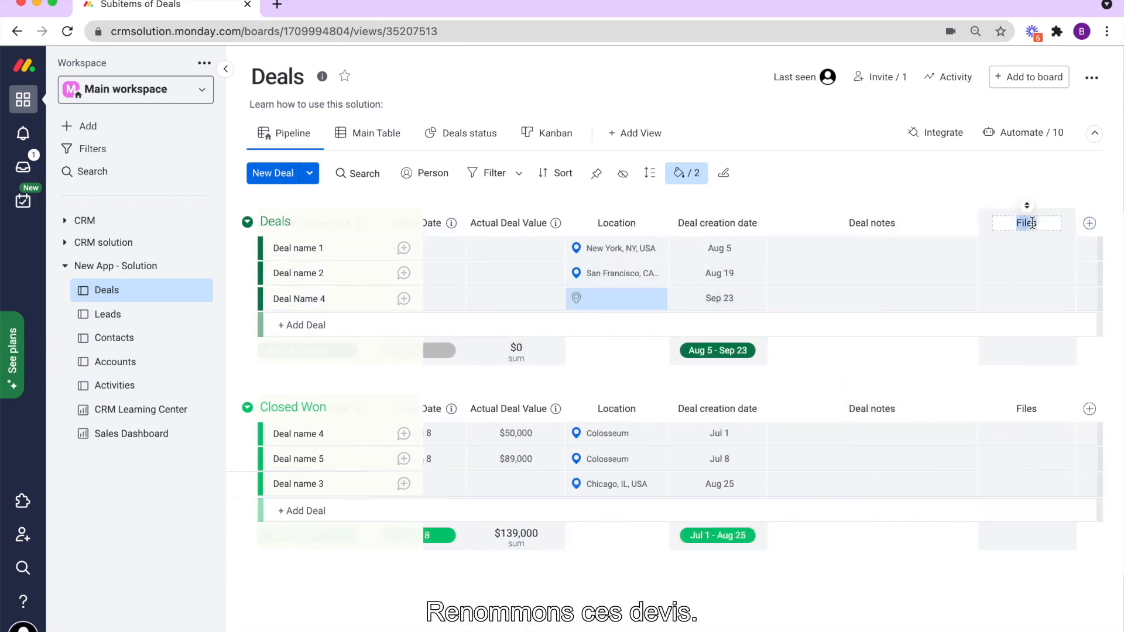
text(Quotes)
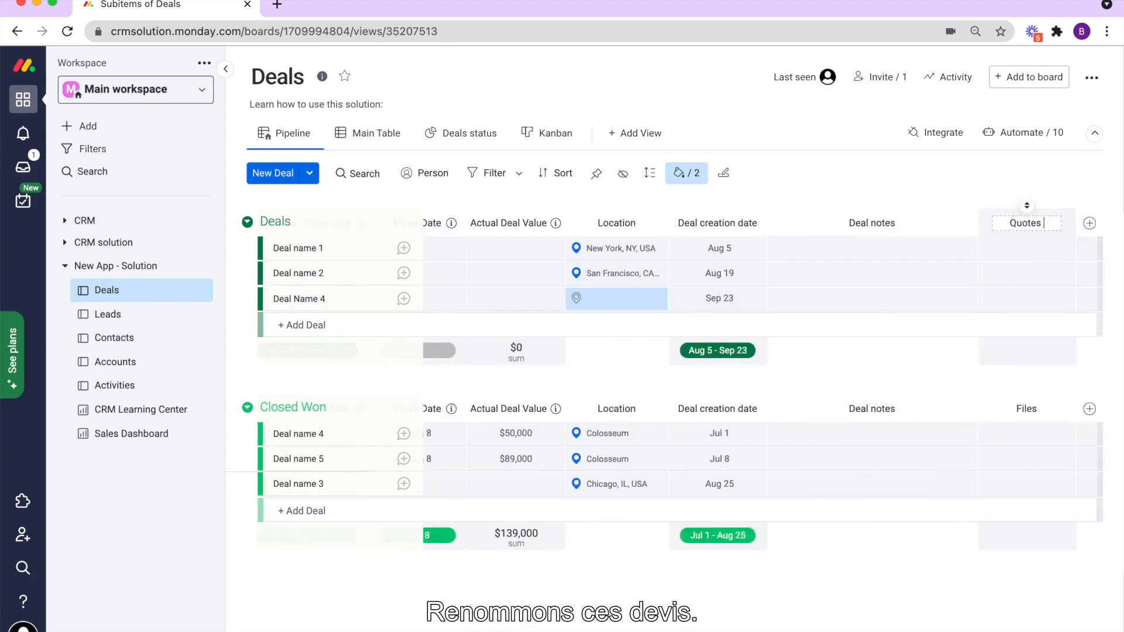
click(1025, 298)
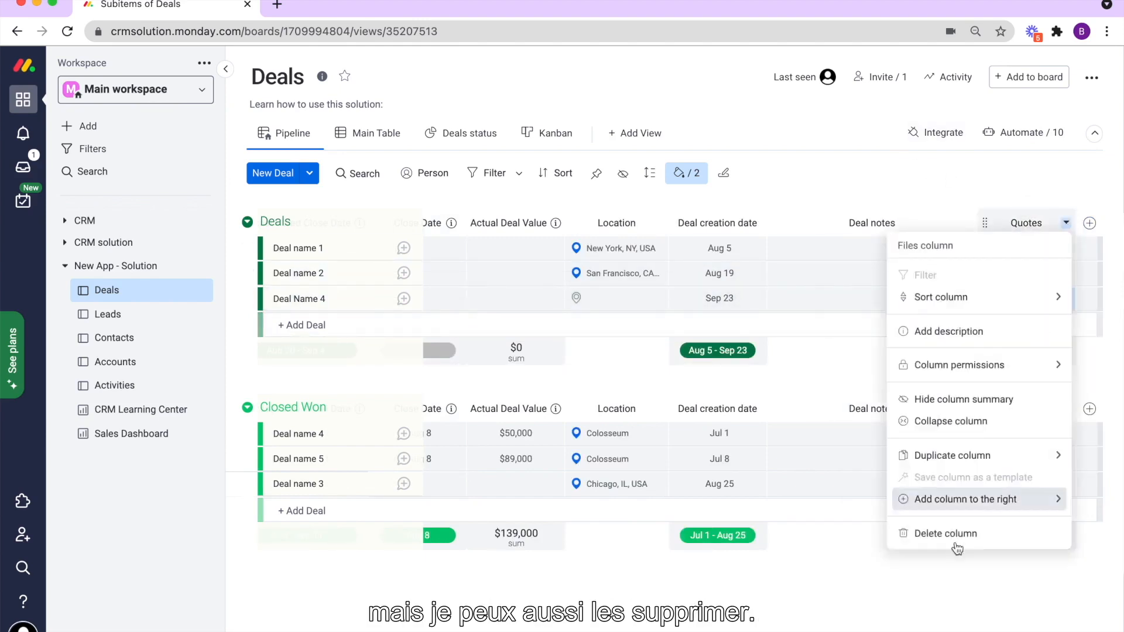
click(945, 533)
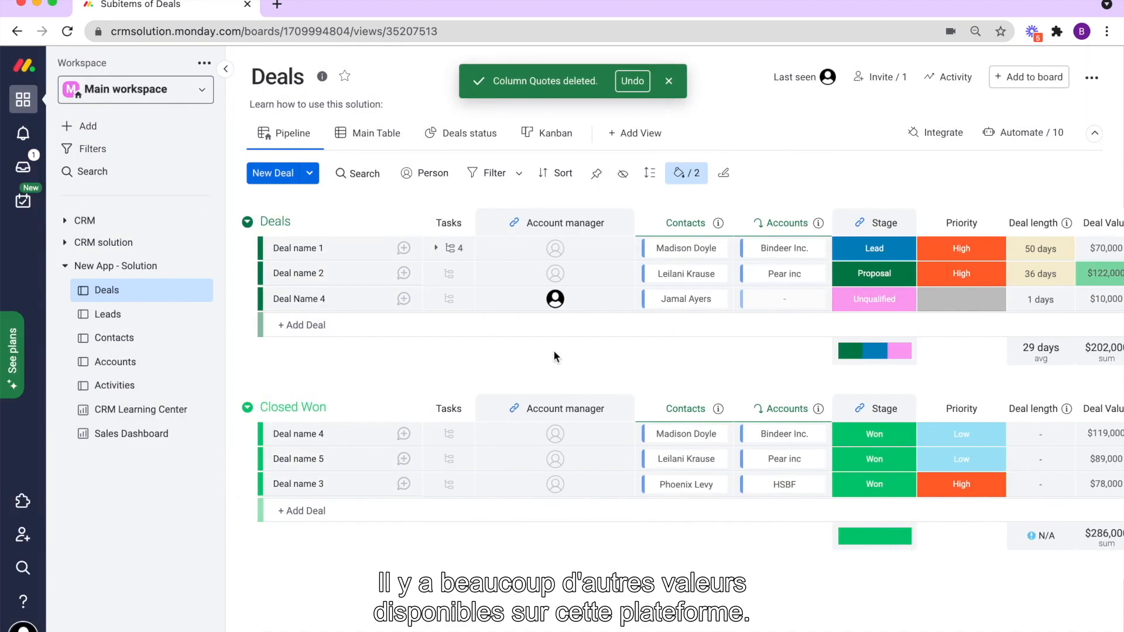
mouse_move(662, 124)
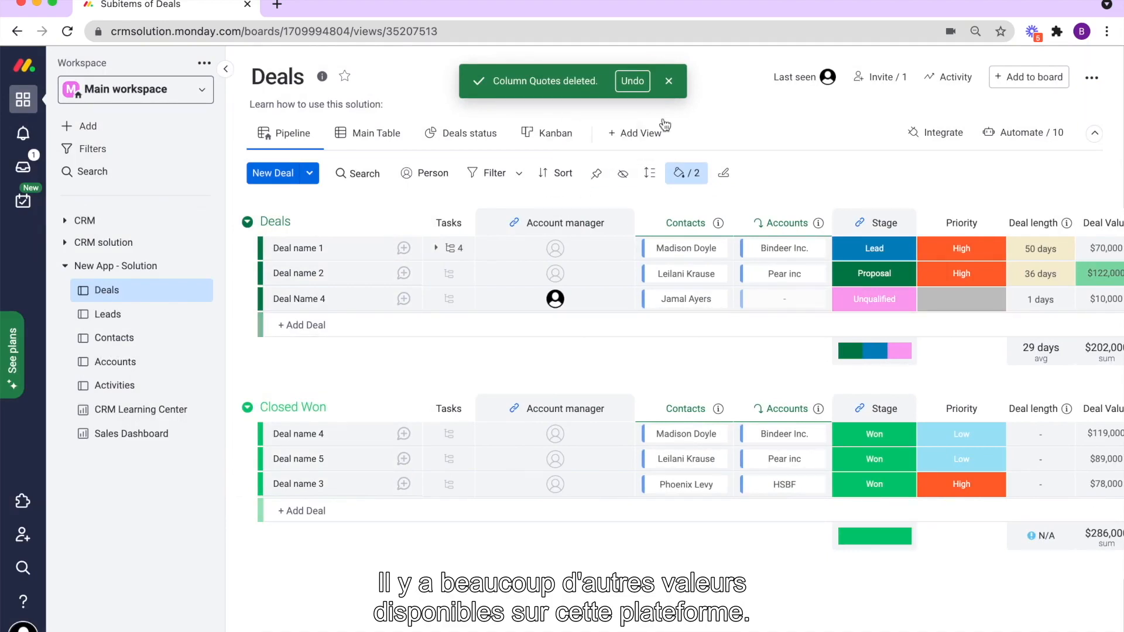
mouse_move(425, 172)
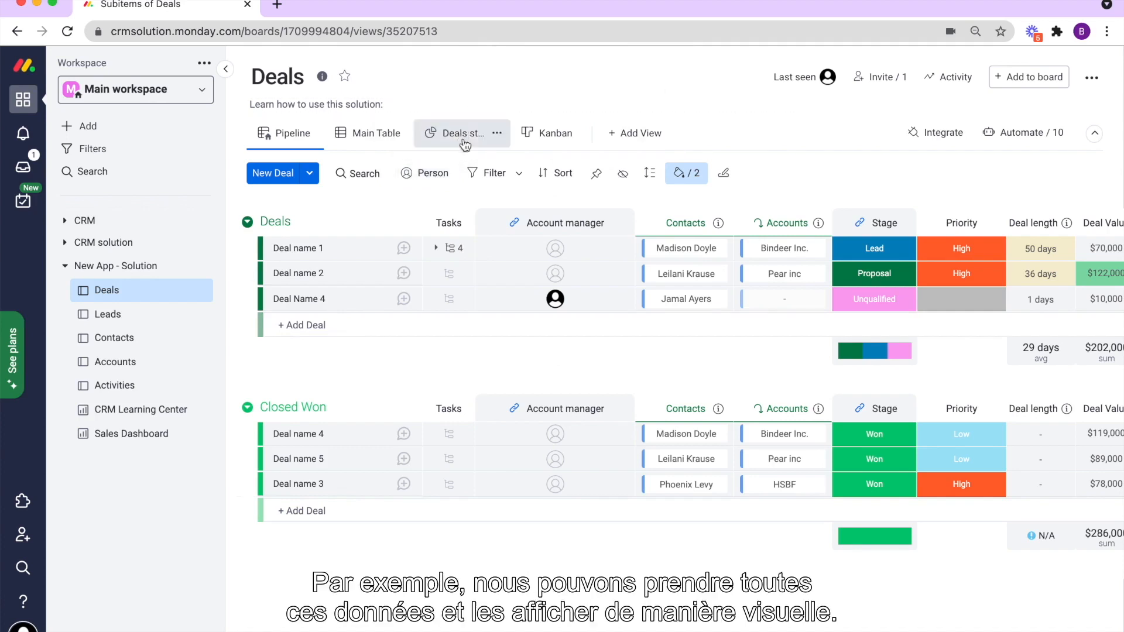
Switch to the Deals status chart view of deal value per stage.
click(464, 134)
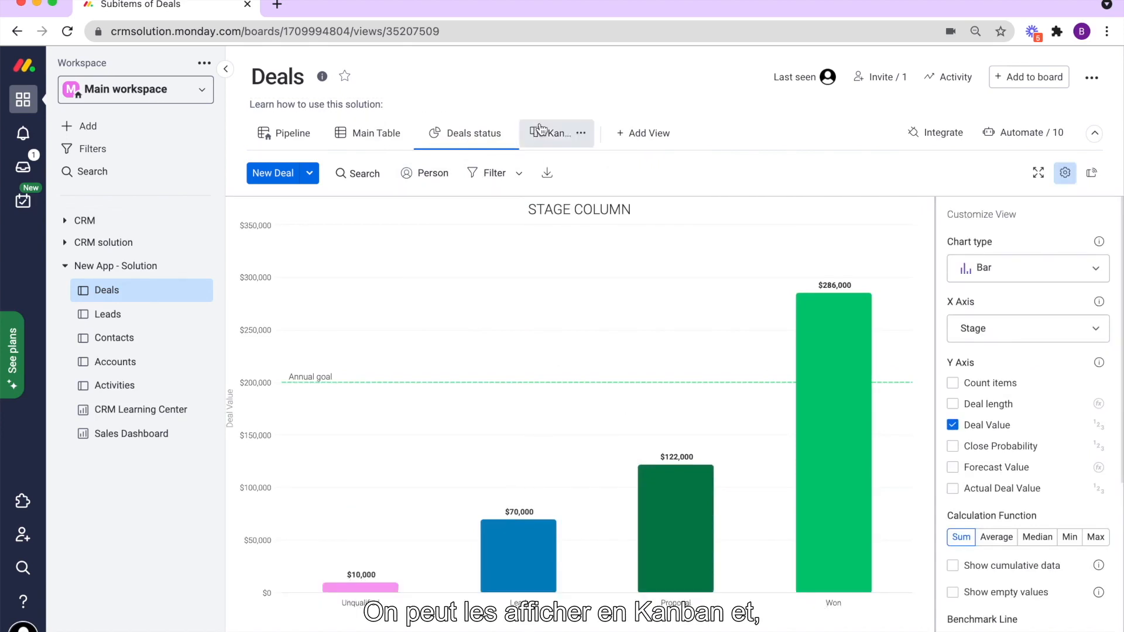
Rearrange deals on the Kanban view, then return to the Pipeline table.
click(556, 132)
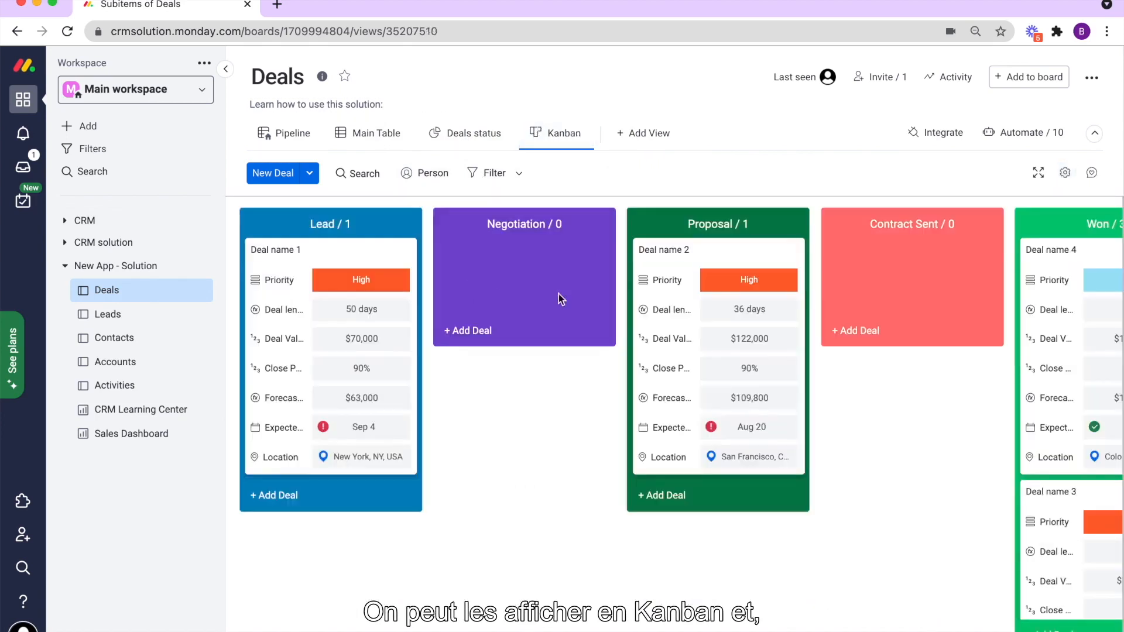
mouse_move(509, 337)
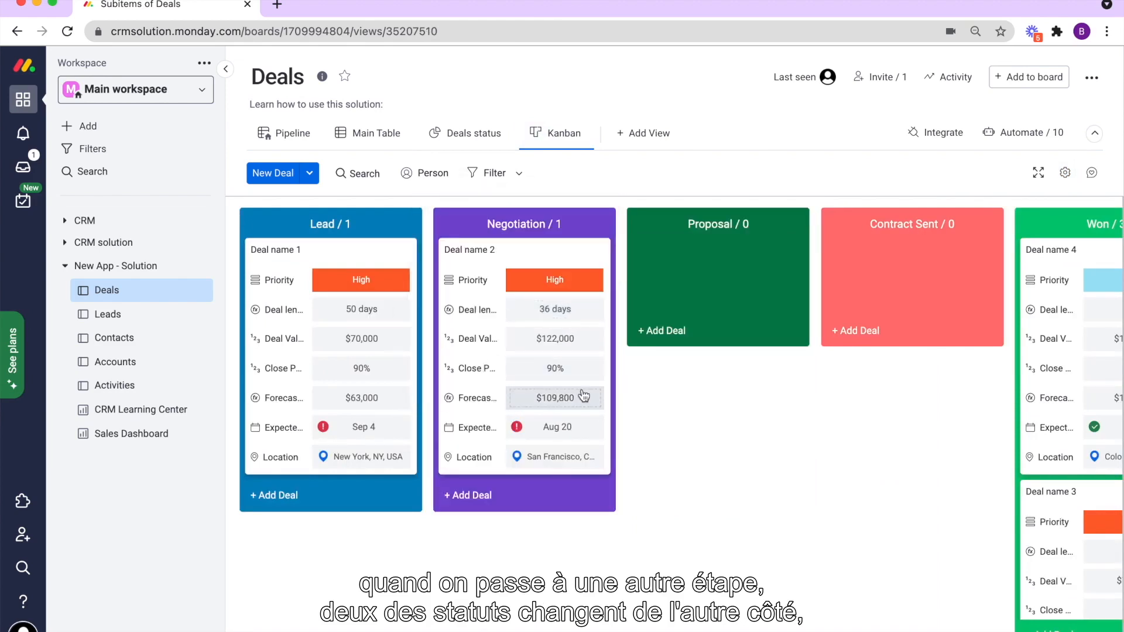
scroll(right, 3)
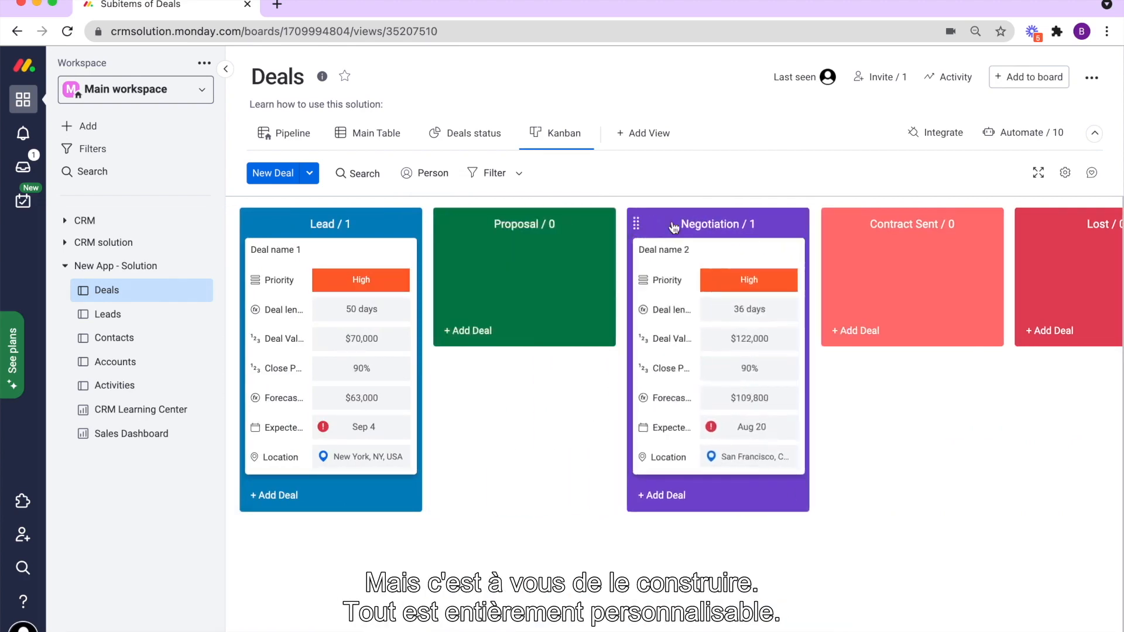
mouse_move(328, 159)
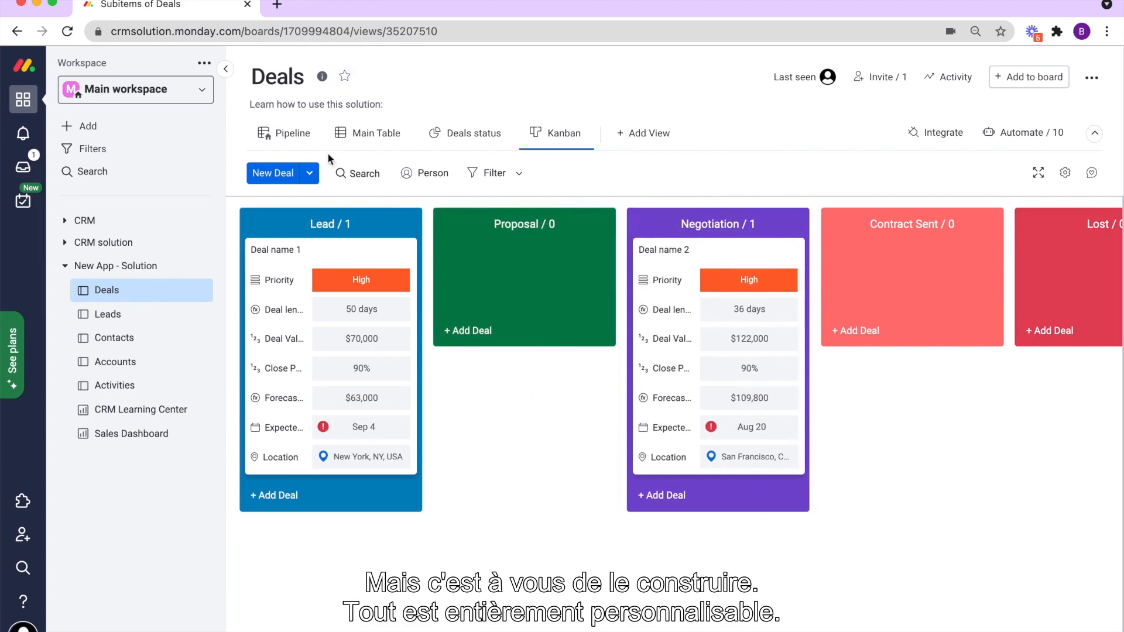
click(291, 133)
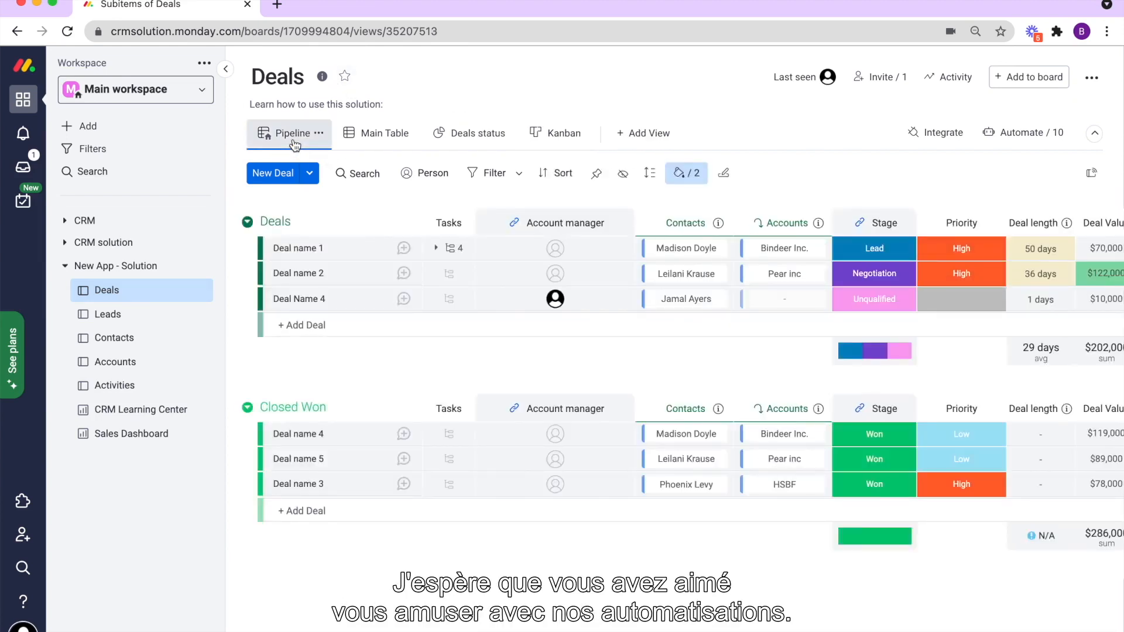
mouse_move(1023, 133)
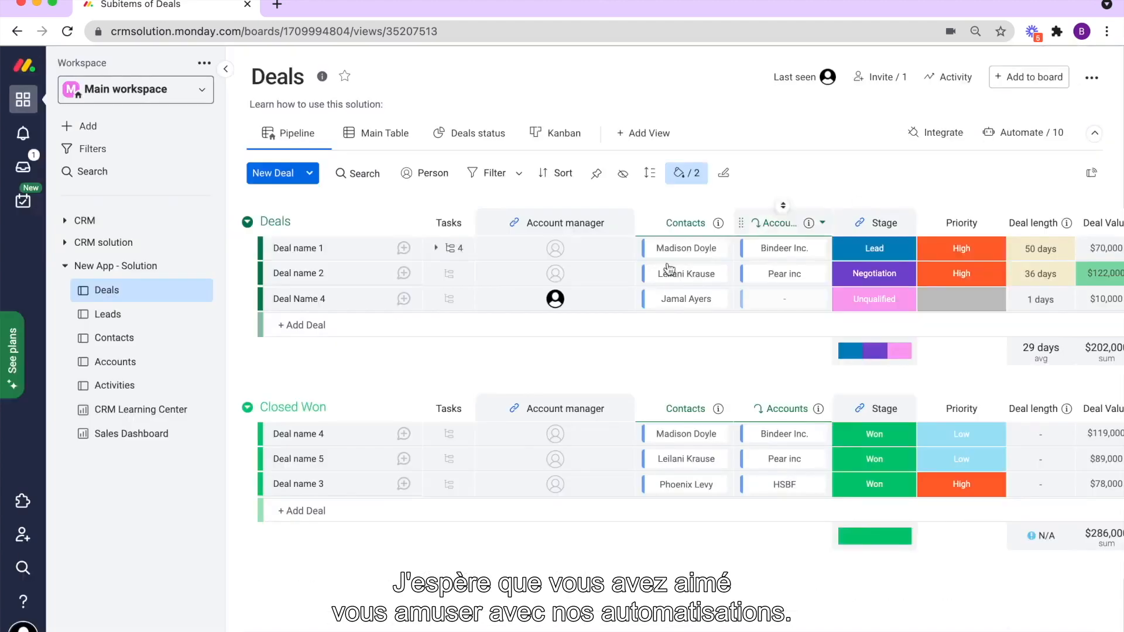
Open Deal name 1 and add a new Meeting activity to it.
click(298, 248)
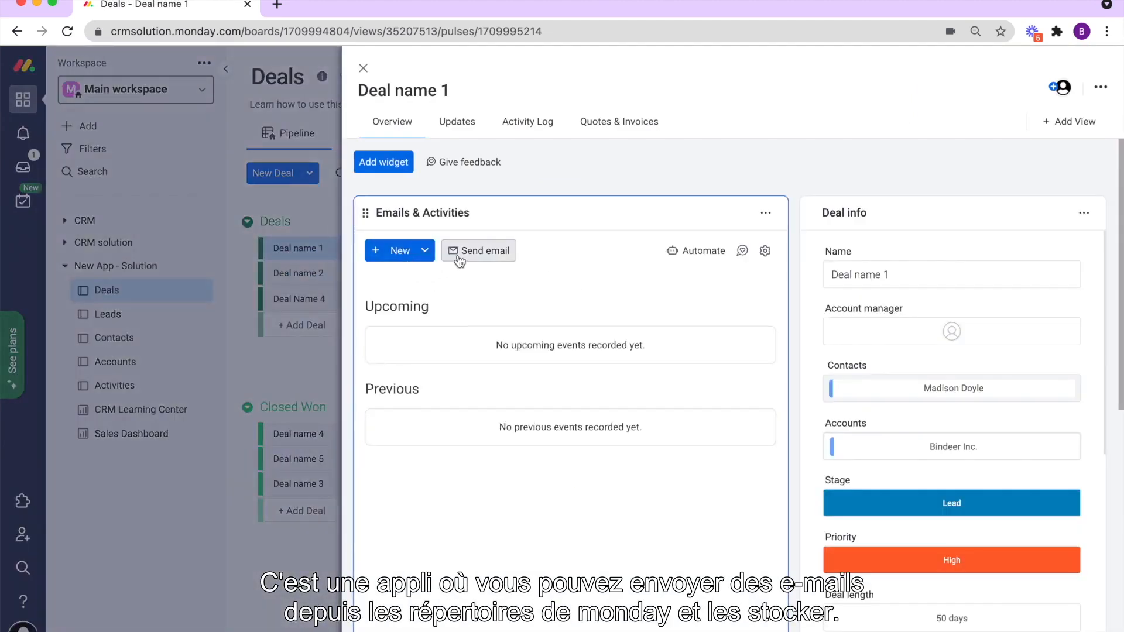
click(478, 250)
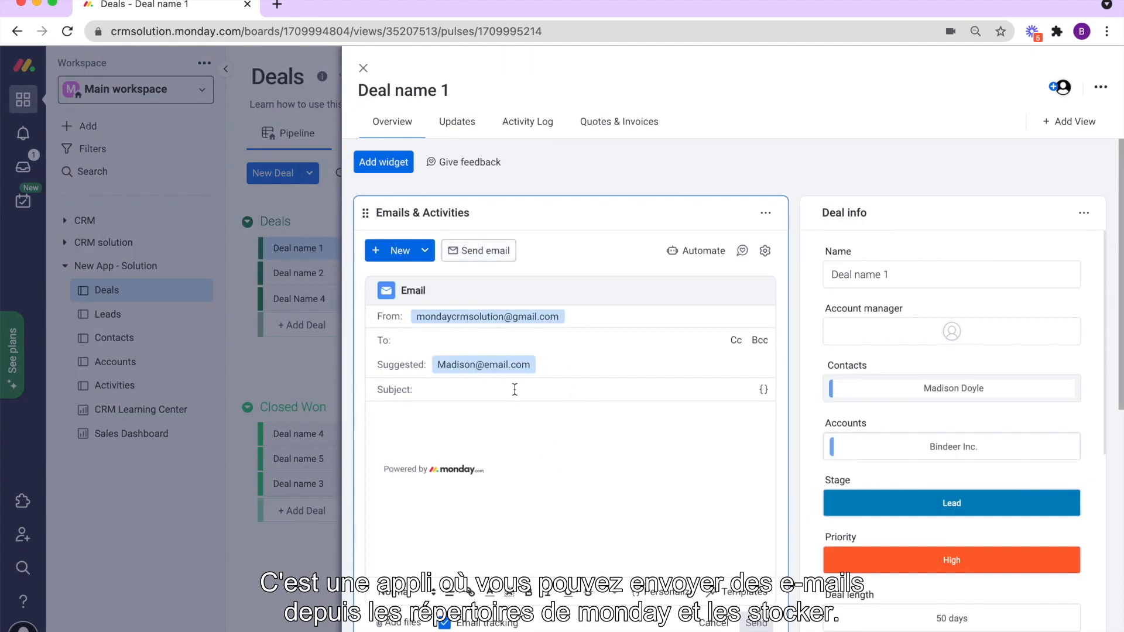
mouse_move(470, 405)
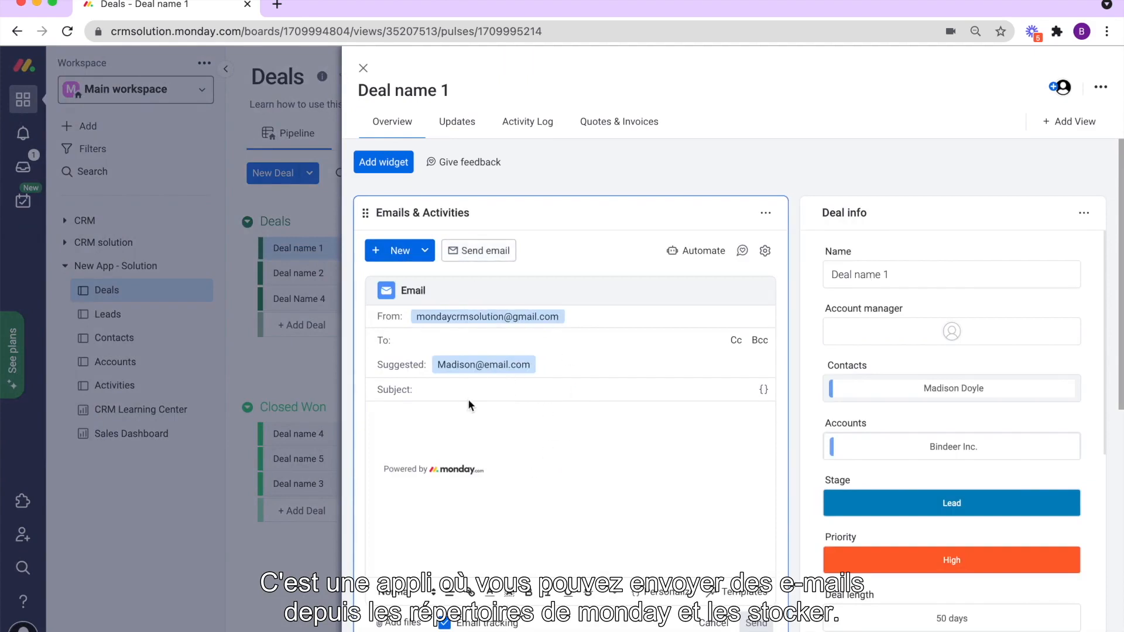
click(394, 250)
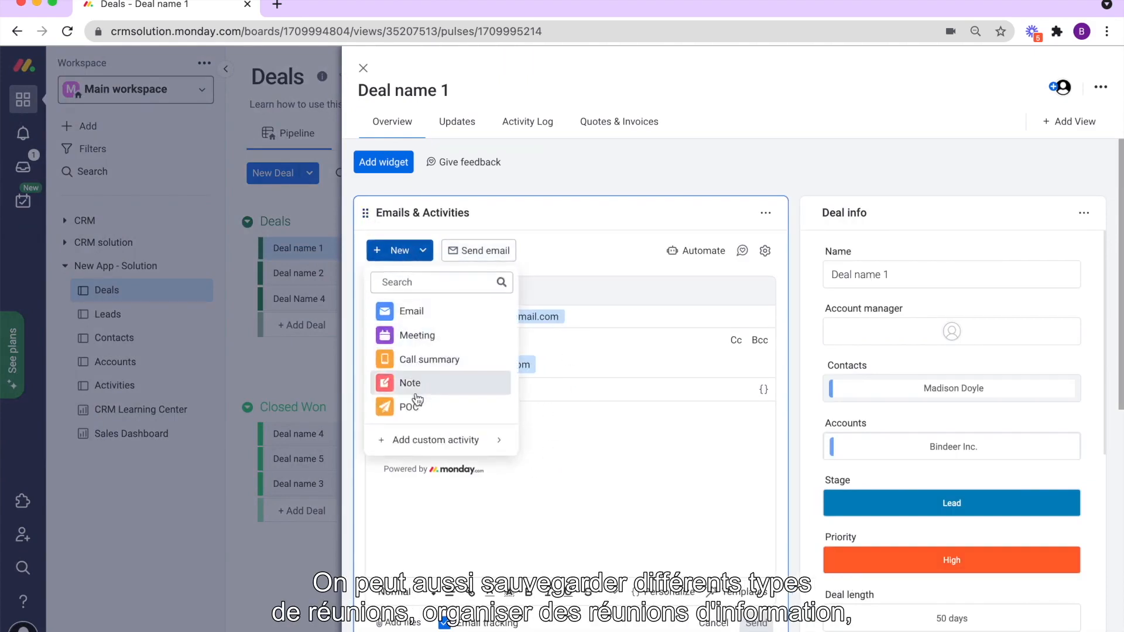
mouse_move(428, 358)
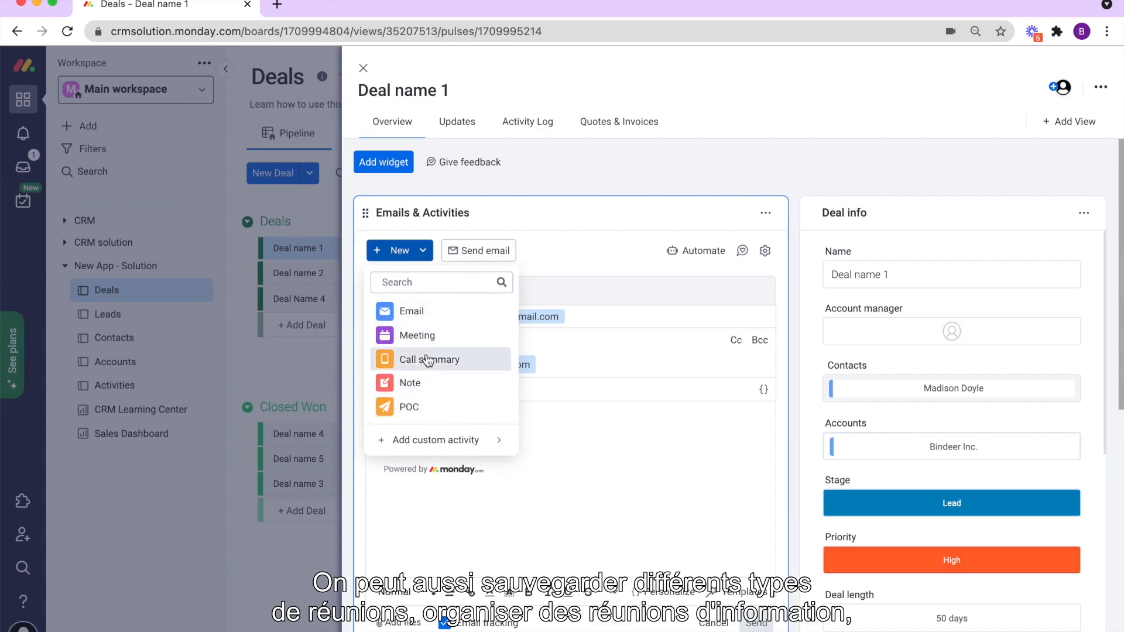
click(417, 335)
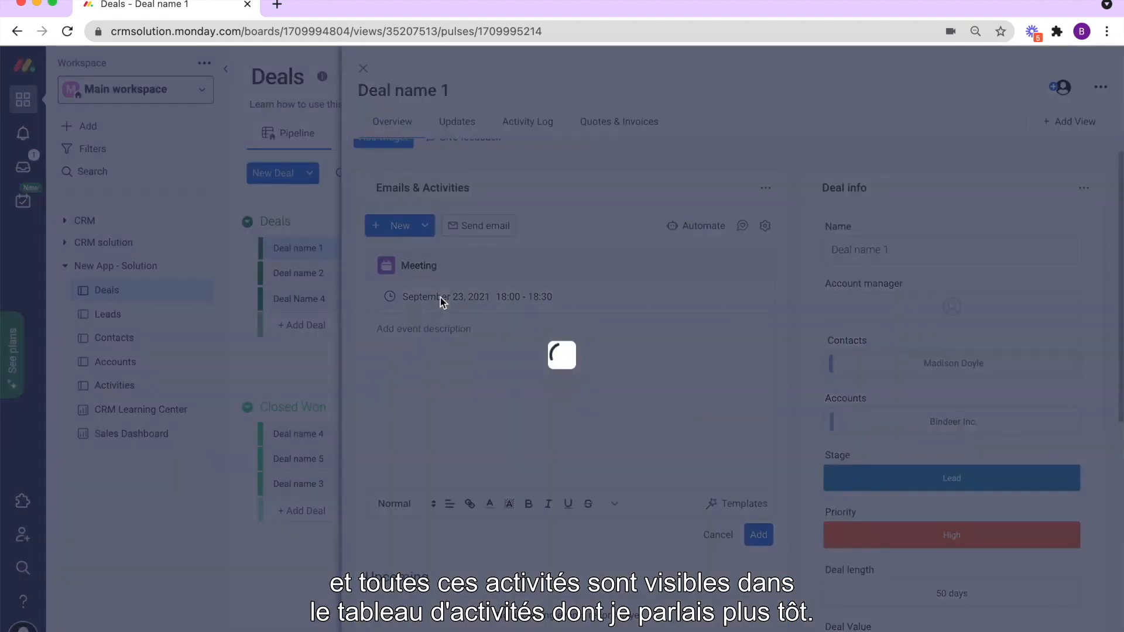
mouse_move(89, 375)
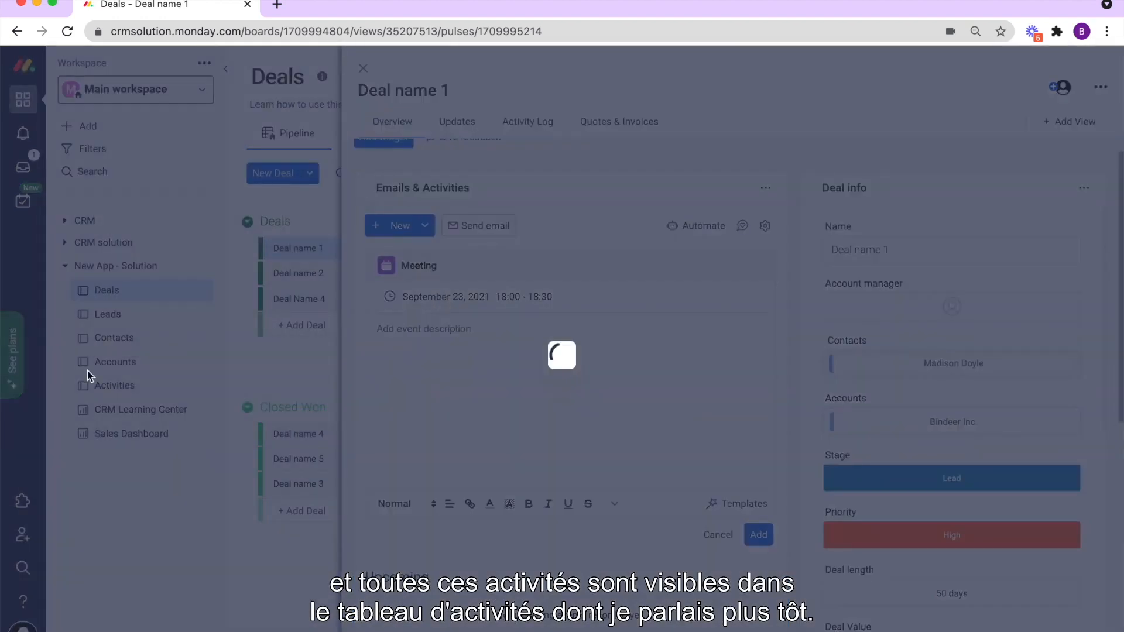
Dismiss the meeting date picker and error toast, then open the Activities board.
click(478, 296)
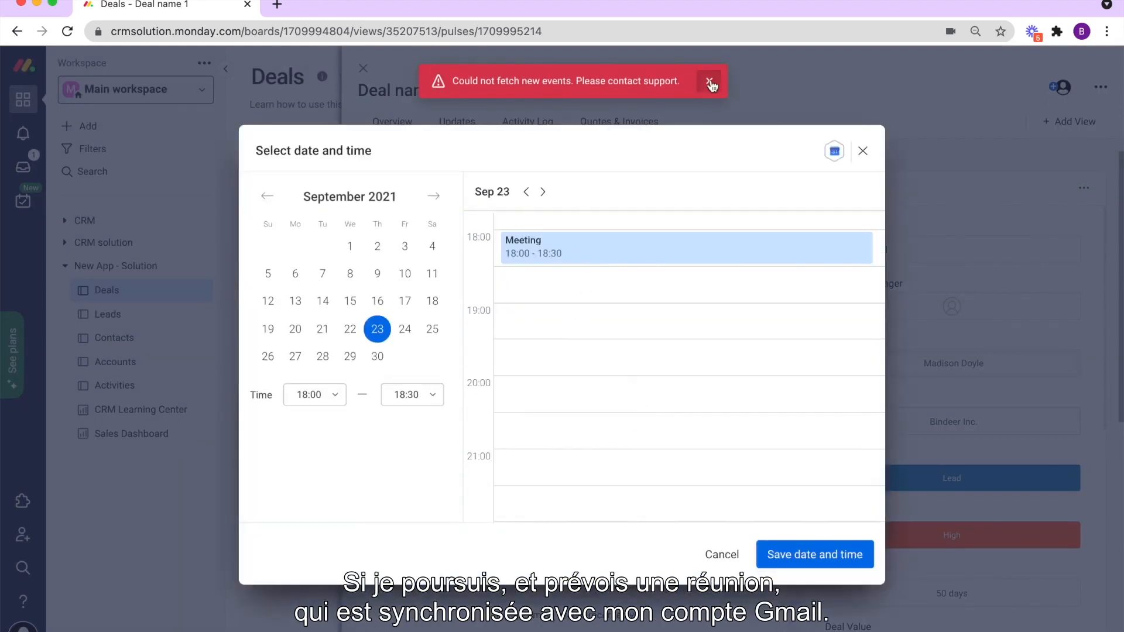
click(710, 83)
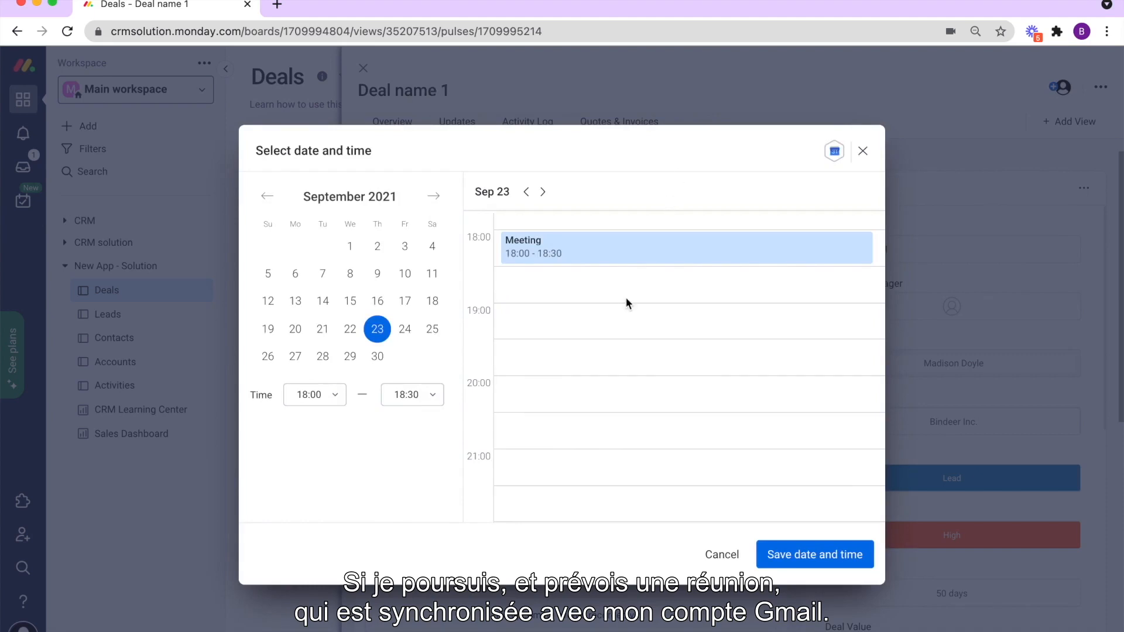
scroll(up, 3)
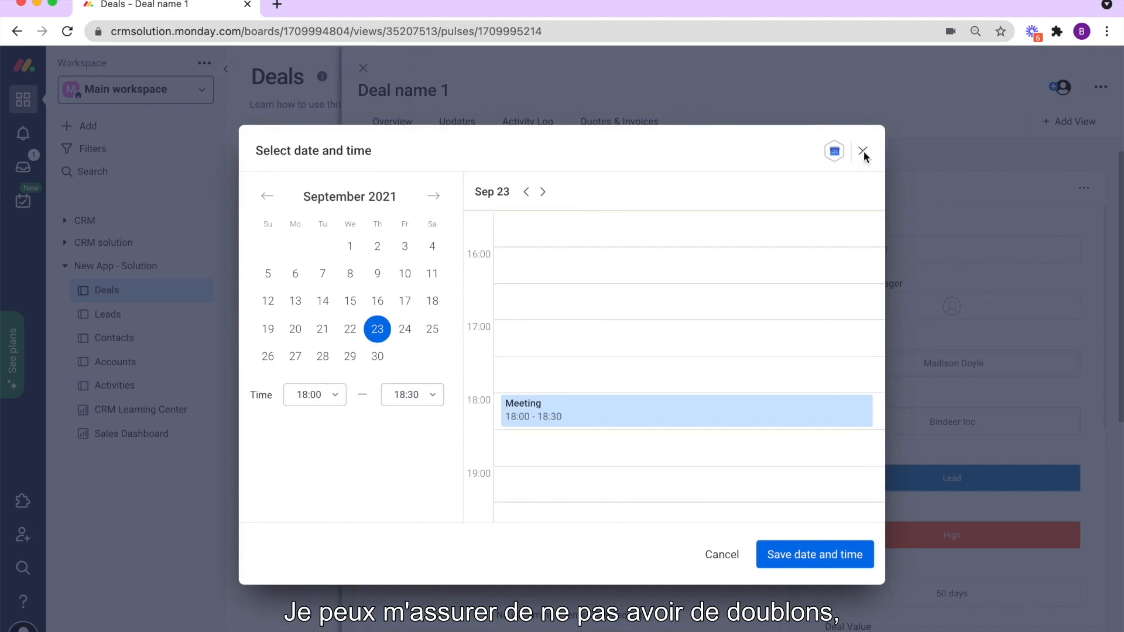
click(815, 554)
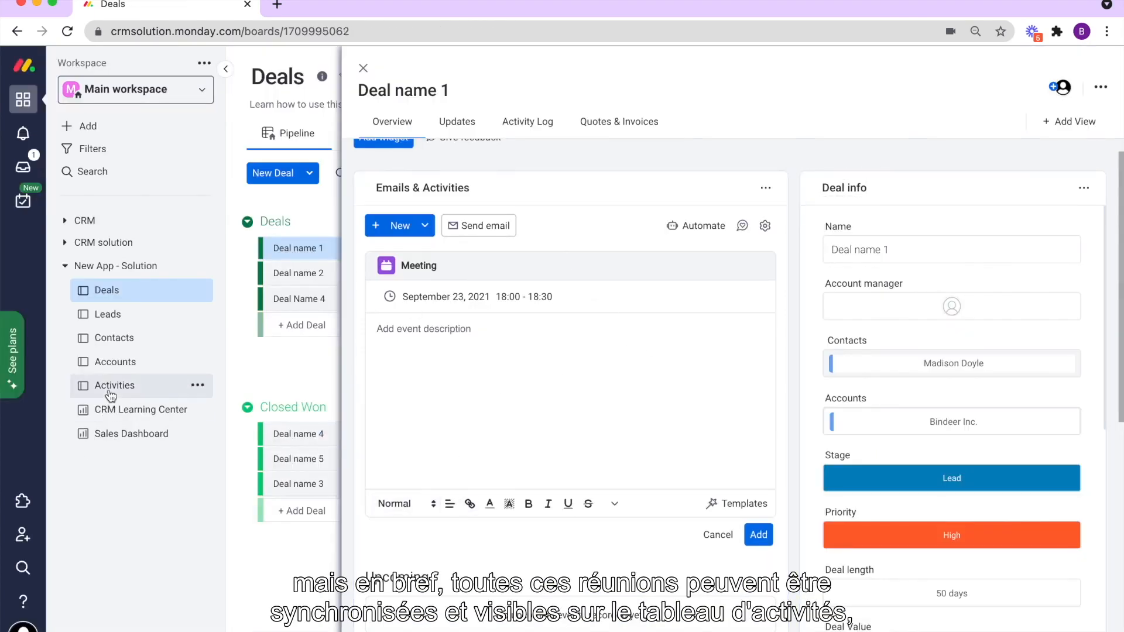
click(113, 385)
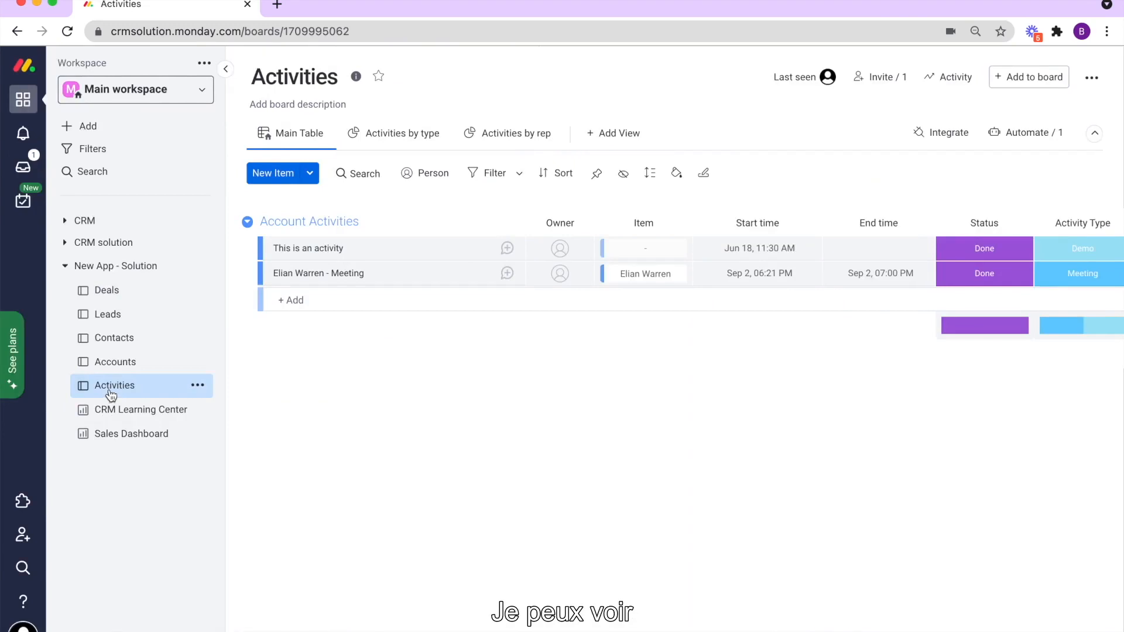